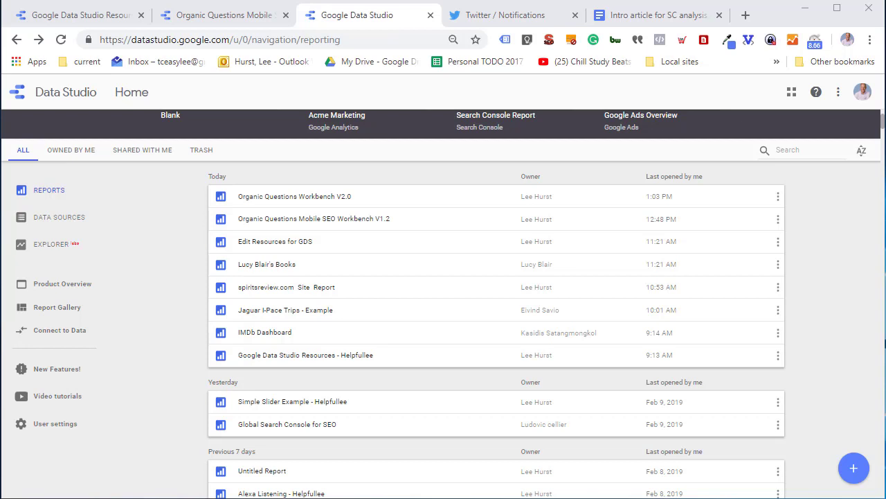
{"action": "mouse_move", "coordinate": [500, 482]}
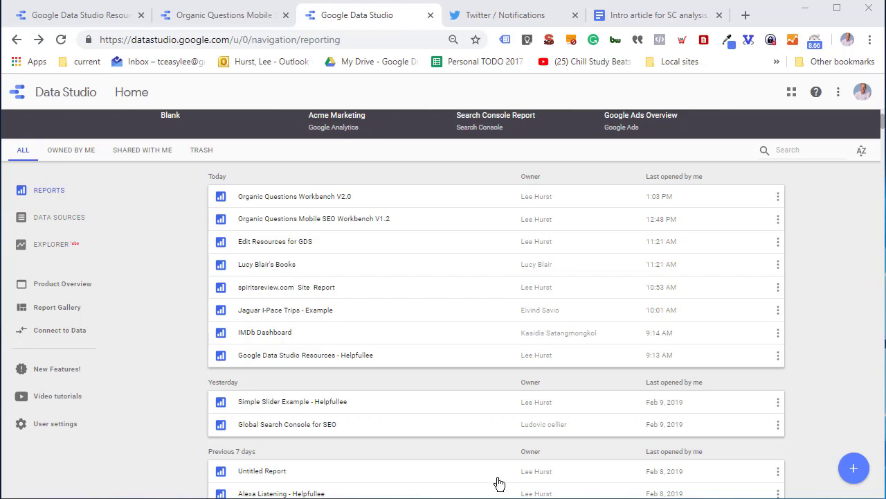
{"action": "mouse_move", "coordinate": [422, 287]}
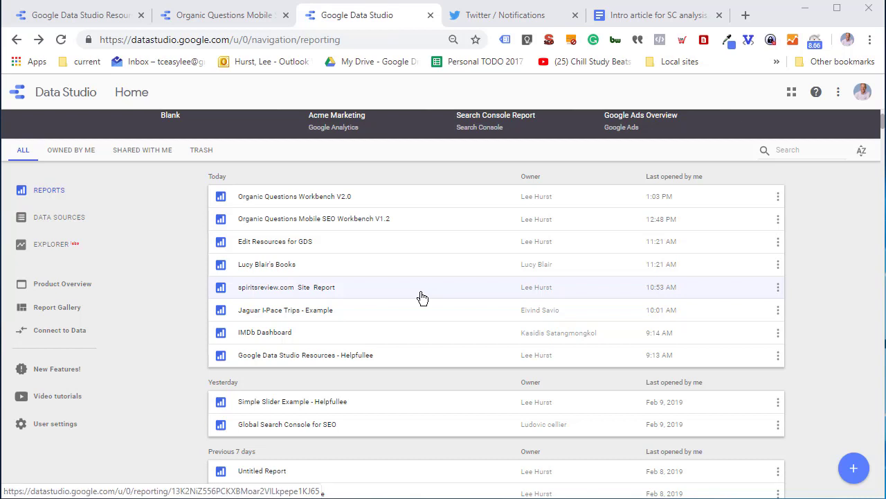
Switch the Data Studio home page from reports to the Data Sources list.
{"action": "left_click", "coordinate": [59, 188]}
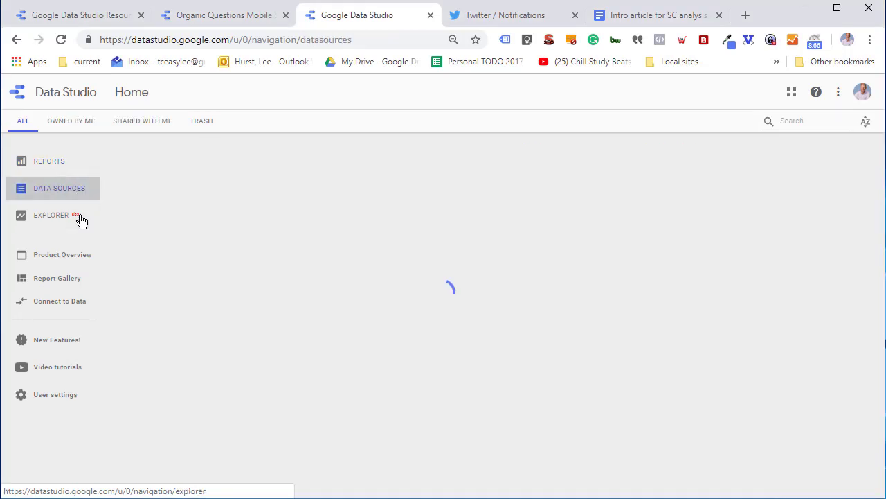
{"action": "left_click", "coordinate": [59, 188]}
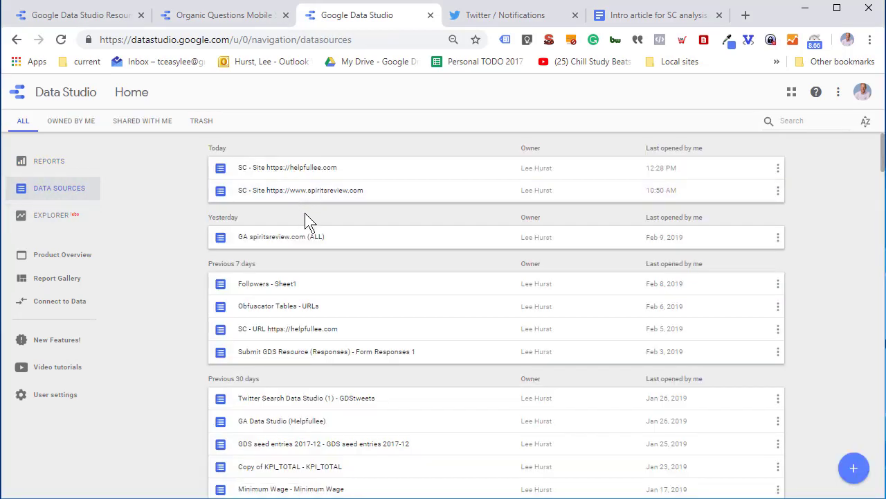
{"action": "mouse_move", "coordinate": [854, 468]}
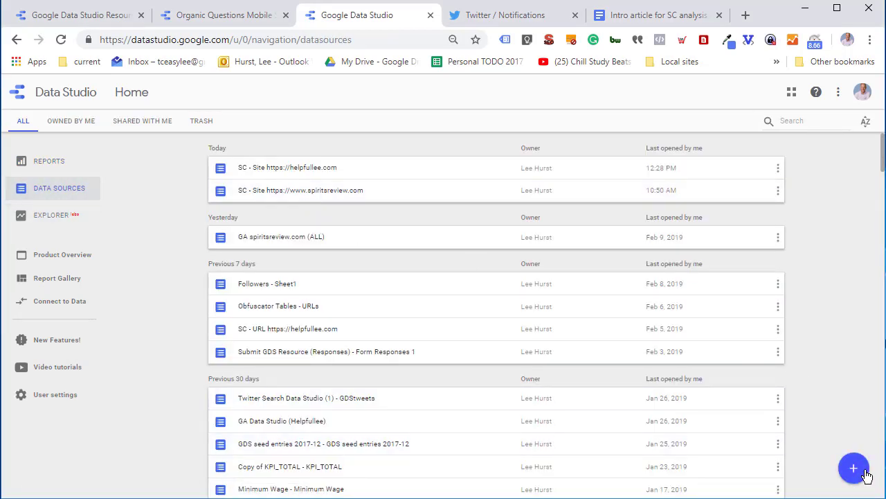
{"action": "left_click", "coordinate": [853, 468]}
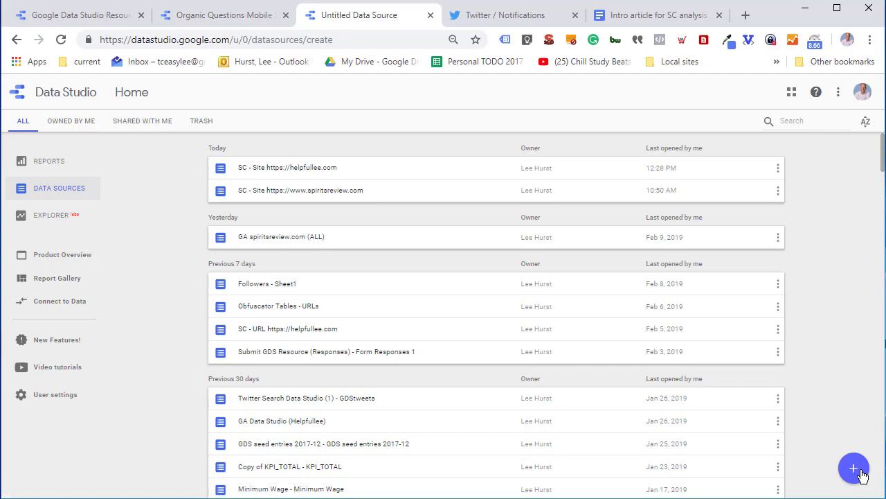
{"action": "left_click", "coordinate": [854, 468]}
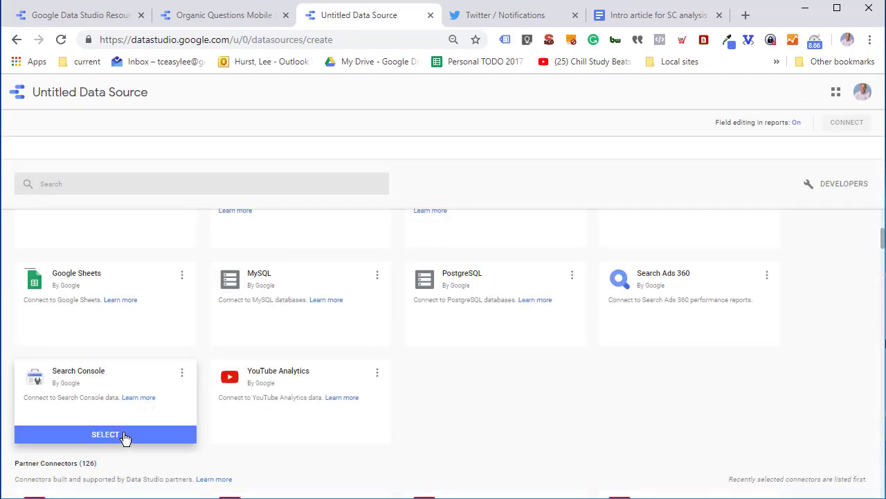
{"action": "left_click", "coordinate": [105, 434]}
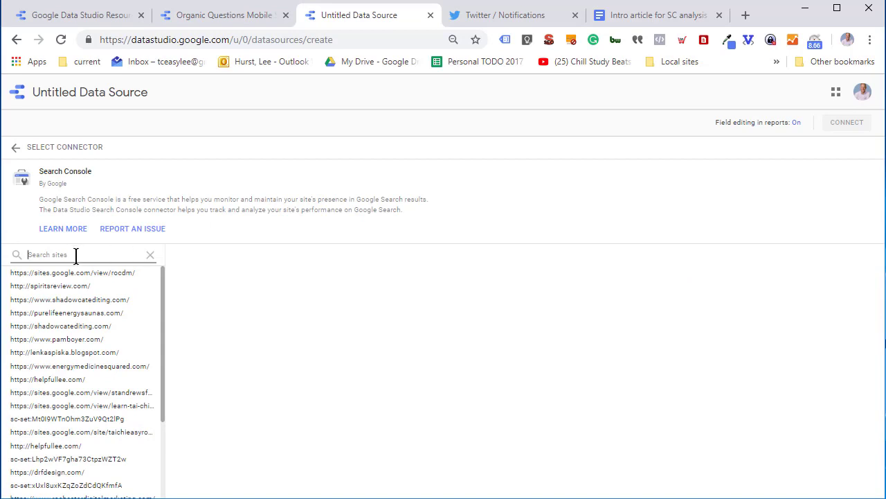
{"action": "type", "text": "h"}
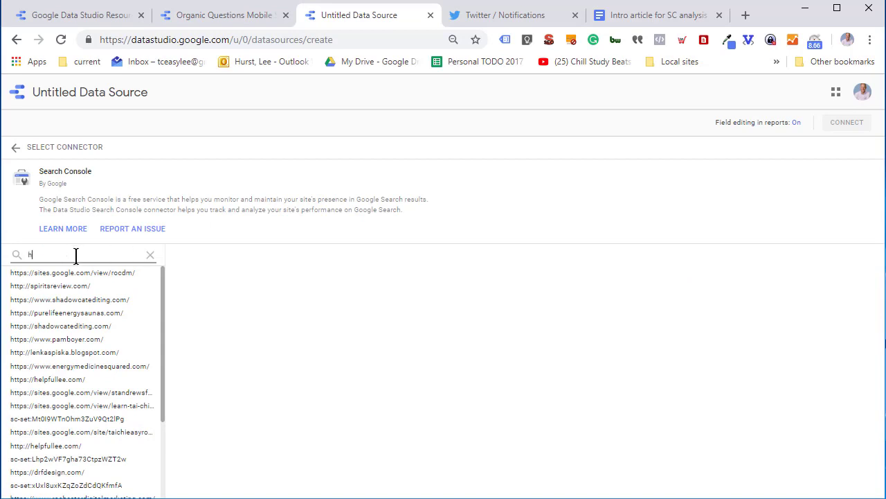
{"action": "type", "text": "elp"}
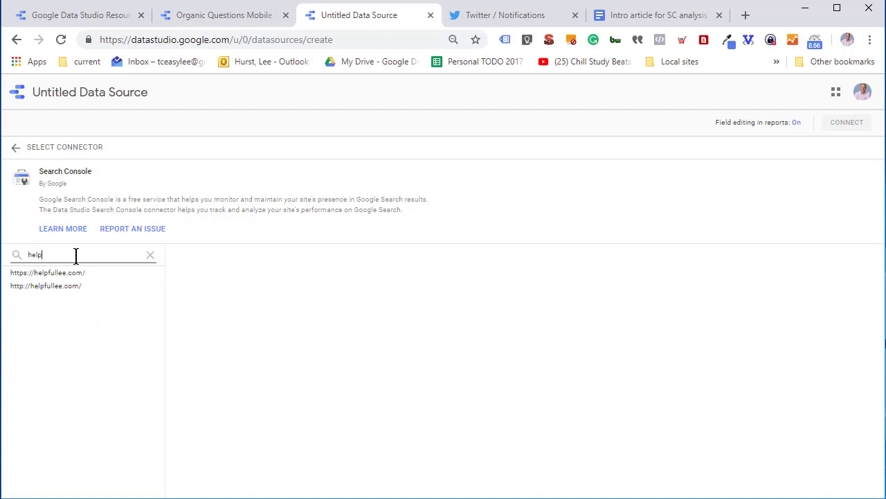
{"action": "left_click", "coordinate": [48, 273]}
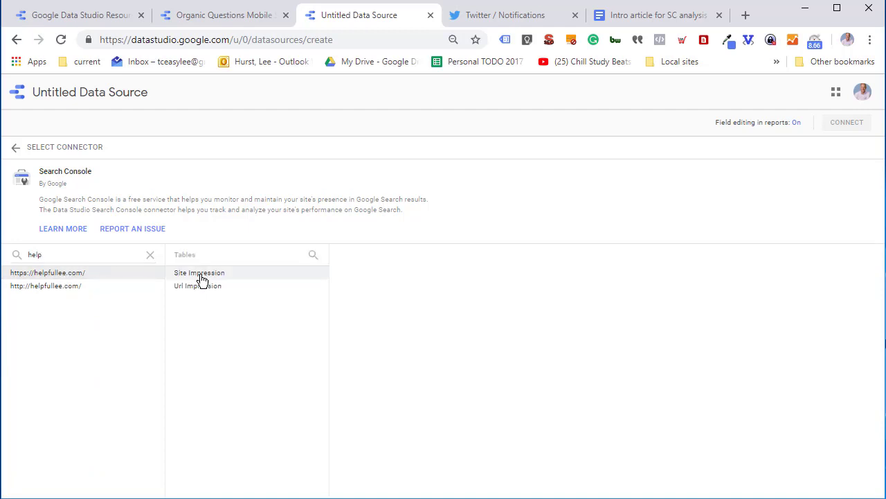
{"action": "left_click", "coordinate": [199, 272]}
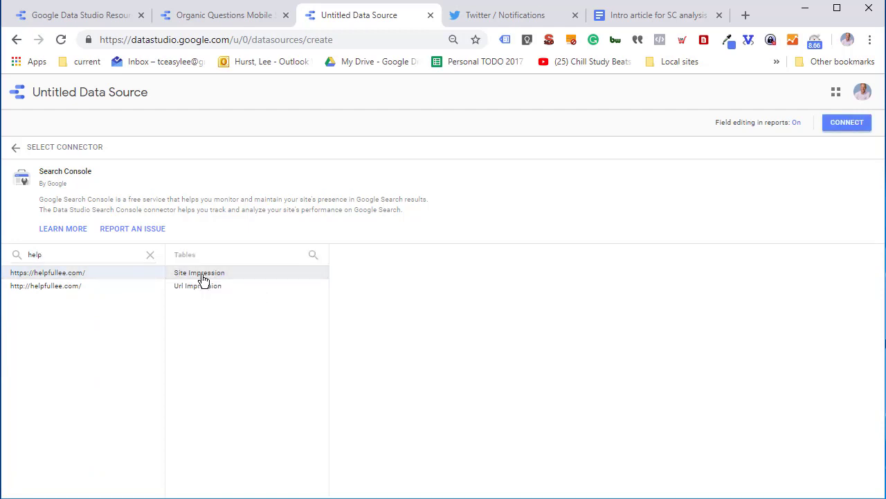
{"action": "mouse_move", "coordinate": [225, 277]}
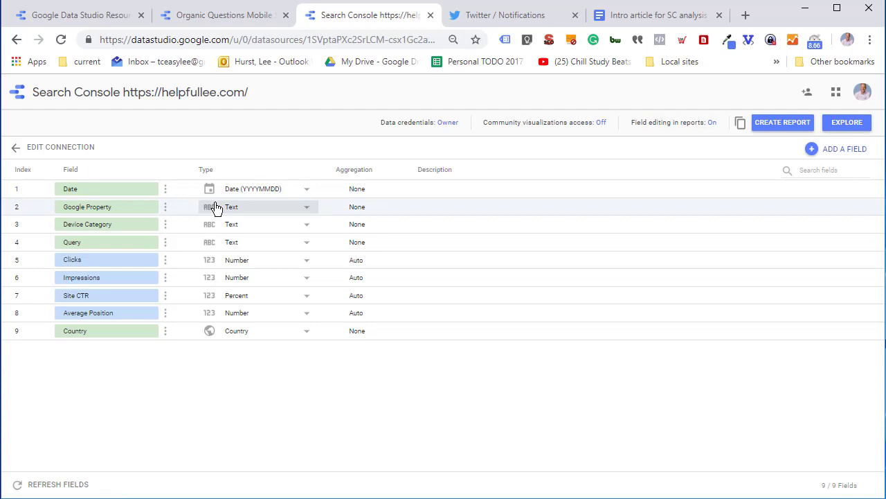
Rename the data source title to 'Helpfullee SC - Site EX1'.
{"action": "left_click", "coordinate": [139, 92]}
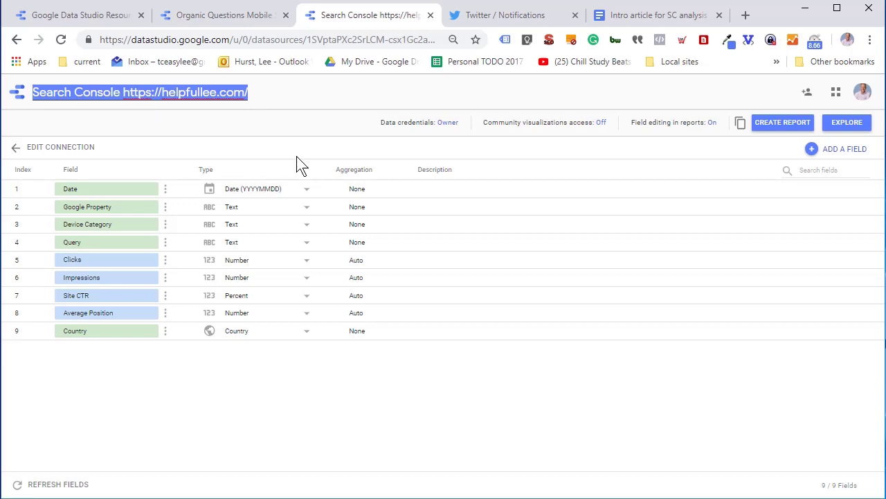
{"action": "type", "text": "Helpfullee SC -"}
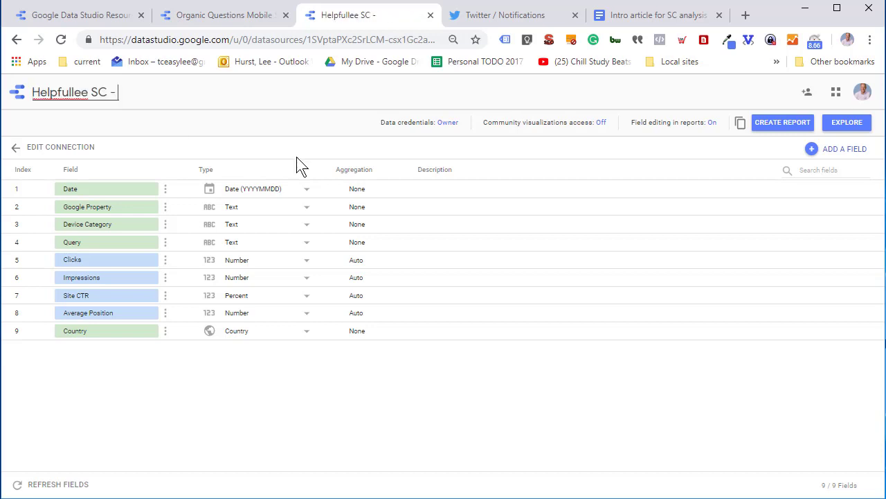
{"action": "type", "text": "Site"}
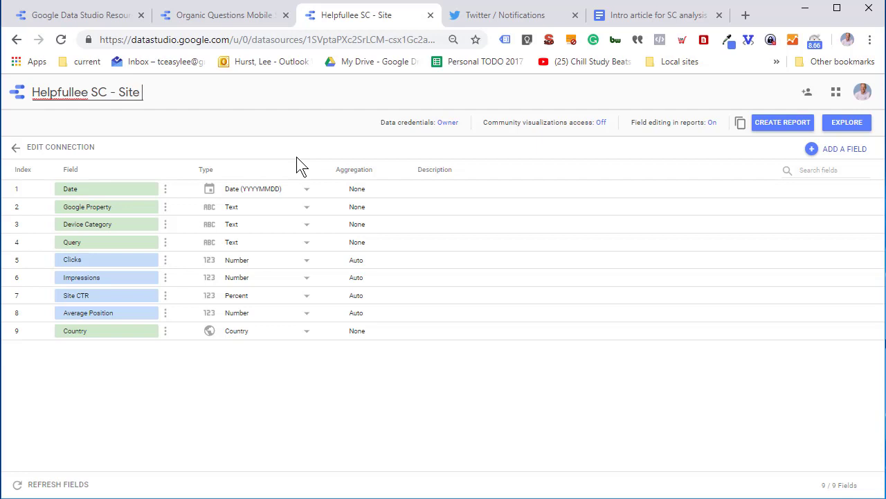
{"action": "left_click", "coordinate": [86, 91]}
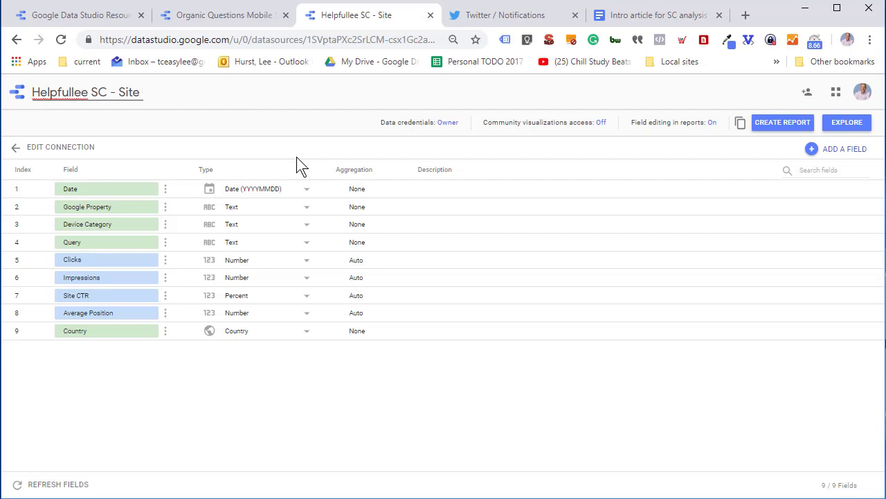
{"action": "type", "text": "EX1"}
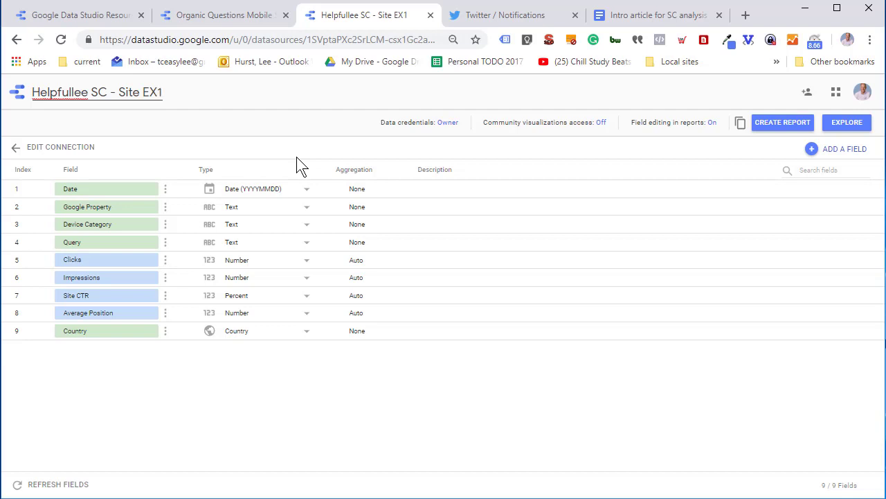
{"action": "mouse_move", "coordinate": [697, 168]}
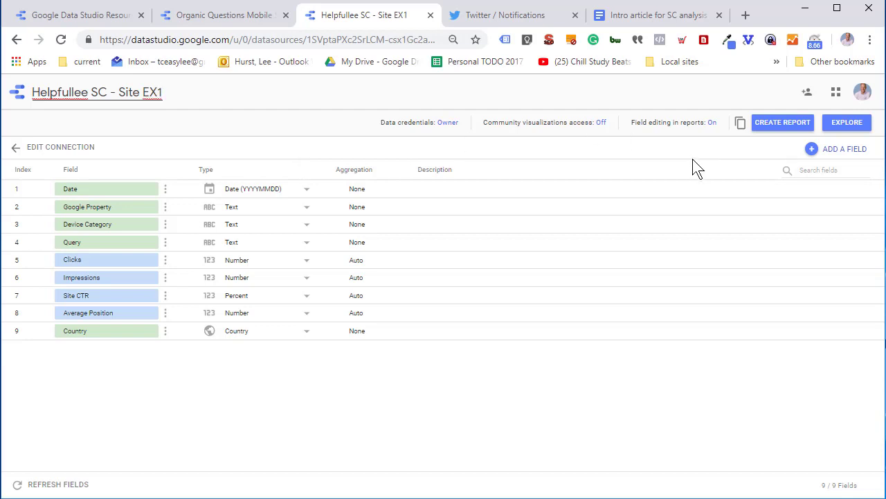
{"action": "mouse_move", "coordinate": [484, 294]}
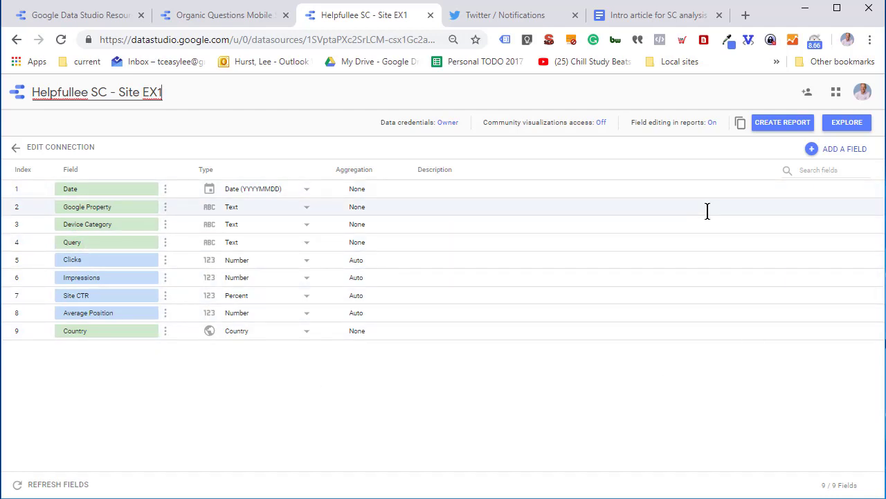
{"action": "mouse_move", "coordinate": [748, 206]}
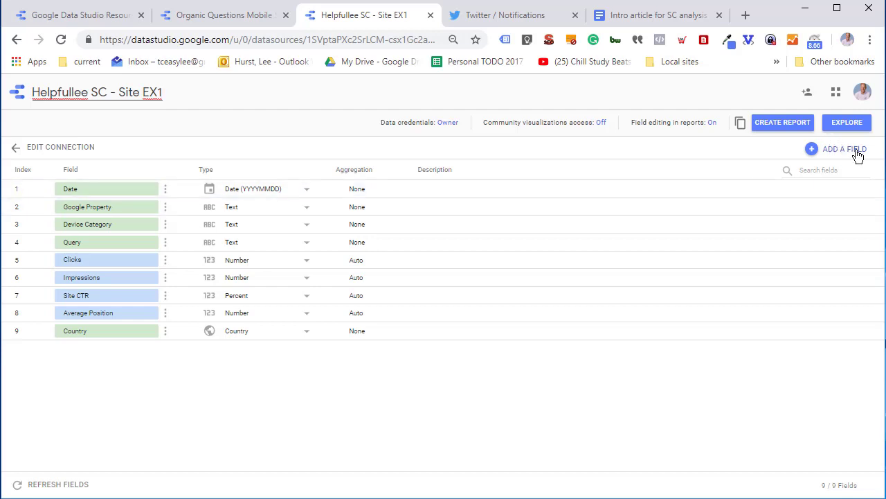
Add and save a calculated field named 'Query Category', then return to all fields.
{"action": "left_click", "coordinate": [844, 148]}
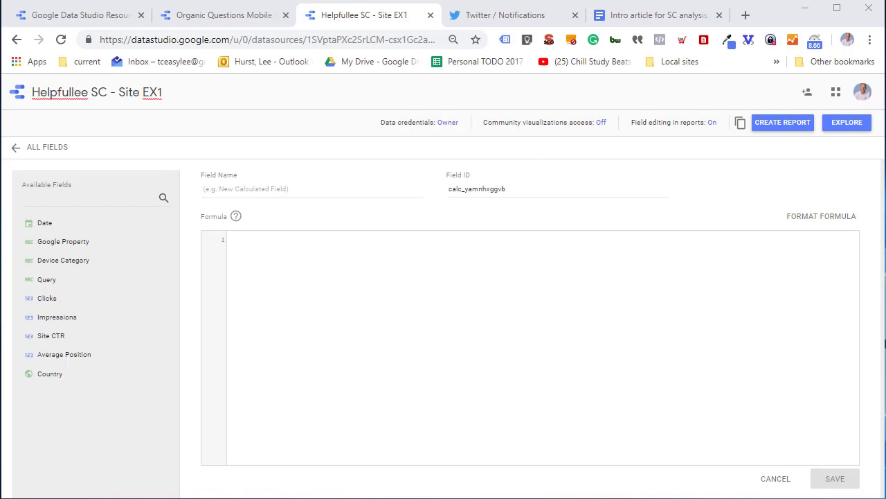
{"action": "mouse_move", "coordinate": [191, 214]}
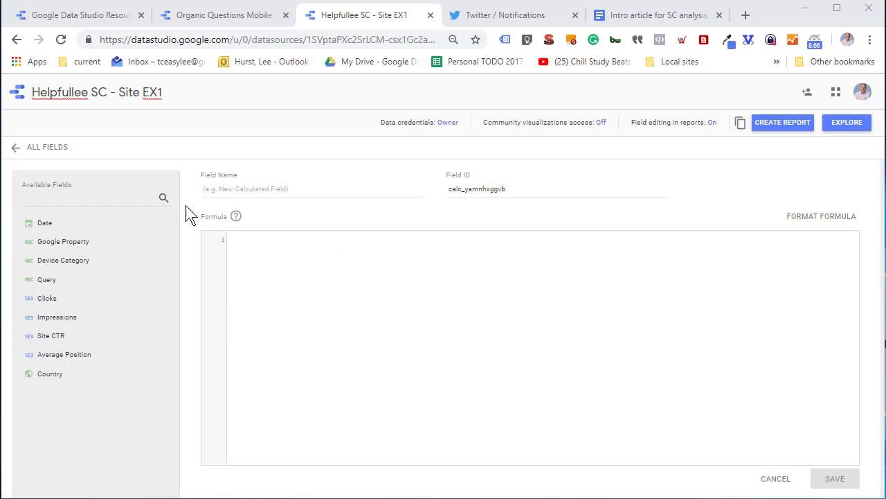
{"action": "left_click", "coordinate": [311, 188]}
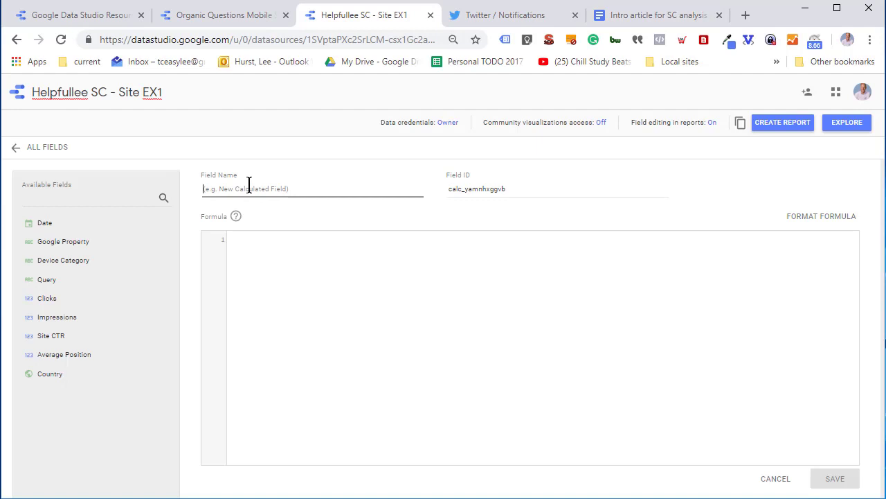
{"action": "type", "text": "Query Category"}
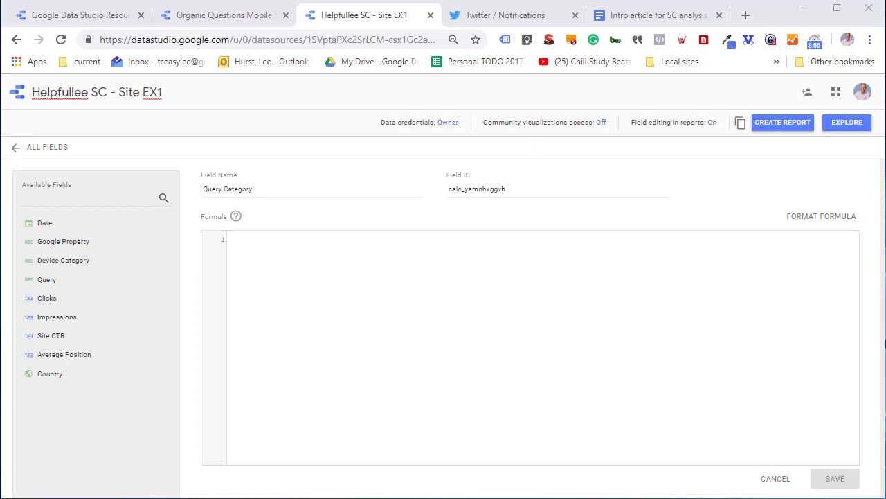
{"action": "left_click", "coordinate": [245, 240]}
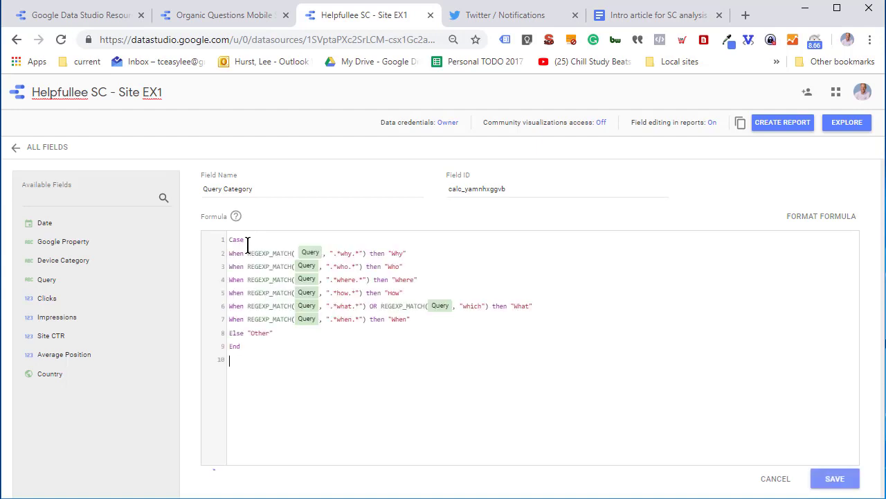
{"action": "left_click", "coordinate": [834, 479]}
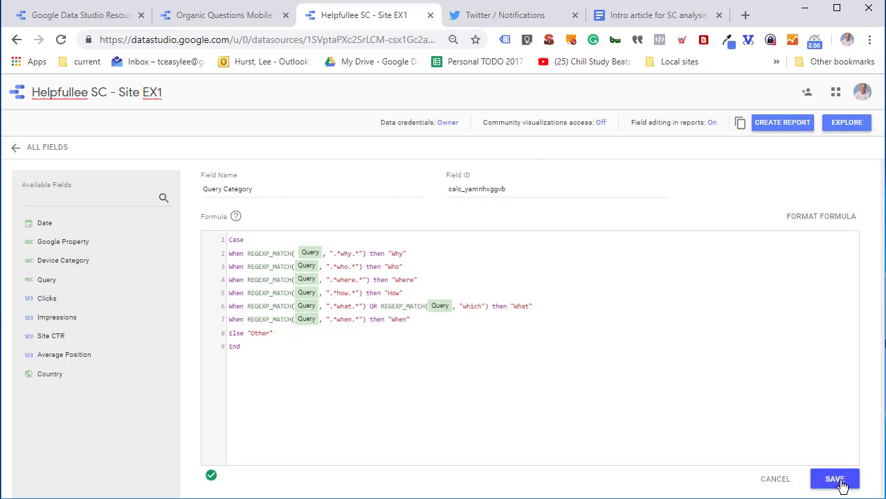
{"action": "left_click", "coordinate": [835, 479]}
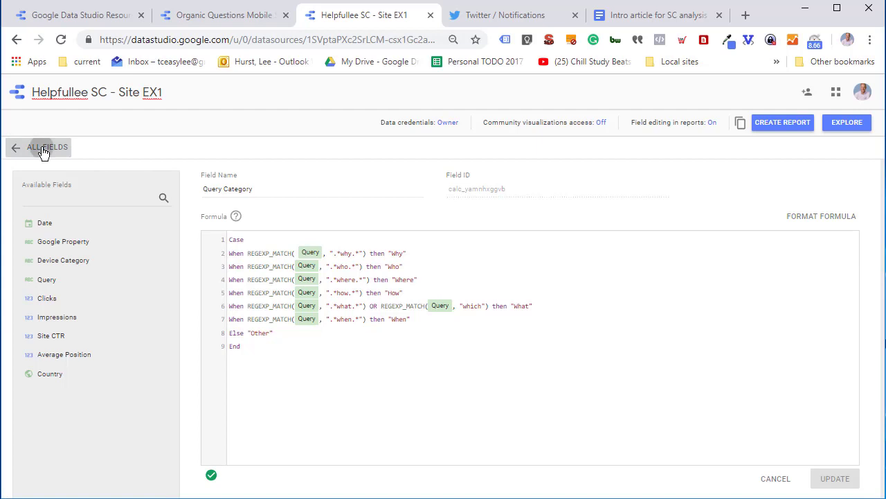
{"action": "left_click", "coordinate": [16, 147]}
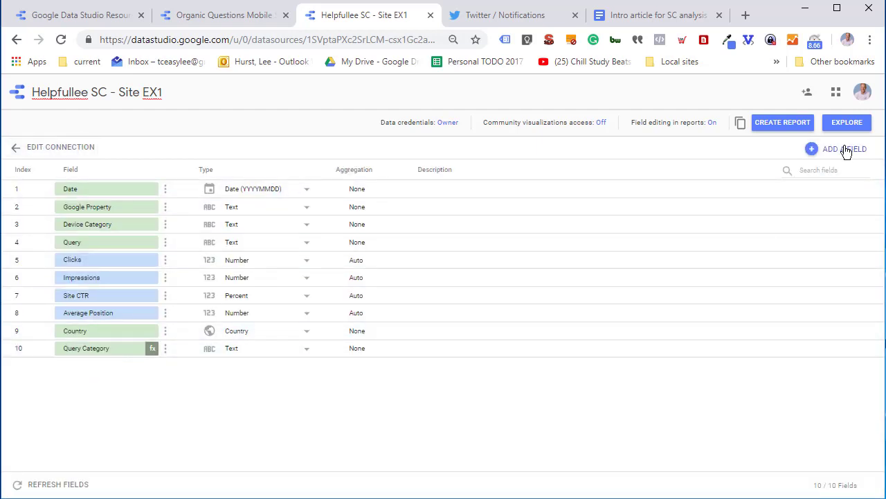
Add a calculated 'Query Type' field labelling queries Other or Questions, and save it.
{"action": "left_click", "coordinate": [844, 149]}
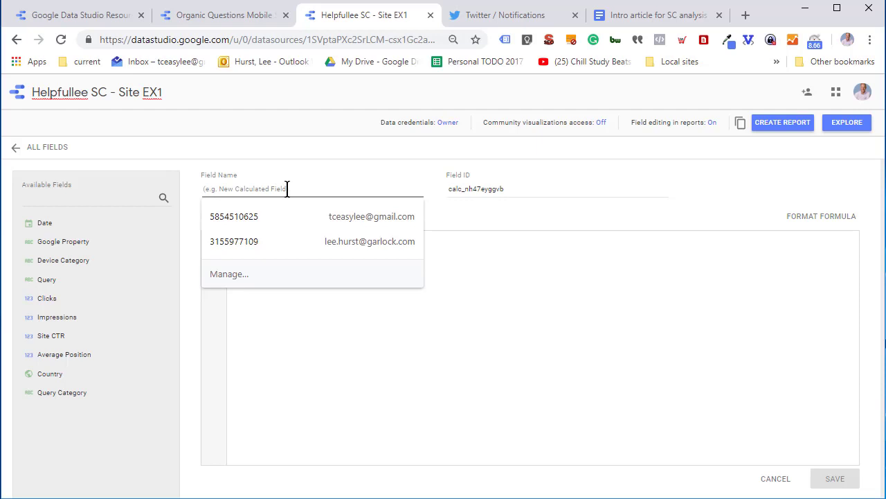
{"action": "type", "text": "Query Type"}
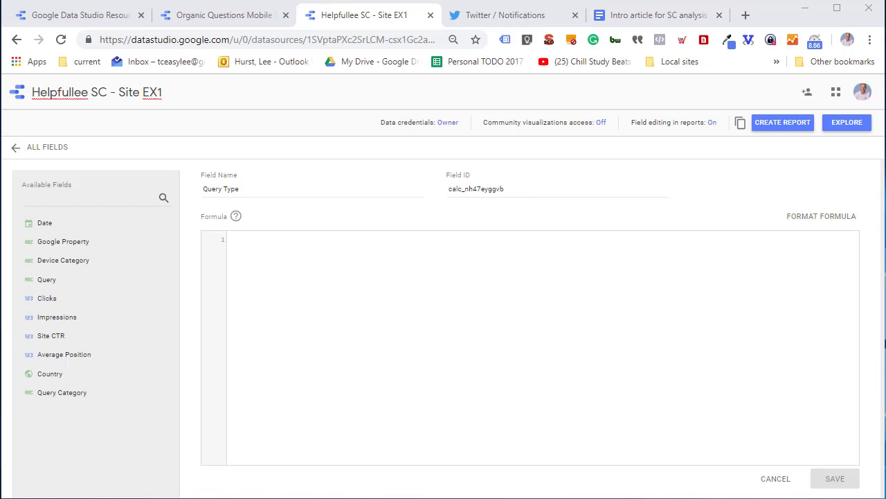
{"action": "mouse_move", "coordinate": [257, 259]}
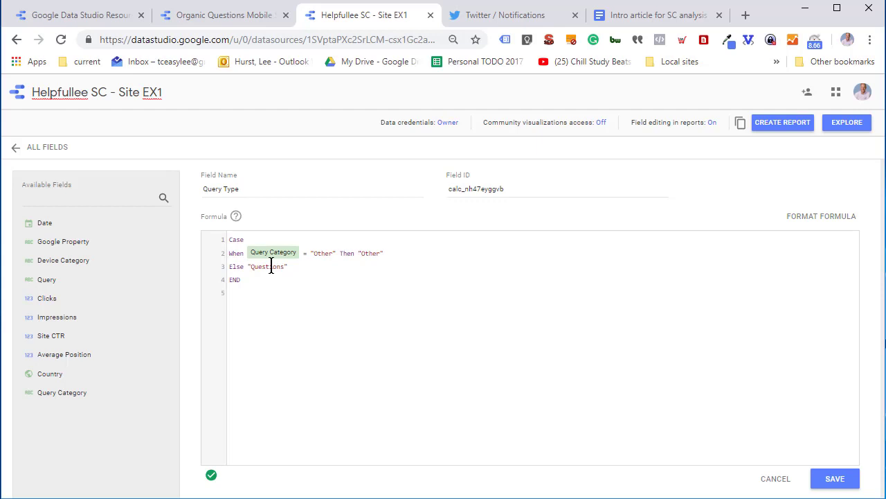
{"action": "mouse_move", "coordinate": [385, 348]}
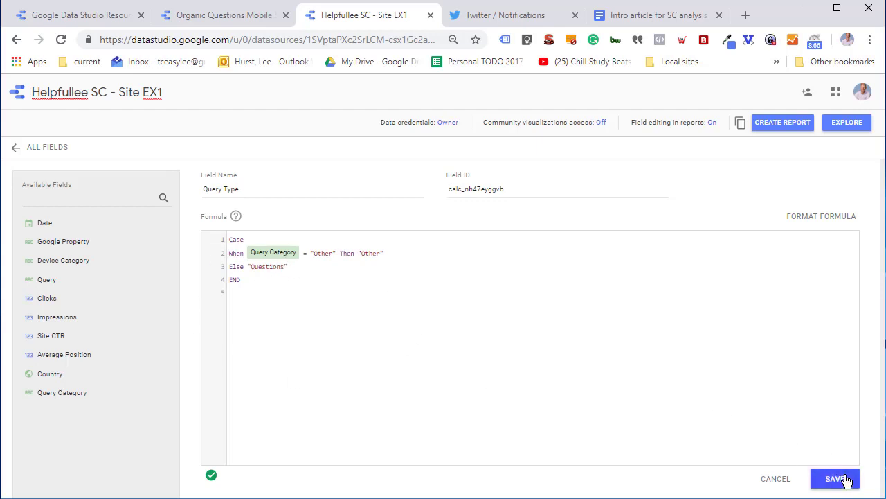
{"action": "left_click", "coordinate": [835, 478]}
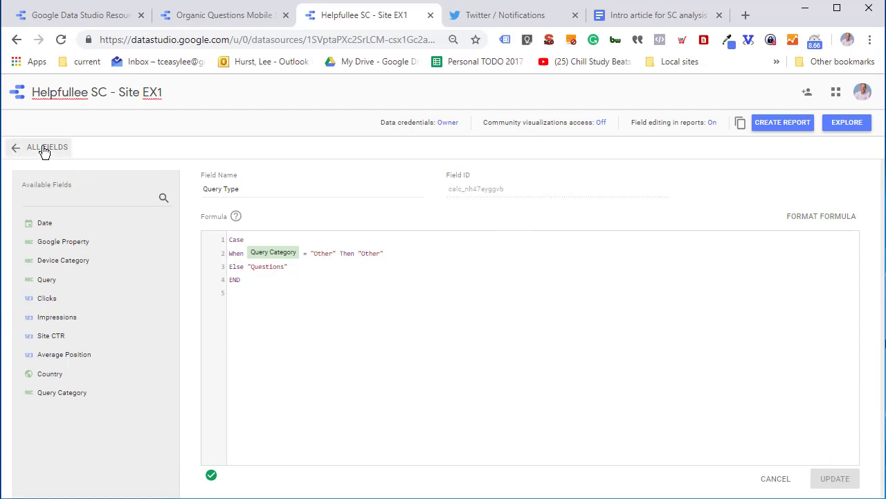
{"action": "left_click", "coordinate": [15, 147]}
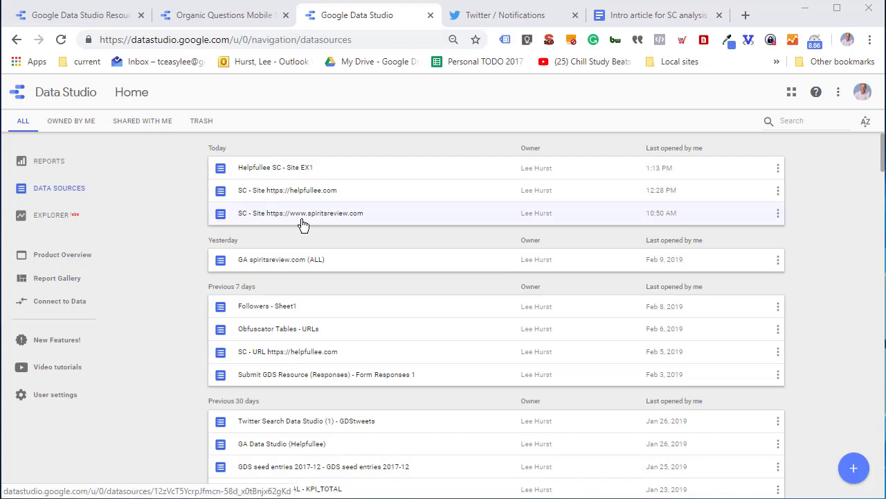
{"action": "mouse_move", "coordinate": [49, 161]}
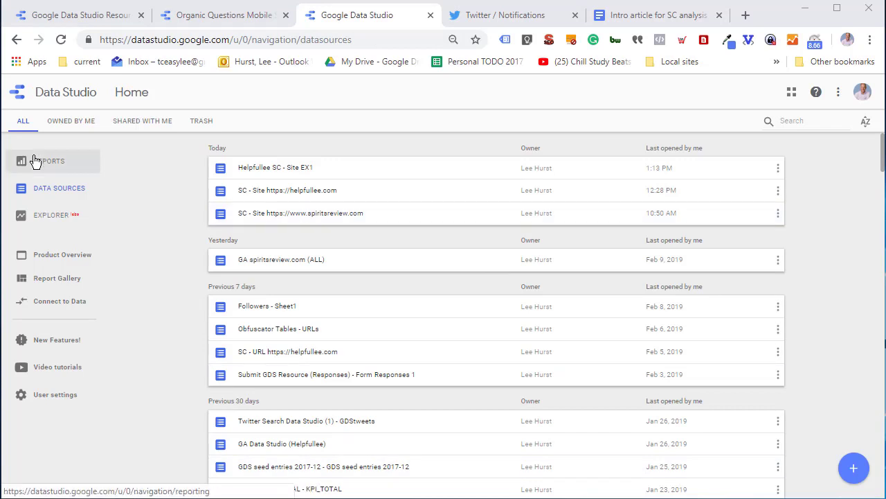
Switch the home page to the Reports list with new-report templates.
{"action": "left_click", "coordinate": [49, 161]}
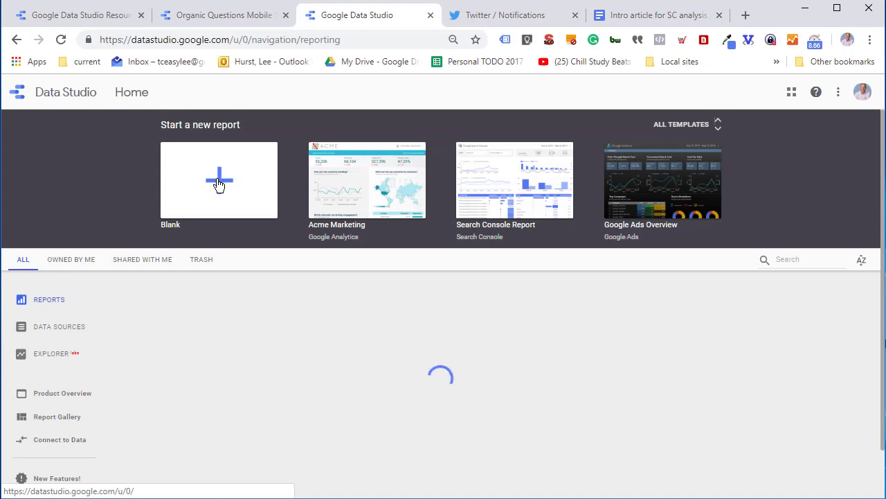
Create a blank report and add the Helpfullee SC - Site EX1 data source.
{"action": "left_click", "coordinate": [219, 179]}
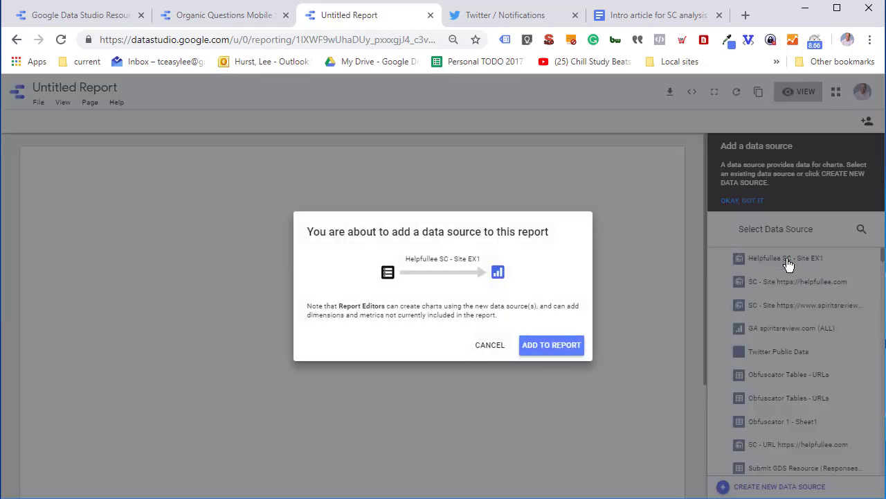
{"action": "mouse_move", "coordinate": [551, 345]}
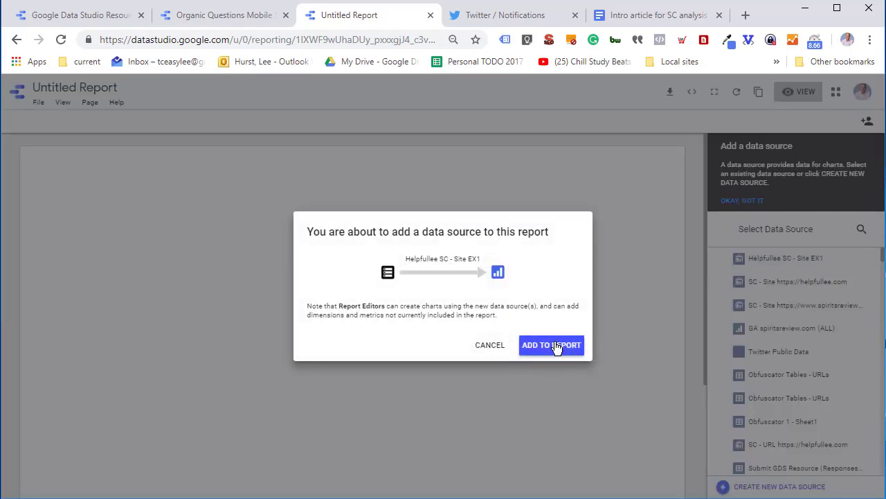
{"action": "left_click", "coordinate": [551, 345]}
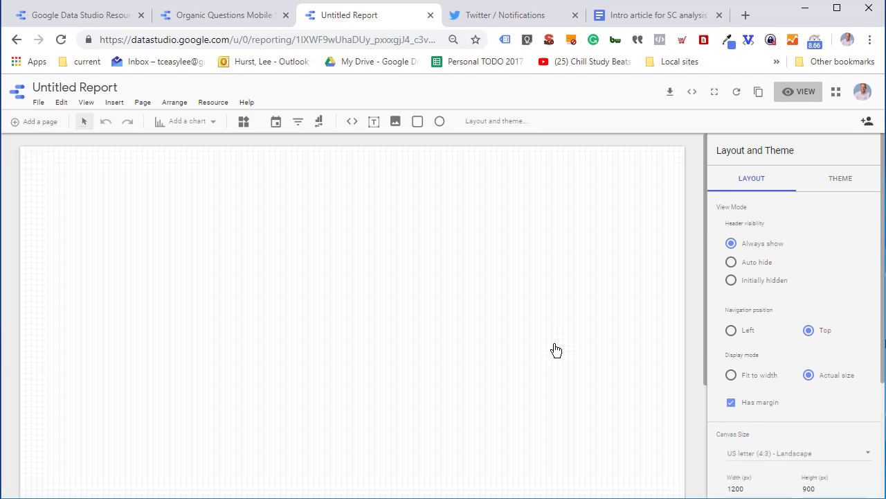
{"action": "mouse_move", "coordinate": [540, 355]}
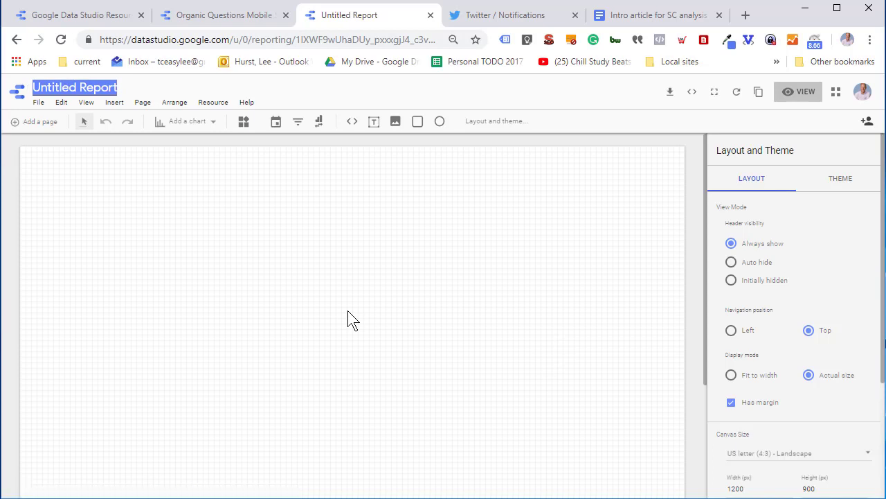
Title the report 'Questions Workbench Ex 1 V1.0'.
{"action": "type", "text": "Questions Workbench Ex 1 V1.0"}
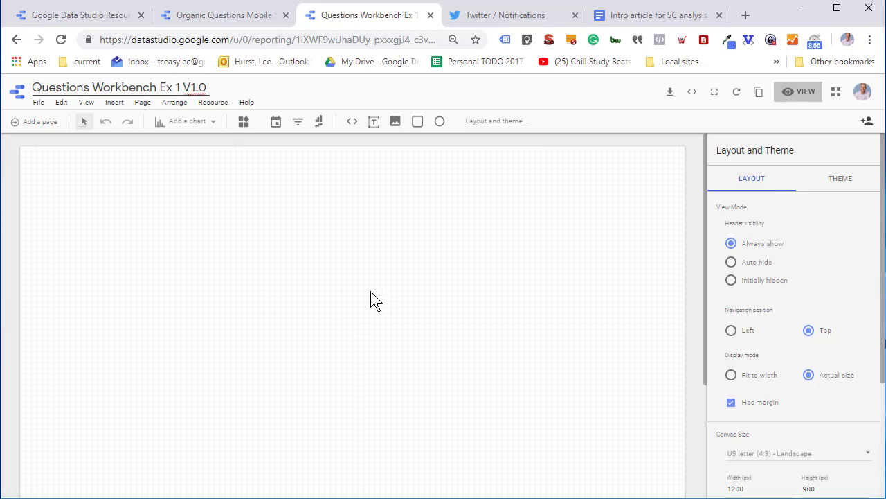
{"action": "mouse_move", "coordinate": [363, 289]}
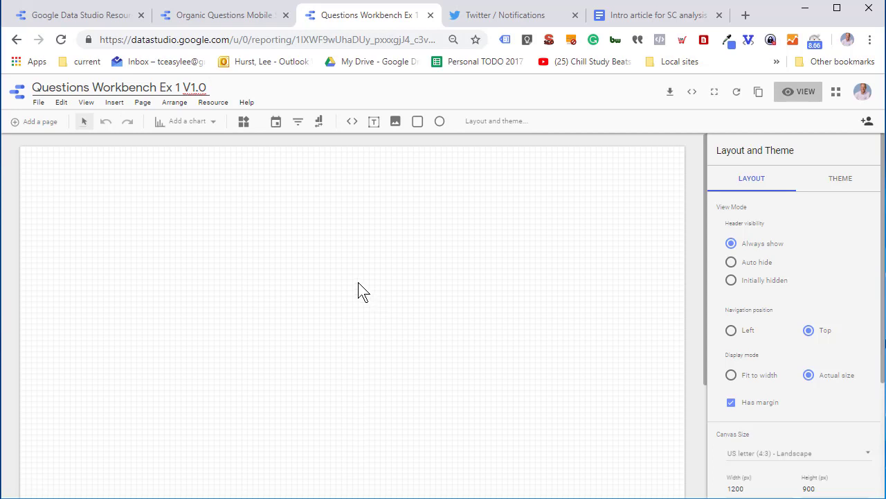
{"action": "mouse_move", "coordinate": [368, 259]}
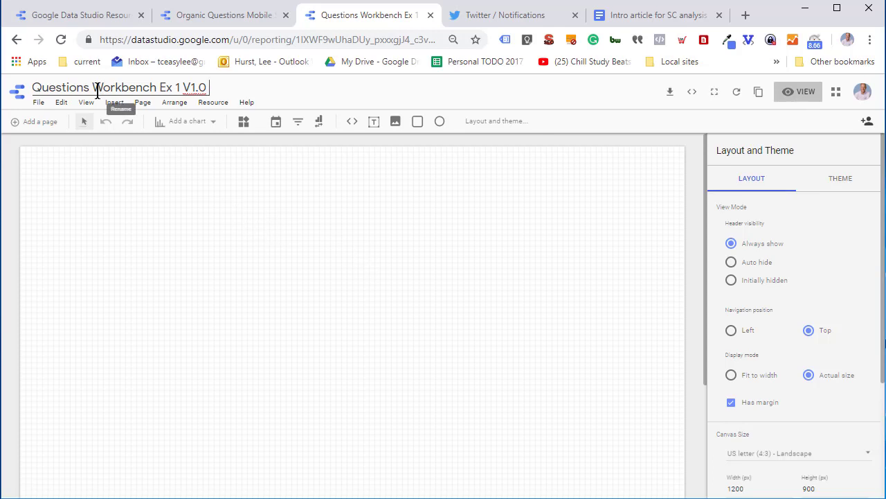
{"action": "mouse_move", "coordinate": [290, 239]}
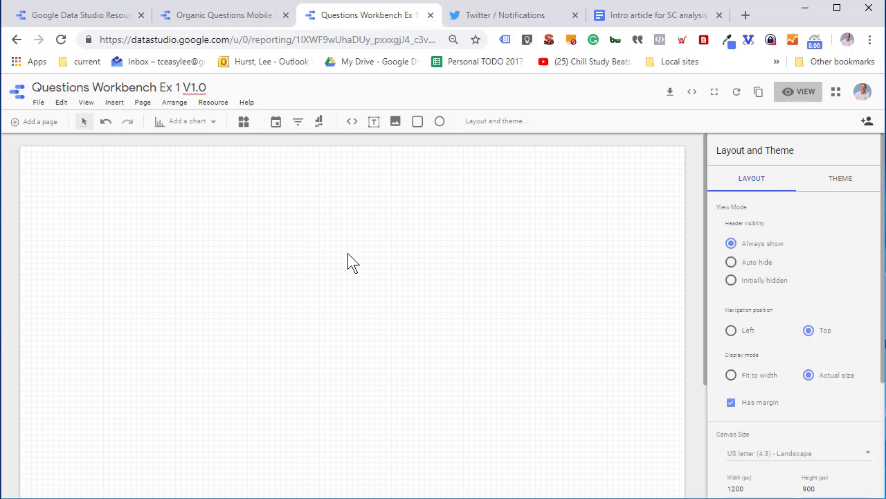
{"action": "left_click", "coordinate": [184, 121]}
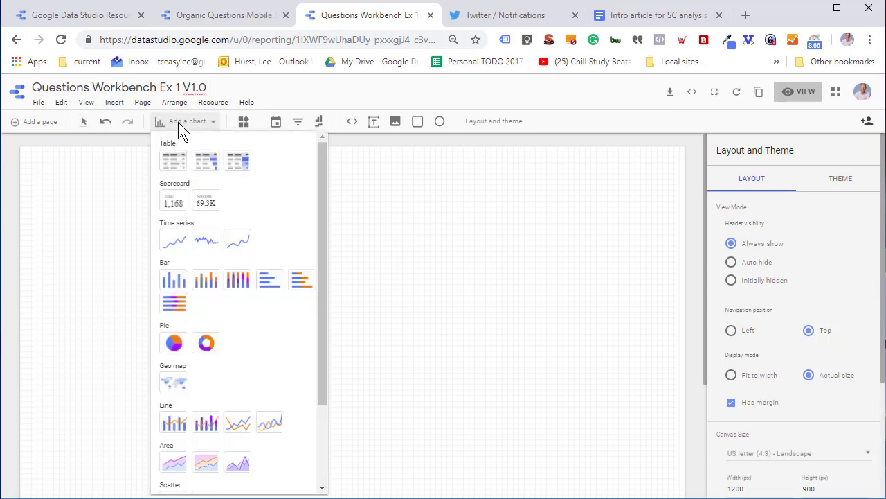
Add a large table using Query, Query Category and Query Type dimensions.
{"action": "left_click", "coordinate": [173, 160]}
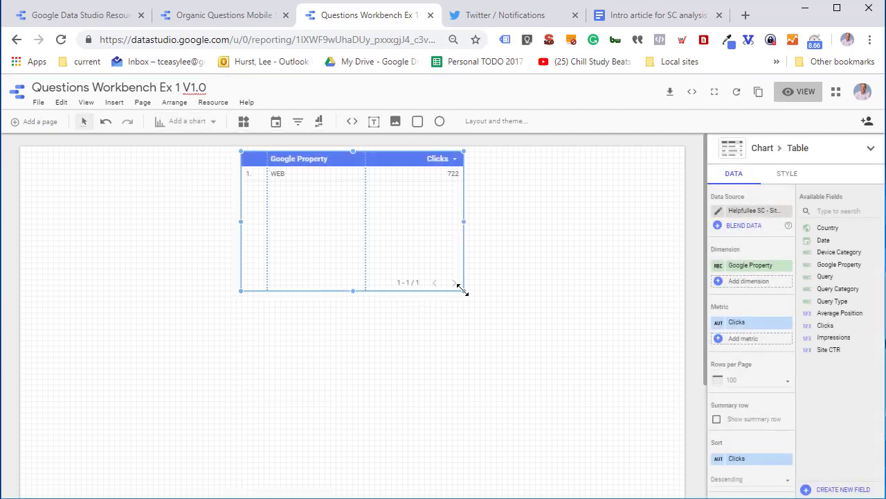
{"action": "left_click_drag", "start_coordinate": [464, 291], "coordinate": [618, 430]}
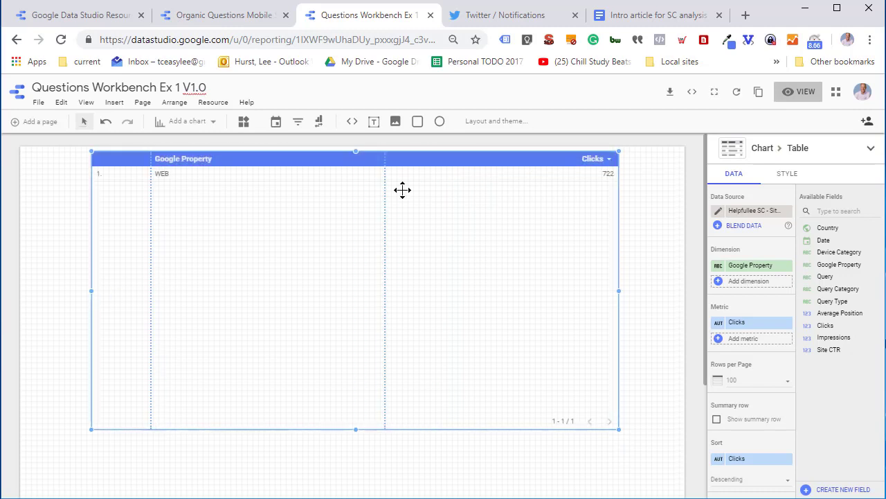
{"action": "left_click_drag", "start_coordinate": [402, 191], "coordinate": [314, 222]}
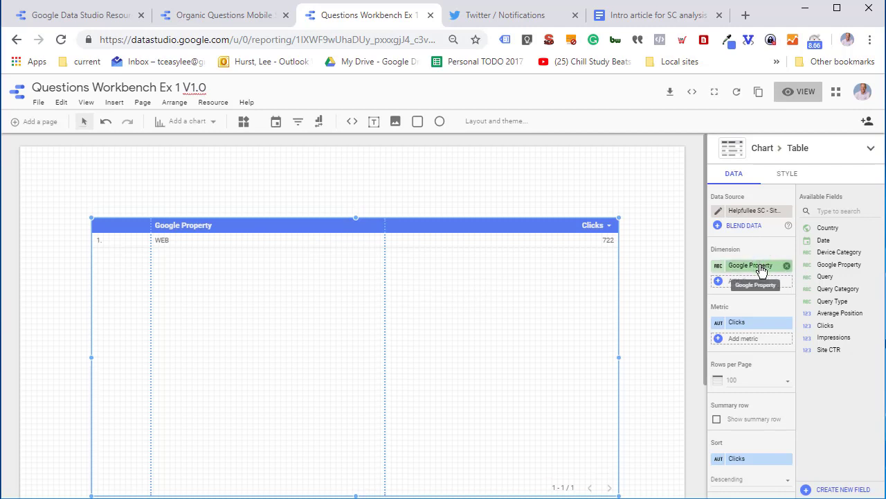
{"action": "left_click", "coordinate": [751, 265]}
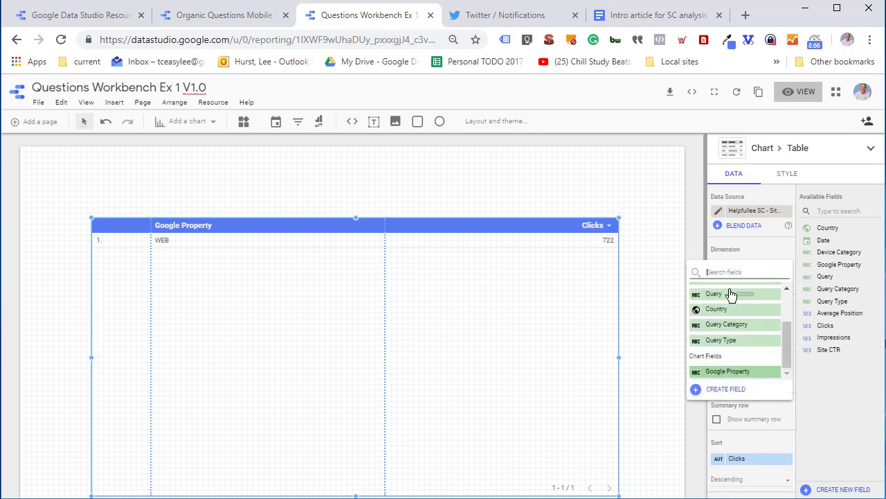
{"action": "left_click", "coordinate": [714, 294]}
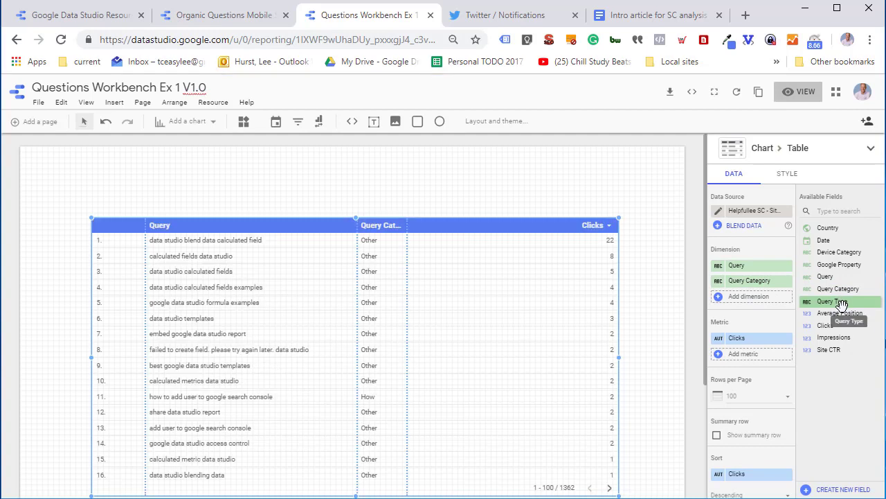
{"action": "left_click", "coordinate": [833, 300]}
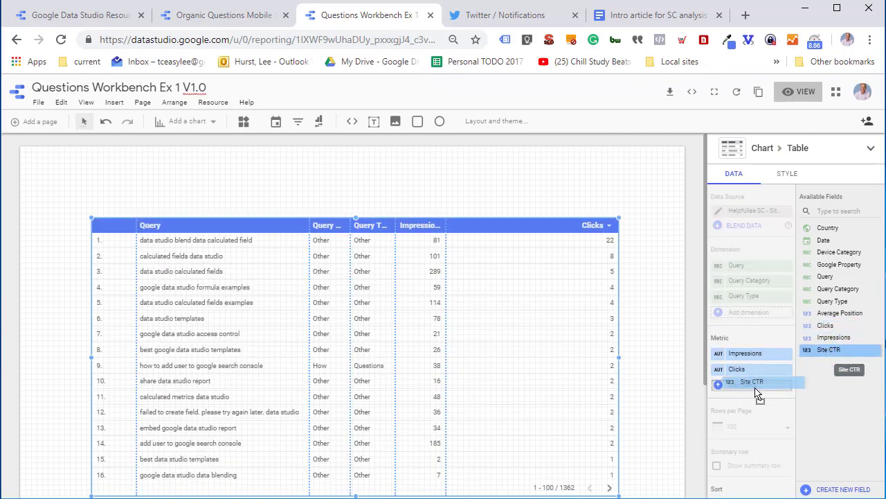
Add Site CTR and Average Position as metrics in the query table.
{"action": "left_click", "coordinate": [751, 382]}
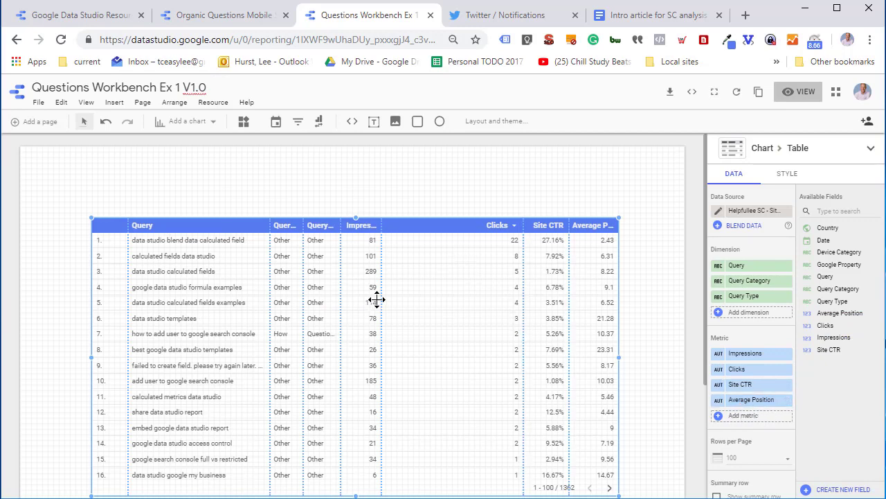
{"action": "mouse_move", "coordinate": [487, 304]}
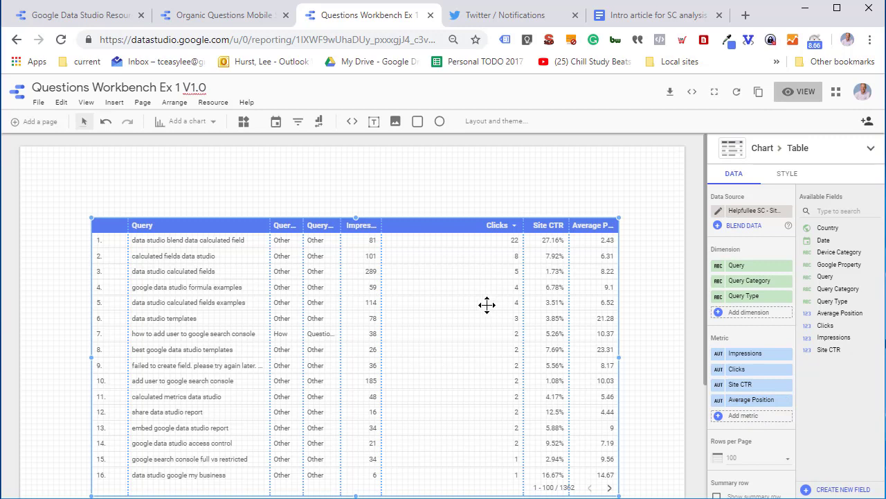
{"action": "mouse_move", "coordinate": [444, 269]}
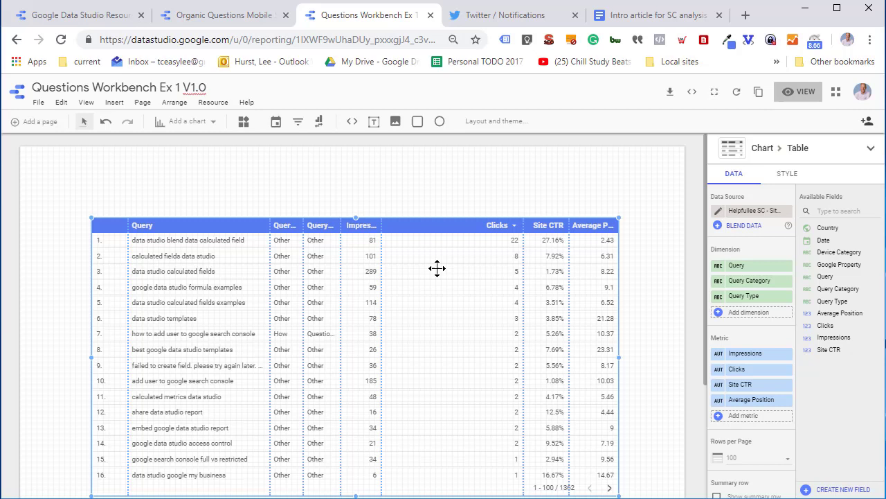
{"action": "mouse_move", "coordinate": [452, 292]}
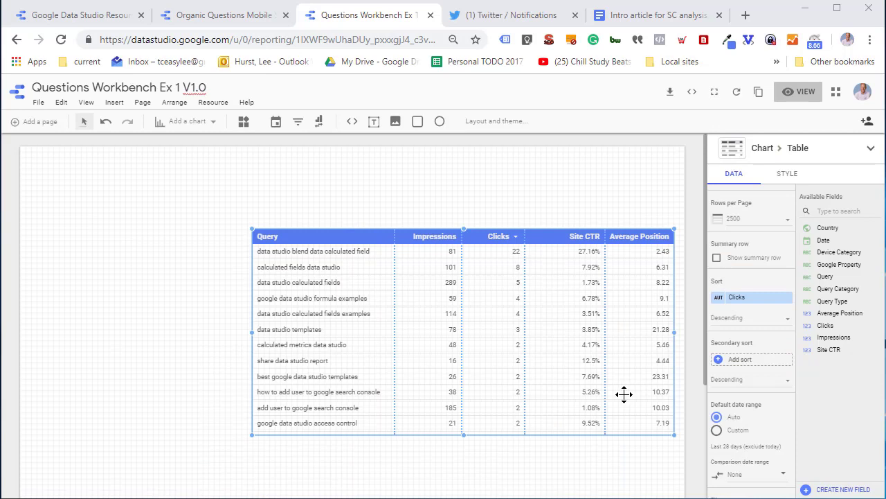
{"action": "mouse_move", "coordinate": [548, 385]}
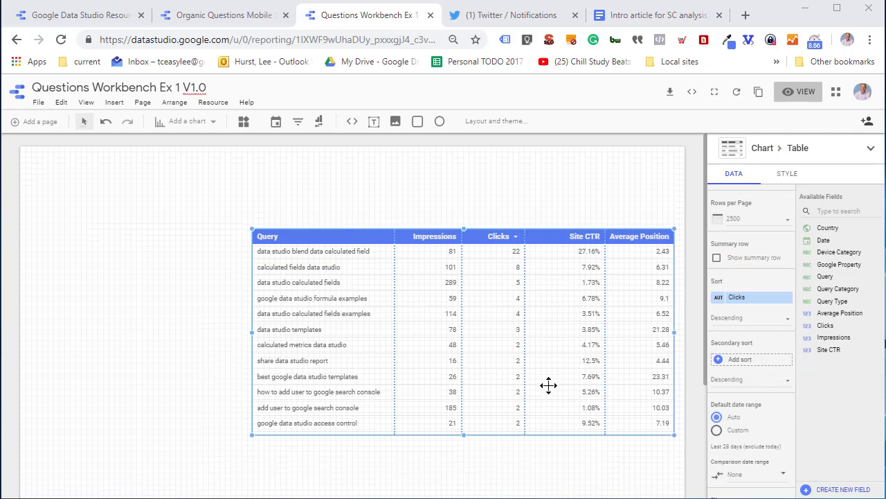
{"action": "mouse_move", "coordinate": [619, 347]}
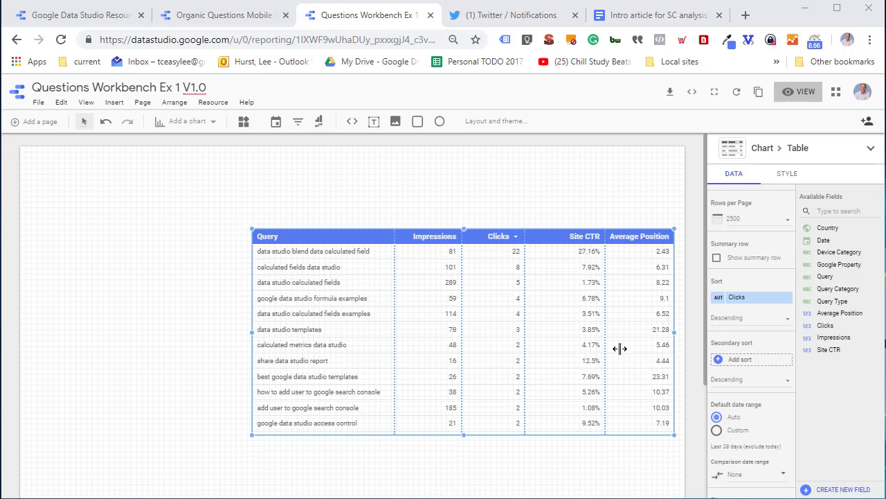
{"action": "mouse_move", "coordinate": [787, 173]}
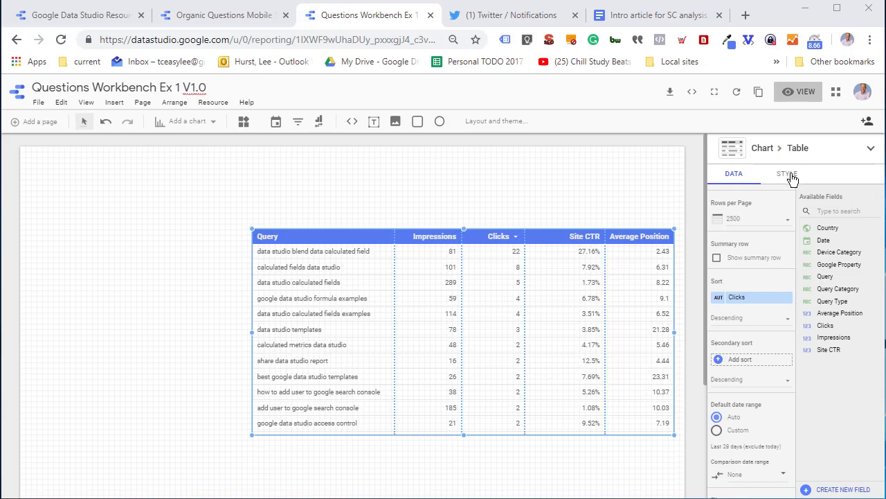
Color the query table's downward change arrows green, then return to the table's data settings.
{"action": "left_click", "coordinate": [787, 174]}
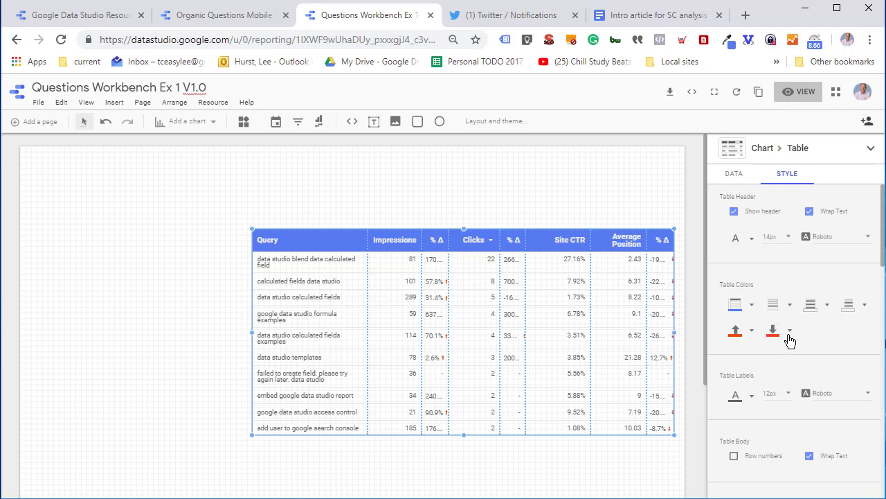
{"action": "left_click", "coordinate": [772, 329]}
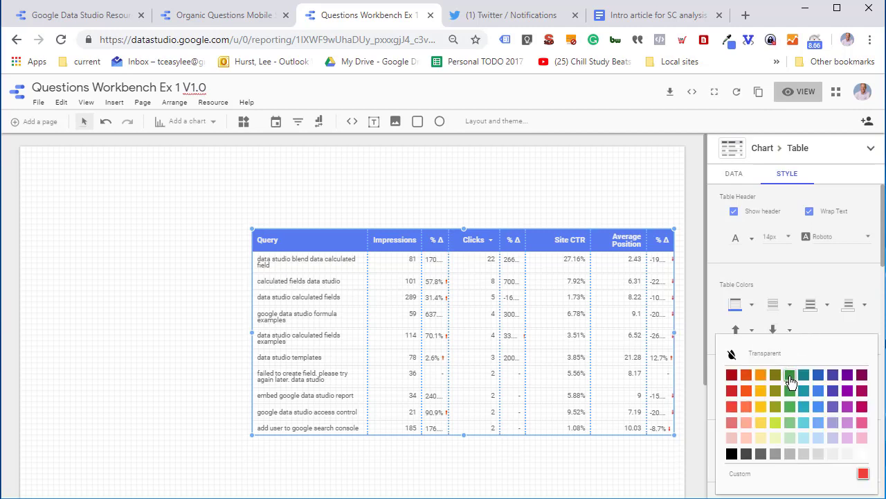
{"action": "left_click", "coordinate": [791, 376]}
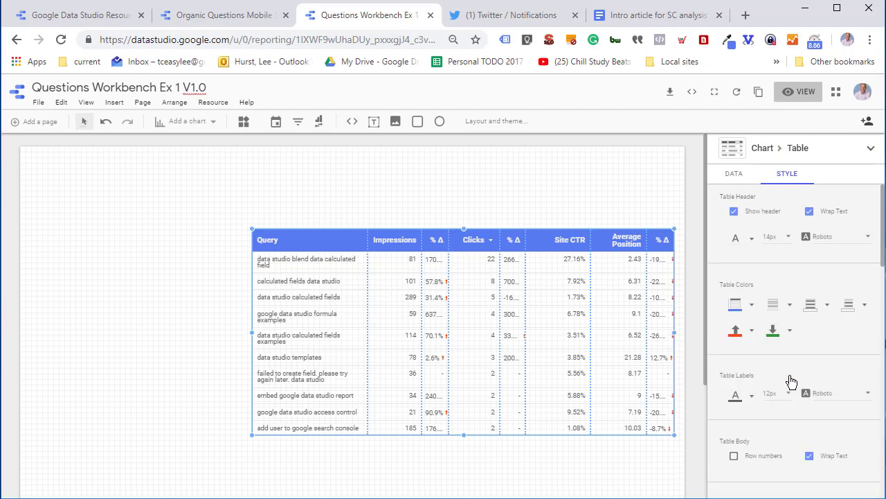
{"action": "mouse_move", "coordinate": [574, 281]}
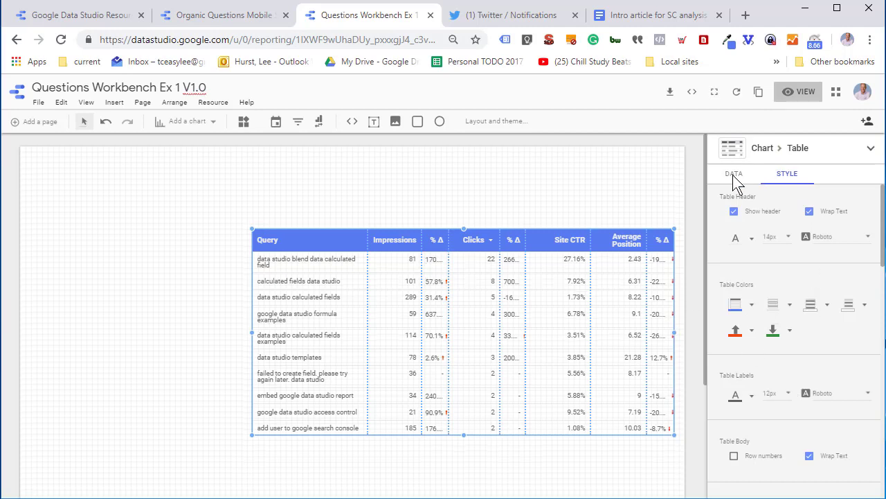
{"action": "left_click", "coordinate": [734, 173]}
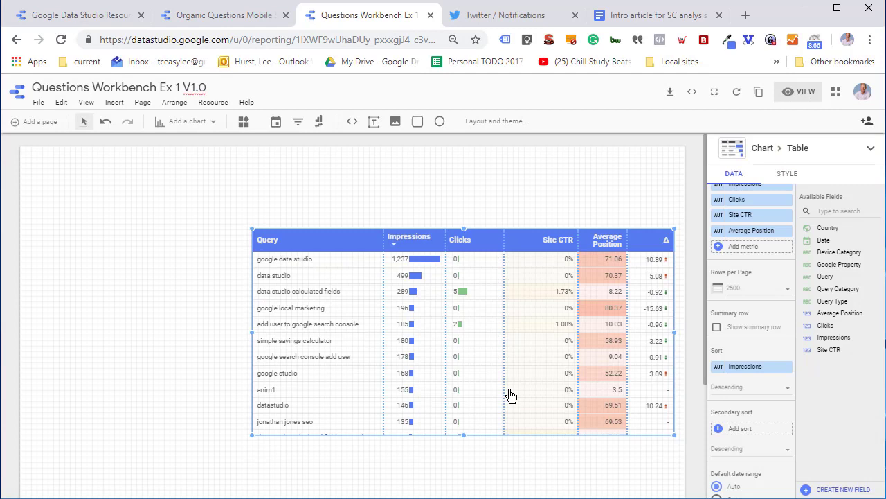
Preview the report in view mode to see the styled query table.
{"action": "left_click", "coordinate": [798, 92]}
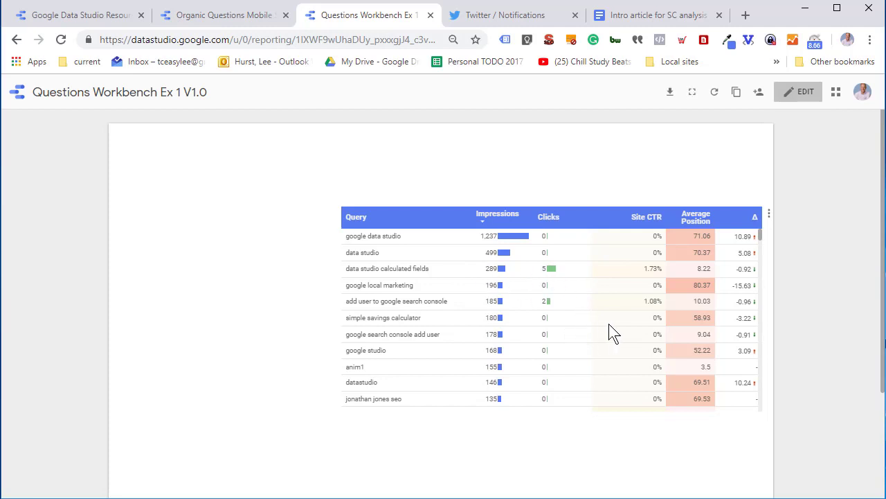
{"action": "mouse_move", "coordinate": [654, 333]}
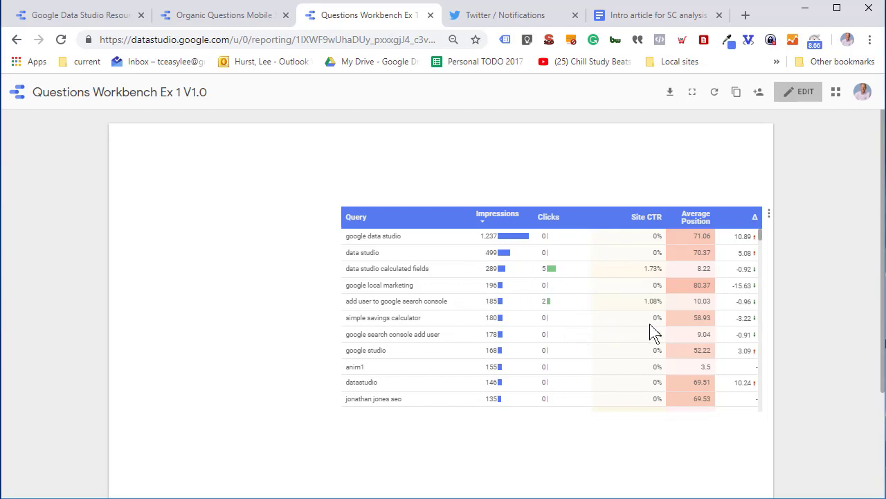
{"action": "mouse_move", "coordinate": [799, 96]}
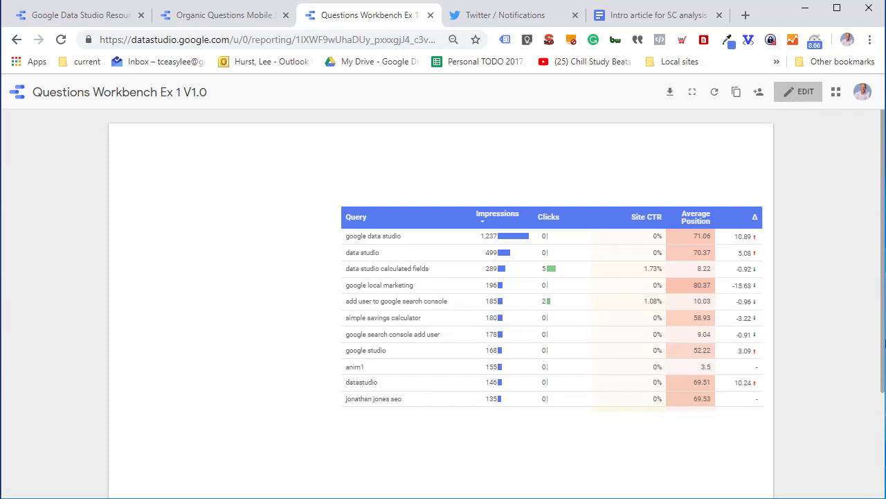
Return to edit mode and pick the Data control tool for the header band.
{"action": "left_click", "coordinate": [798, 91]}
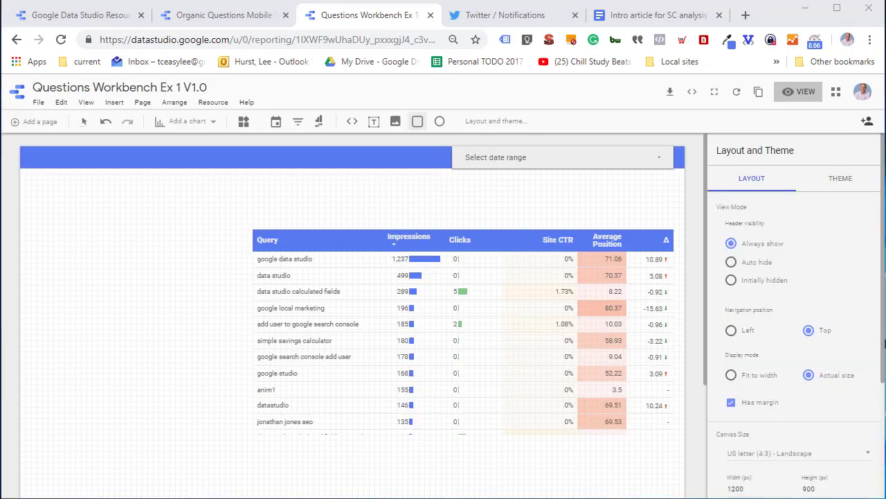
{"action": "left_click", "coordinate": [319, 121]}
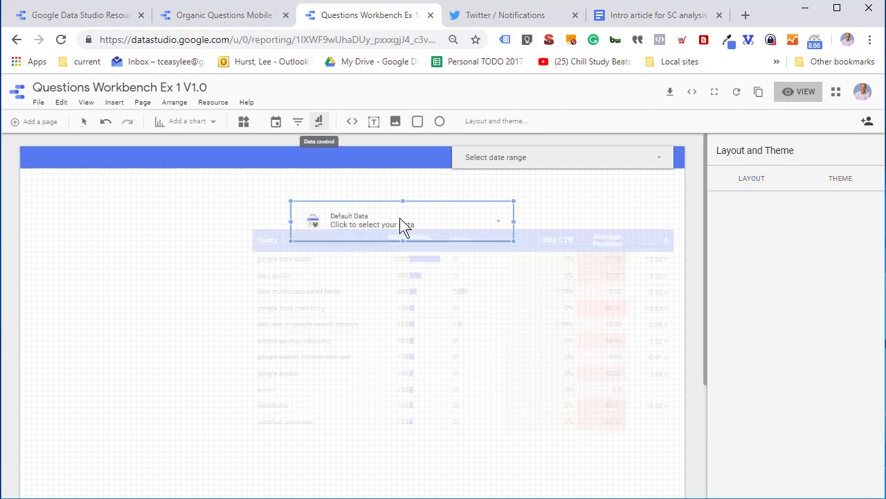
{"action": "mouse_move", "coordinate": [379, 221]}
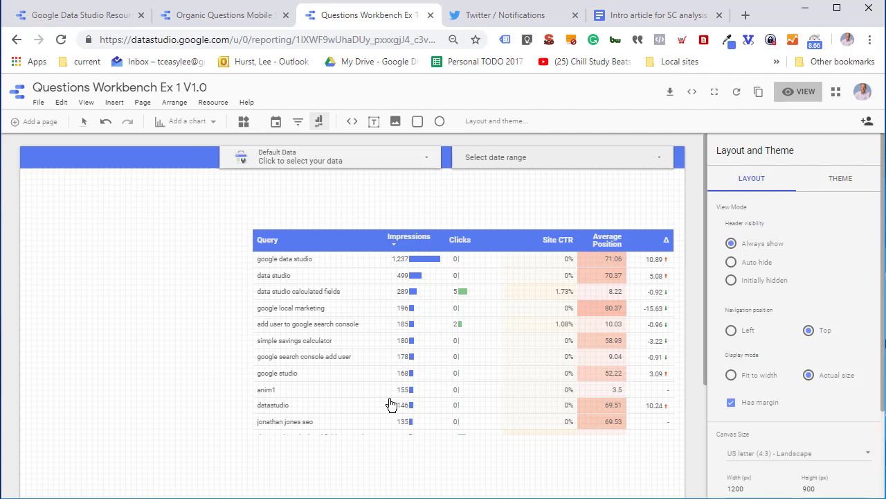
{"action": "left_click", "coordinate": [798, 91]}
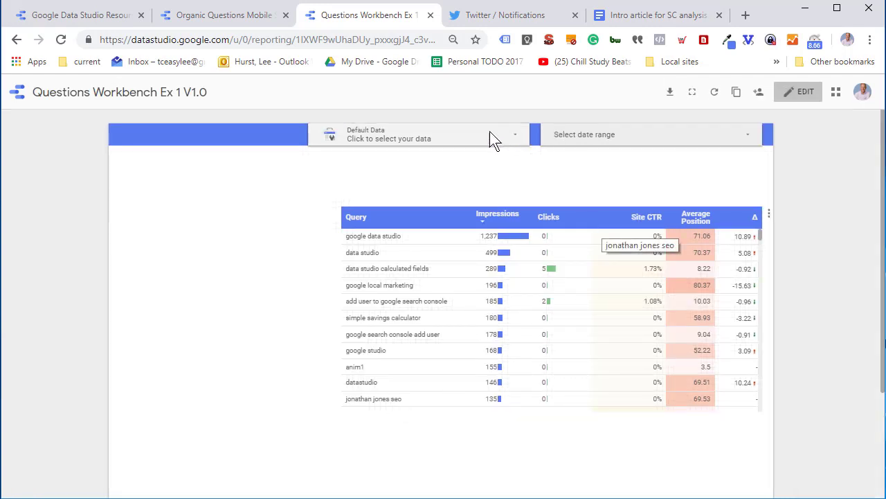
{"action": "mouse_move", "coordinate": [441, 146]}
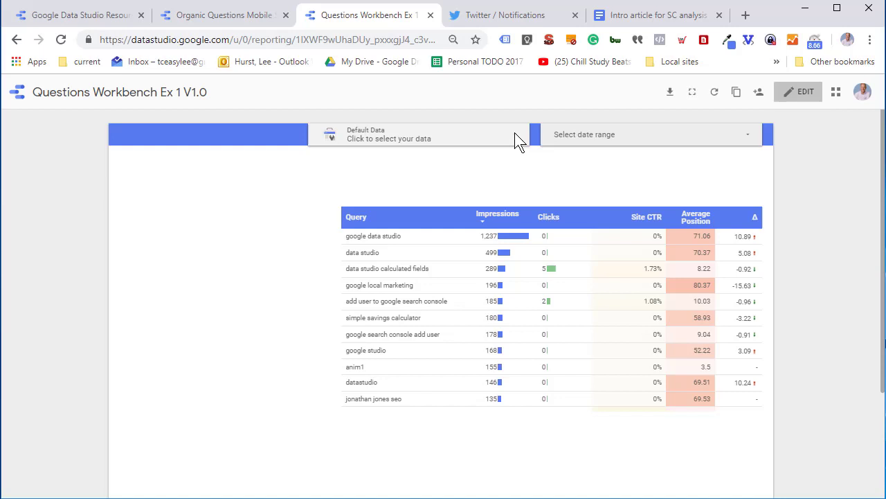
{"action": "left_click", "coordinate": [416, 134]}
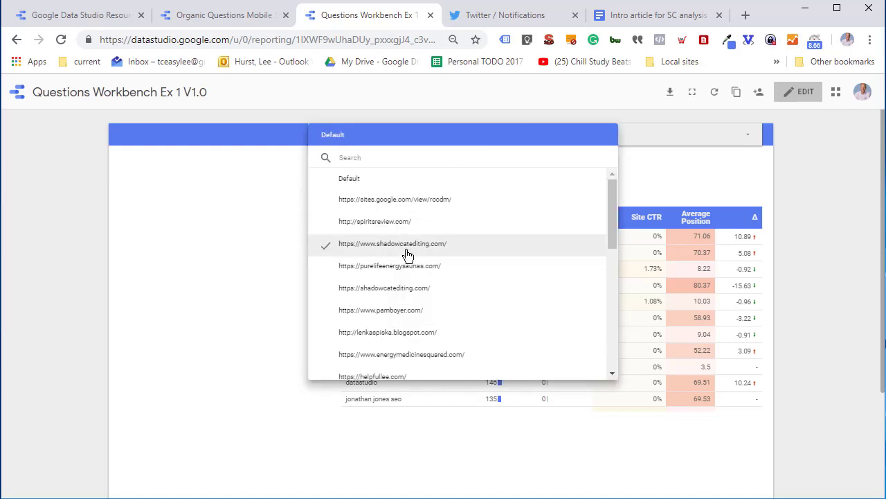
{"action": "scroll", "scroll_direction": "down", "scroll_amount": 3}
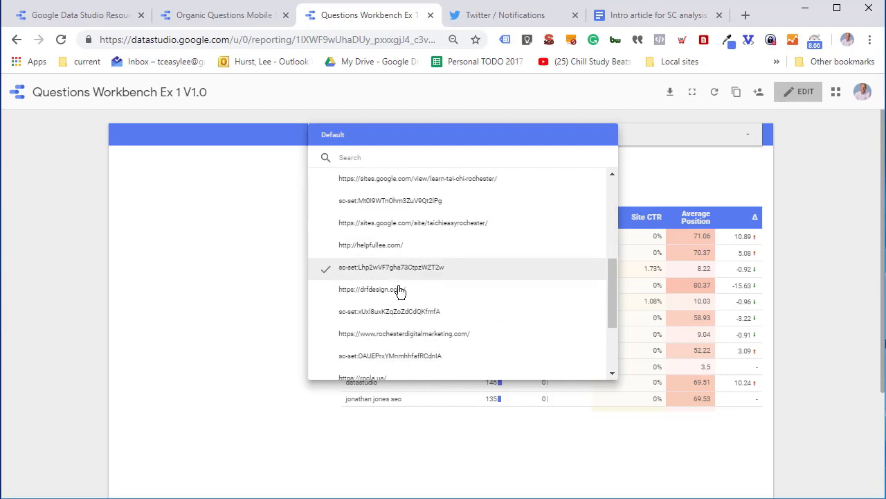
{"action": "scroll", "scroll_direction": "down", "scroll_amount": 3}
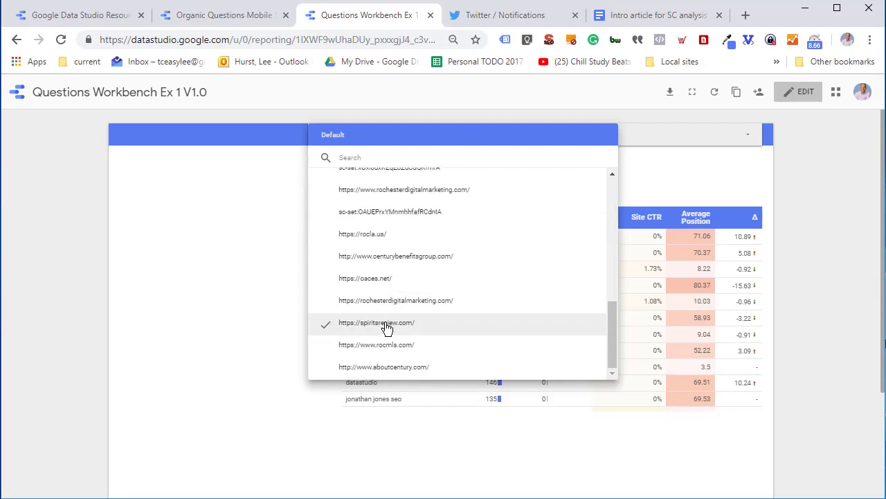
{"action": "left_click", "coordinate": [377, 322]}
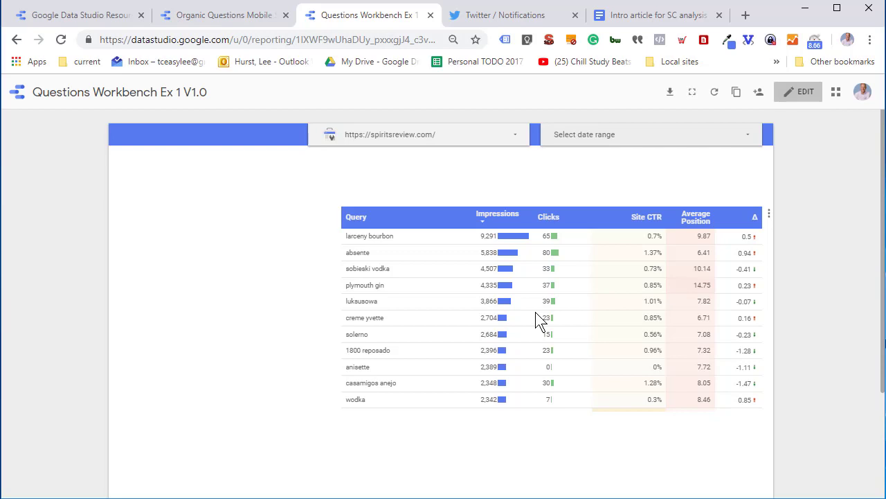
{"action": "mouse_move", "coordinate": [519, 301]}
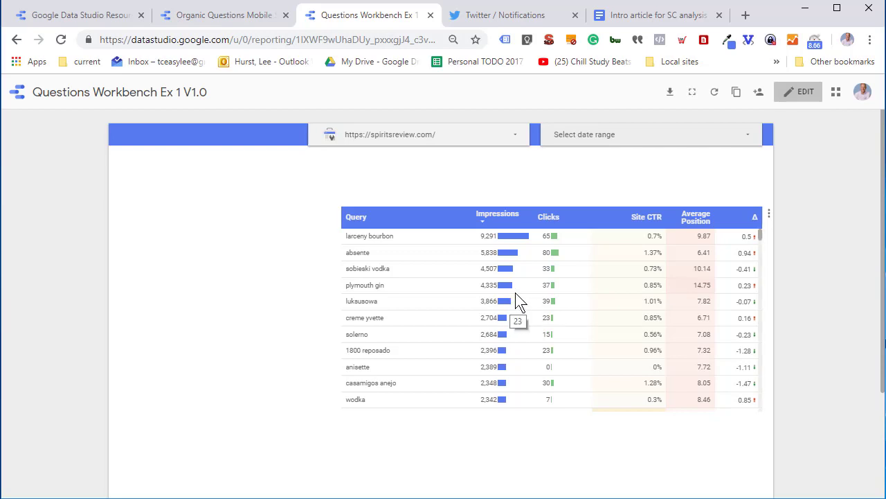
{"action": "mouse_move", "coordinate": [526, 288]}
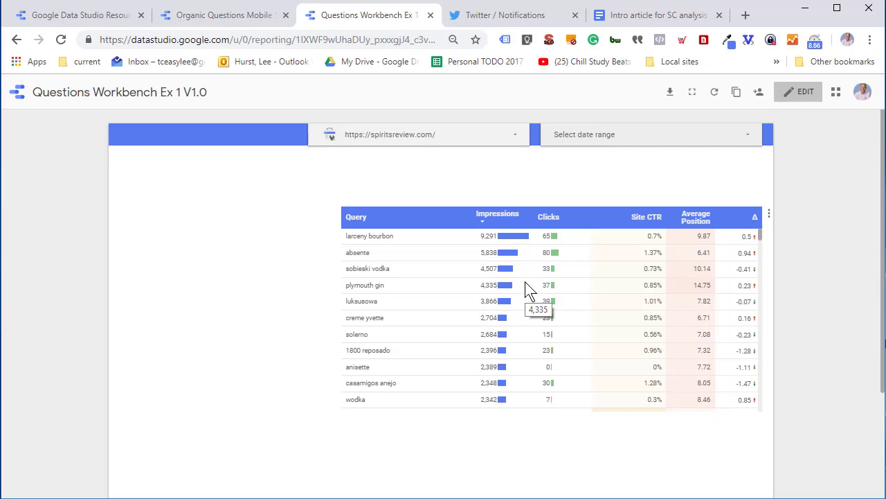
{"action": "mouse_move", "coordinate": [551, 286]}
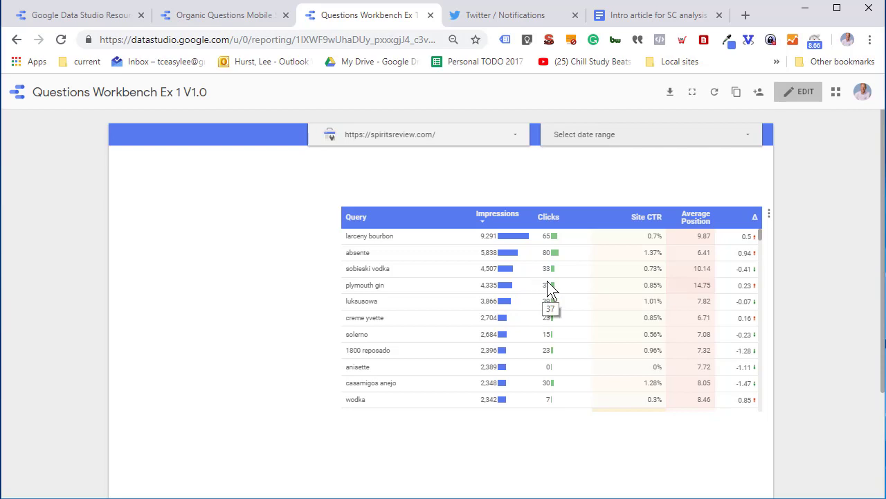
{"action": "mouse_move", "coordinate": [834, 455]}
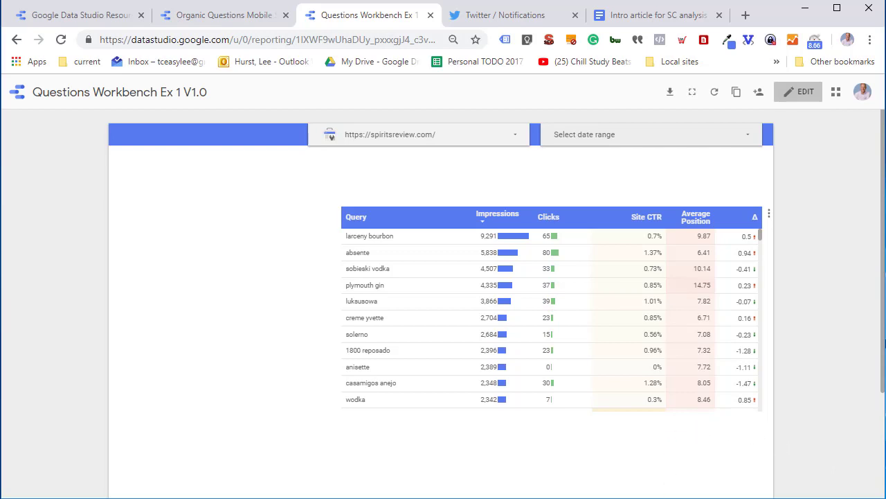
{"action": "left_click", "coordinate": [798, 91]}
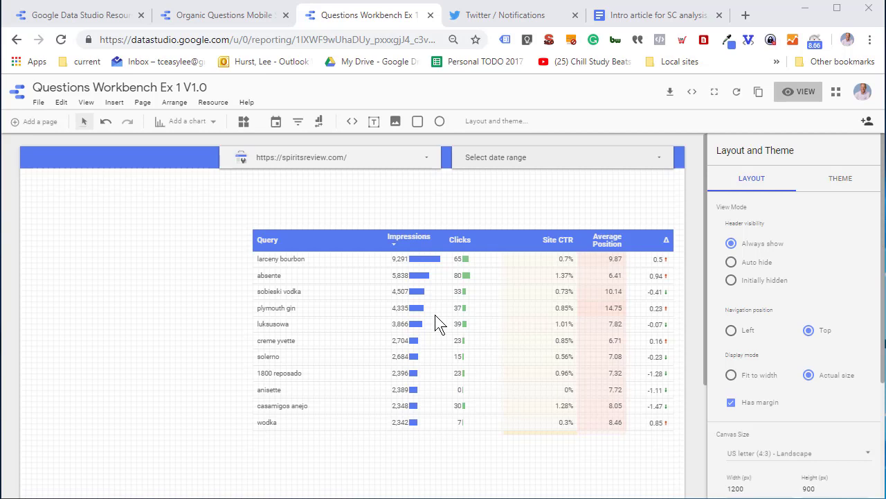
{"action": "mouse_move", "coordinate": [291, 190]}
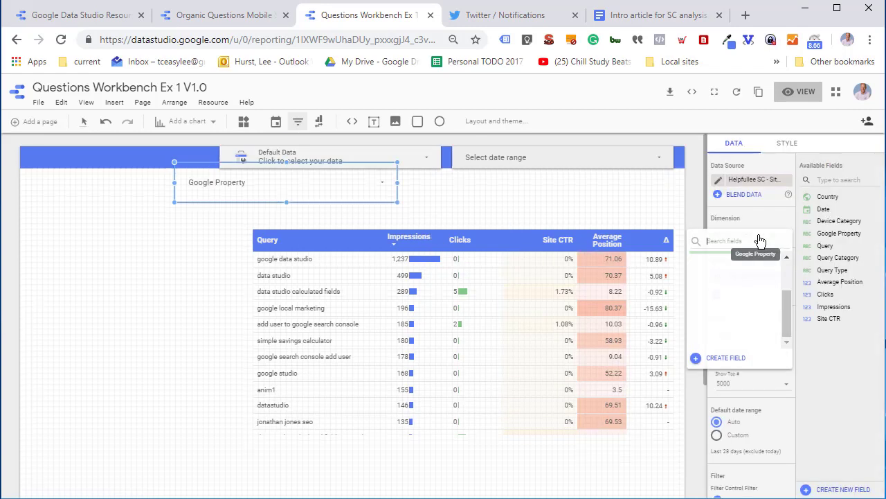
Set the filter control's dimension to Query Type, then preview and keep only Questions selected.
{"action": "left_click", "coordinate": [737, 240]}
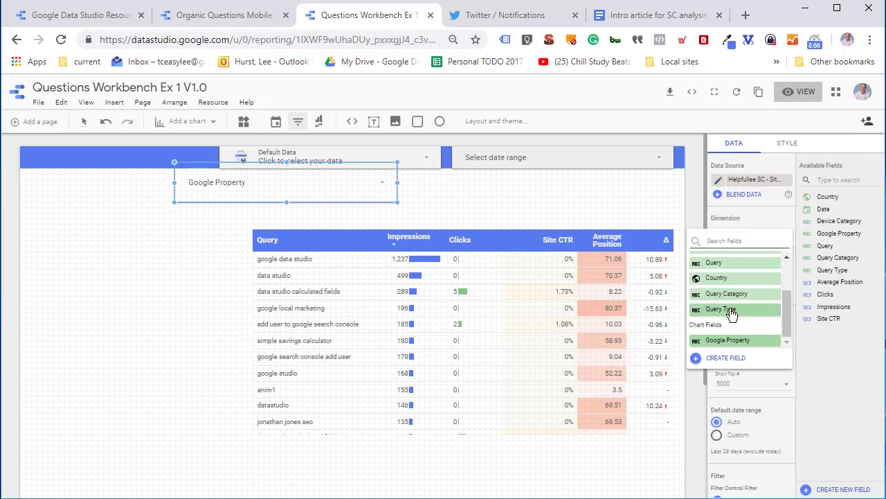
{"action": "mouse_move", "coordinate": [717, 309]}
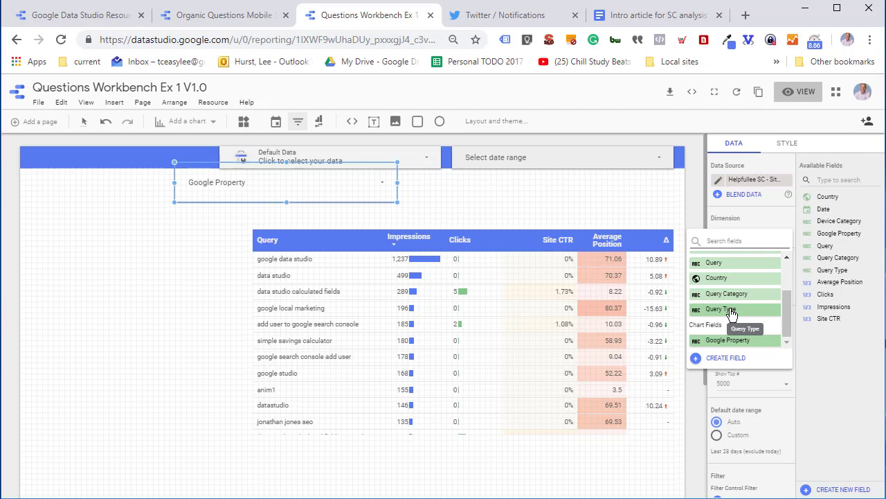
{"action": "left_click", "coordinate": [714, 309]}
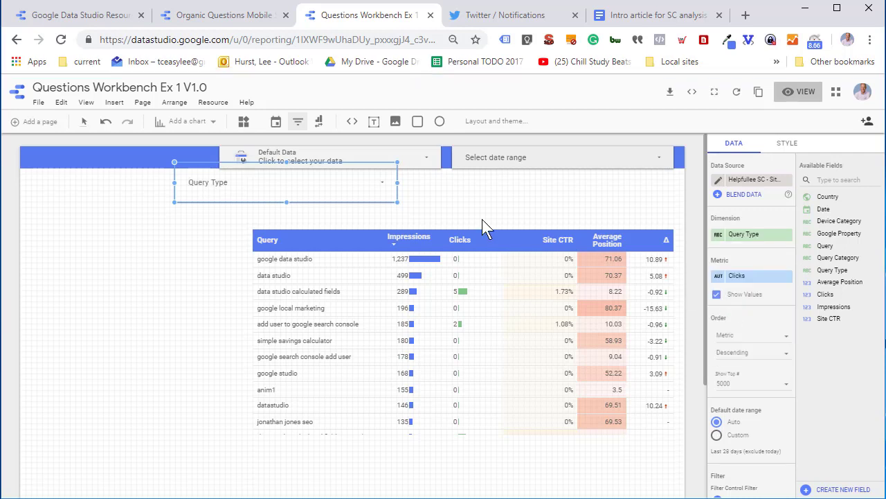
{"action": "left_click", "coordinate": [798, 91]}
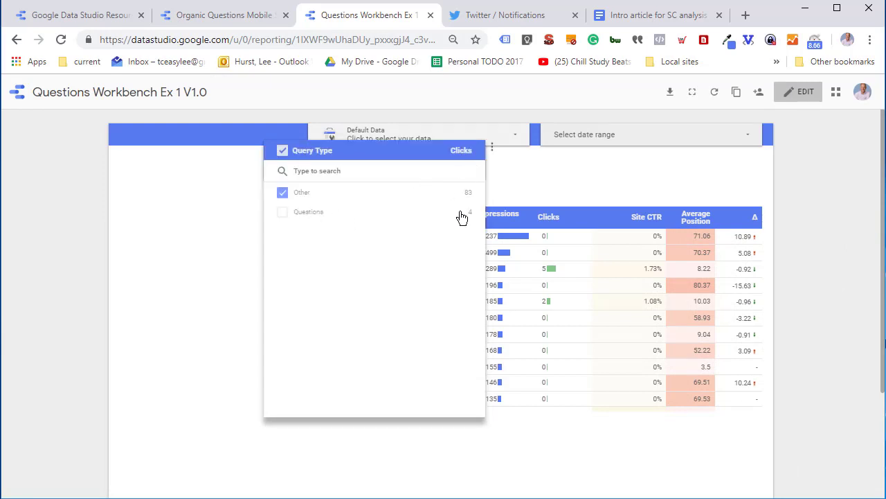
{"action": "left_click", "coordinate": [282, 212]}
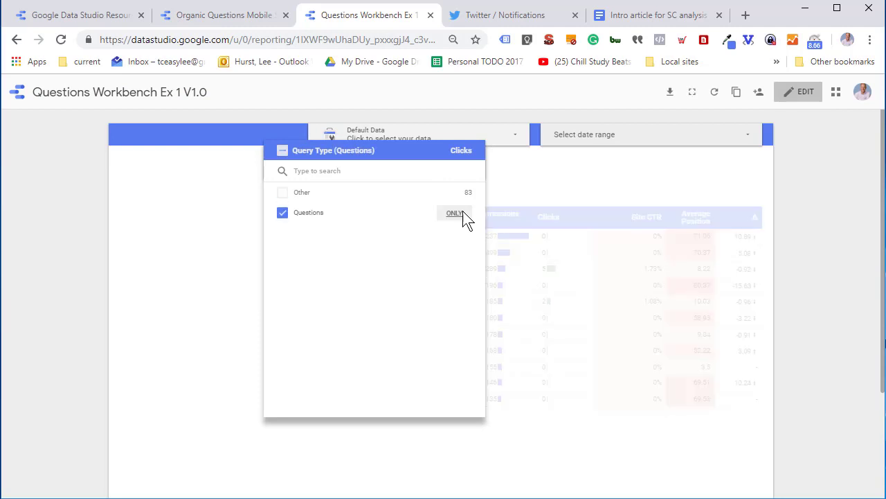
{"action": "left_click", "coordinate": [455, 213]}
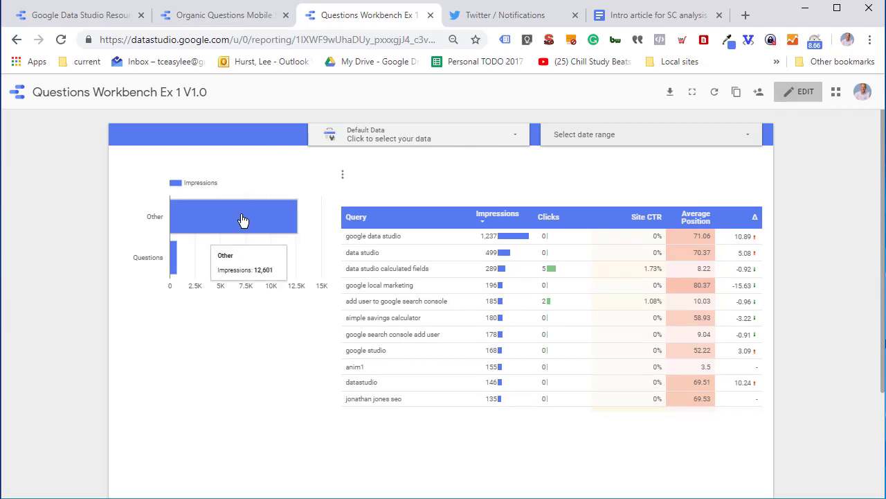
{"action": "mouse_move", "coordinate": [151, 250]}
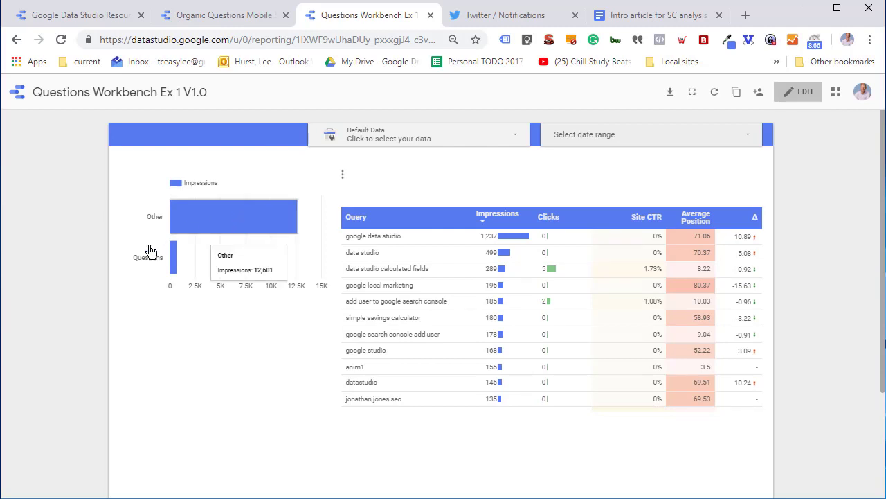
{"action": "mouse_move", "coordinate": [335, 412]}
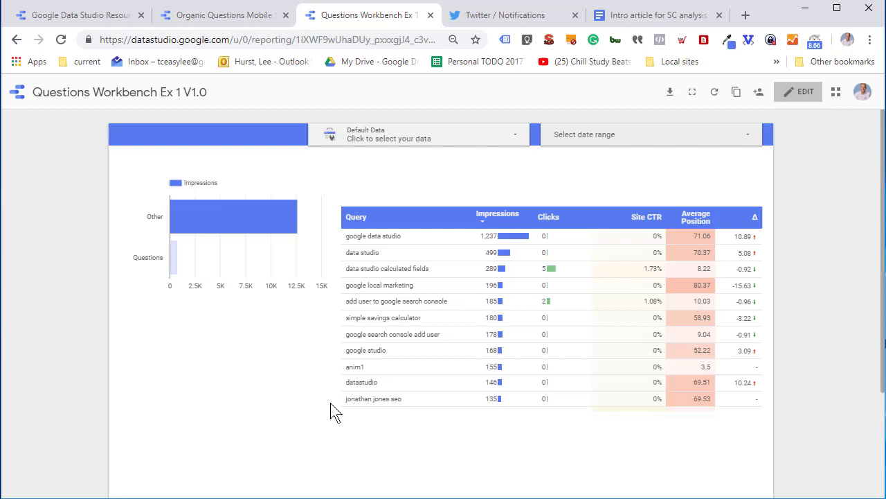
{"action": "mouse_move", "coordinate": [273, 319]}
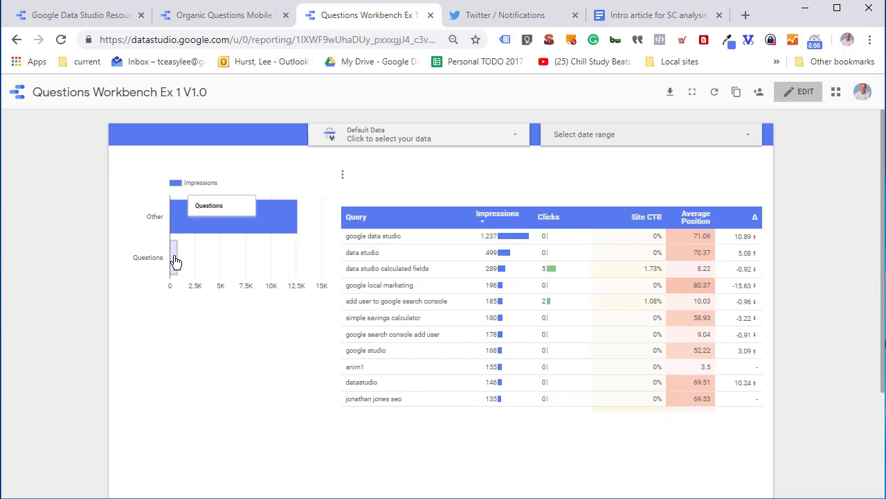
Cross-filter the query table using the Questions bar, review the results, and return to editing.
{"action": "left_click", "coordinate": [174, 252]}
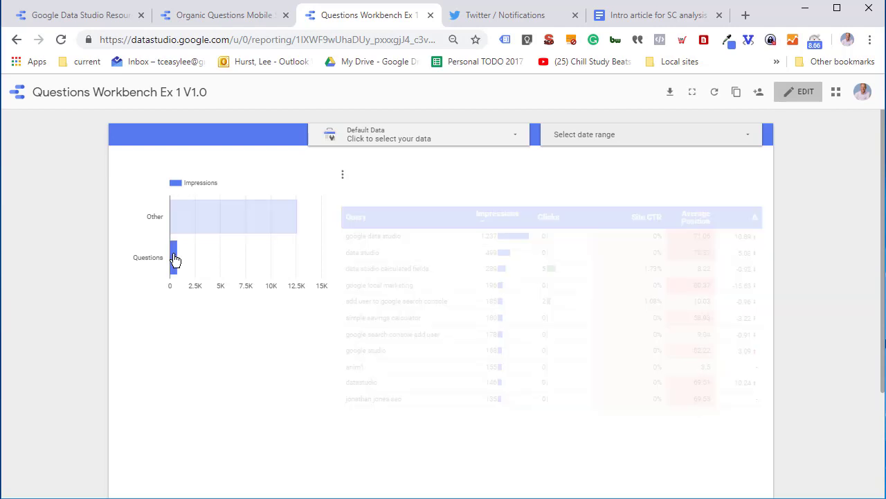
{"action": "left_click", "coordinate": [174, 253]}
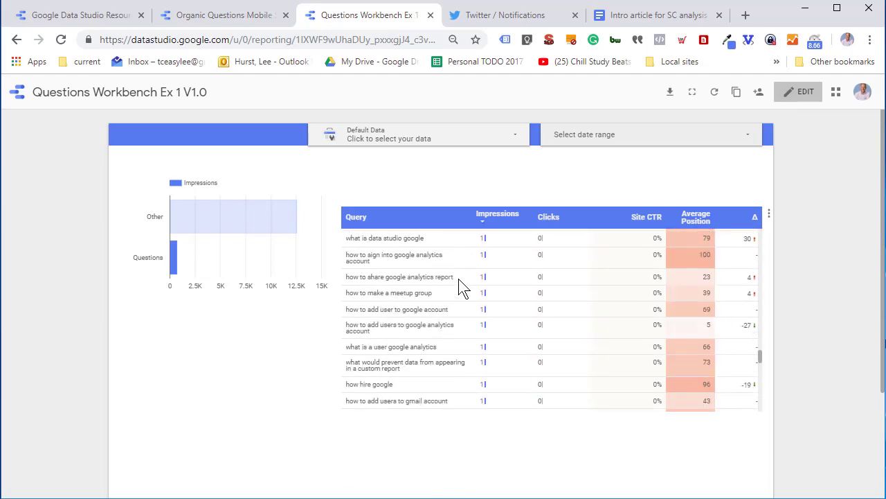
{"action": "scroll", "scroll_direction": "down", "scroll_amount": 3}
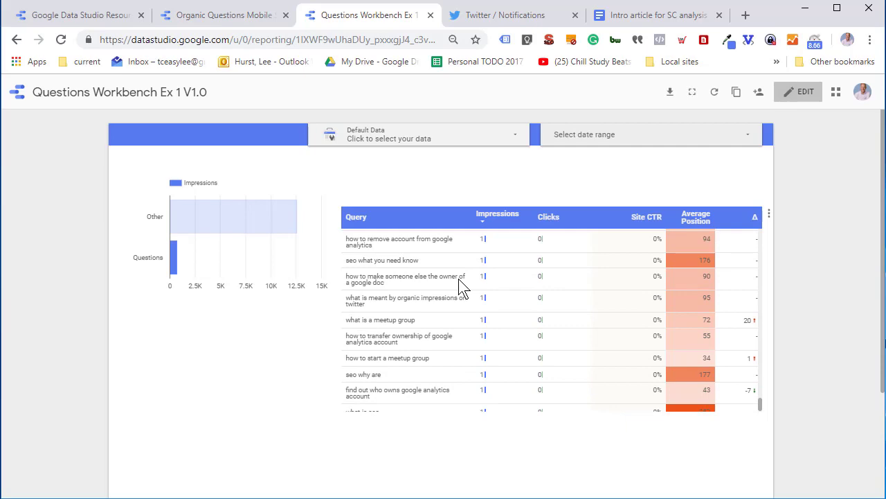
{"action": "scroll", "scroll_direction": "down", "scroll_amount": 3}
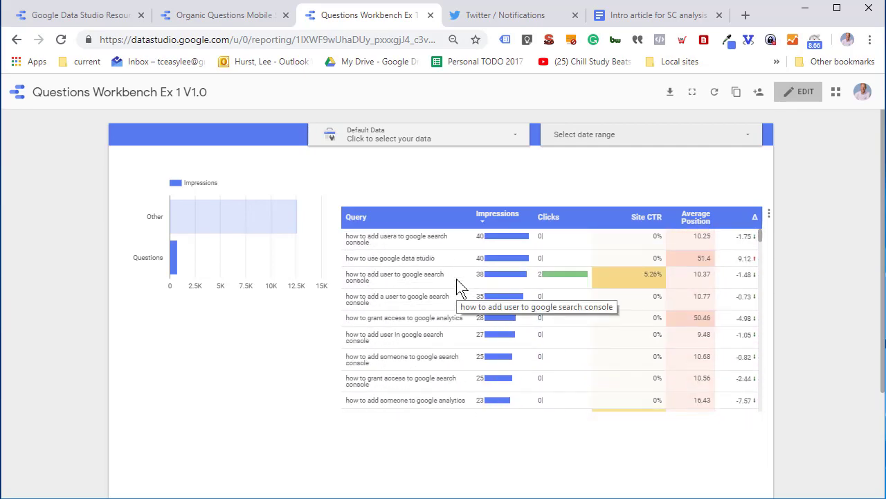
{"action": "mouse_move", "coordinate": [384, 284]}
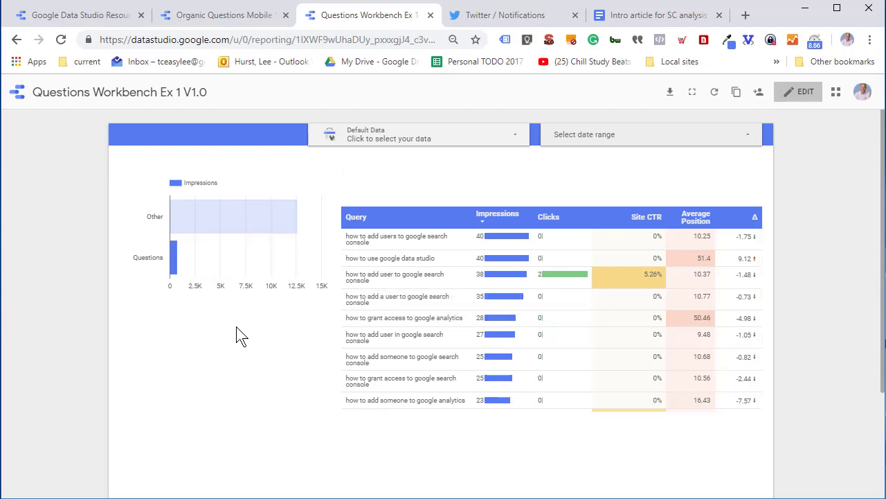
{"action": "left_click", "coordinate": [798, 91]}
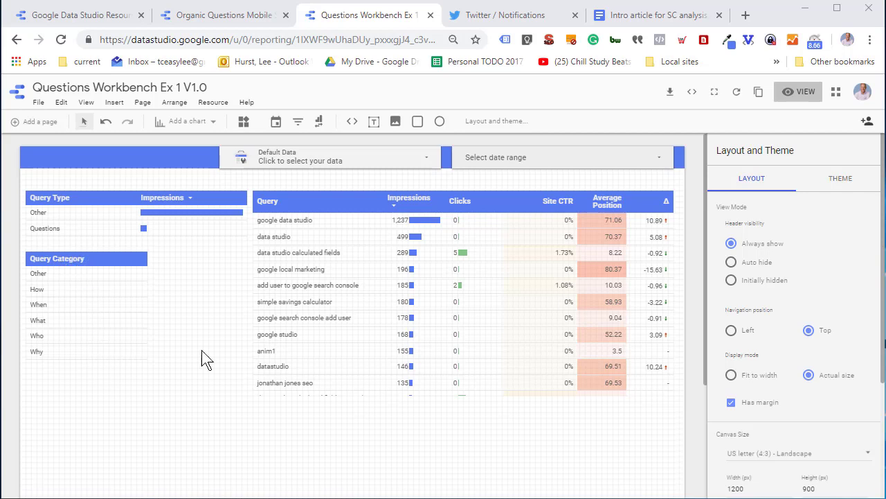
{"action": "mouse_move", "coordinate": [201, 396]}
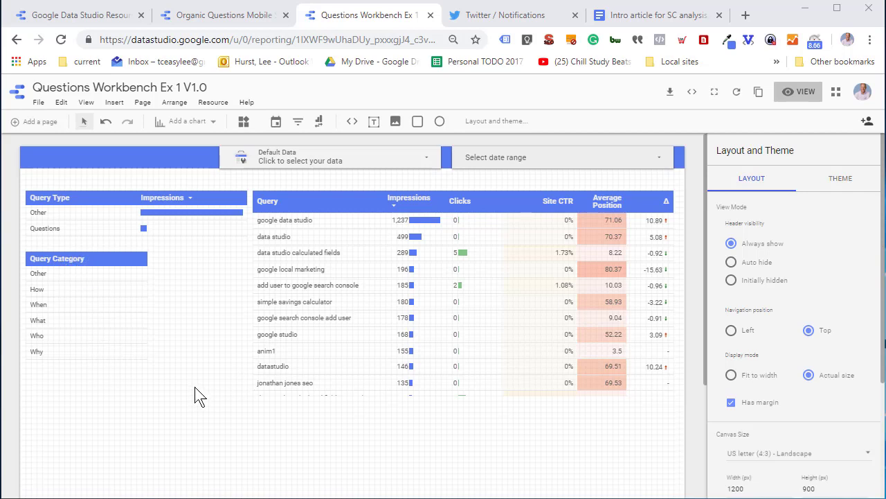
{"action": "mouse_move", "coordinate": [753, 178]}
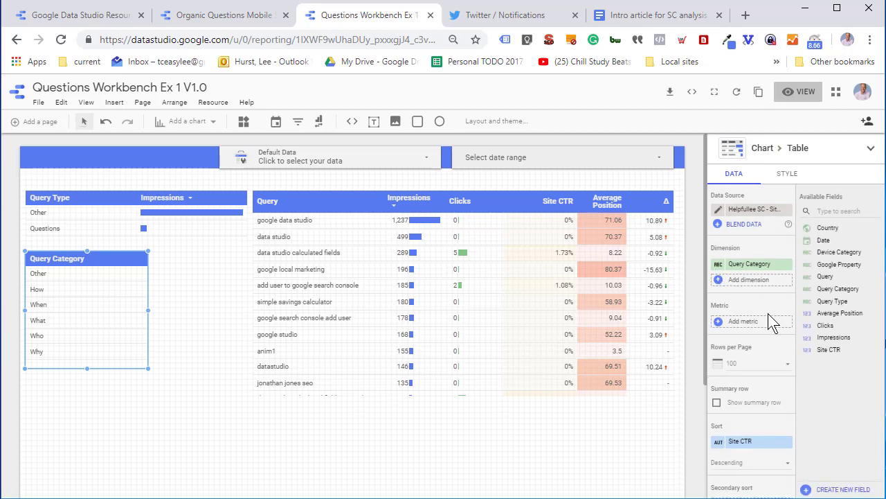
Scroll the Query Category table's data settings down to its filter options, then switch to view mode.
{"action": "scroll", "scroll_direction": "down", "scroll_amount": 3}
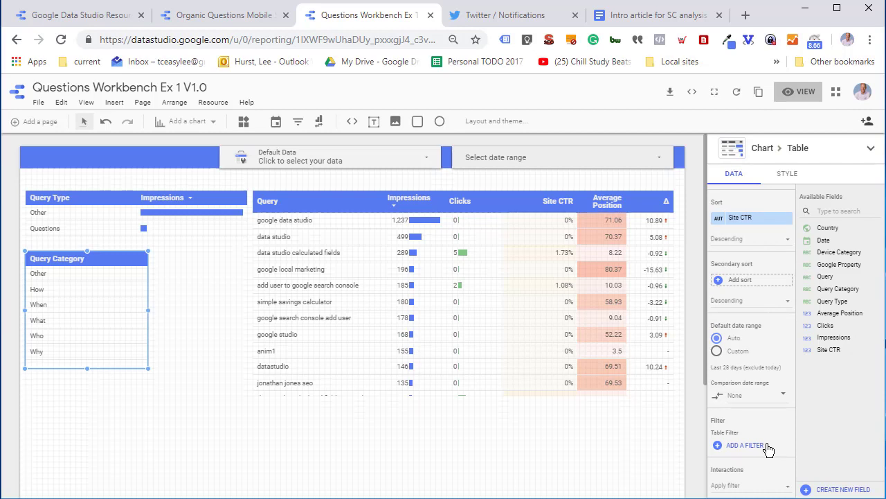
{"action": "mouse_move", "coordinate": [779, 439]}
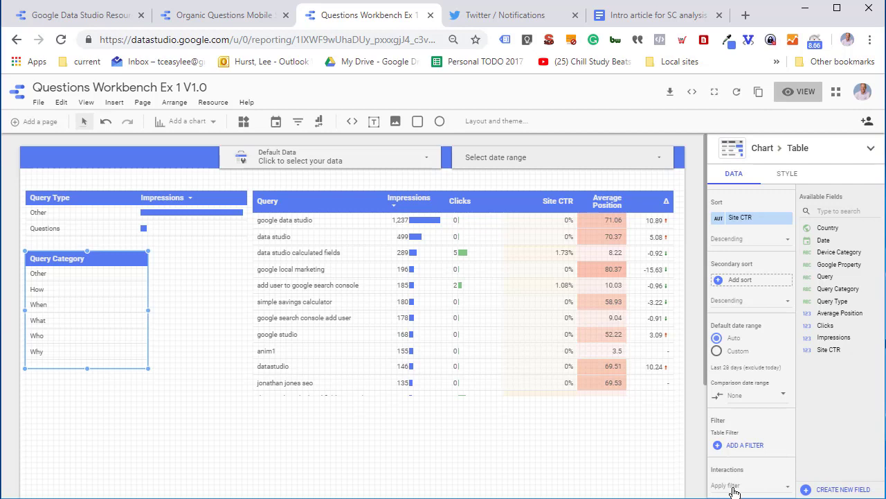
{"action": "mouse_move", "coordinate": [703, 457]}
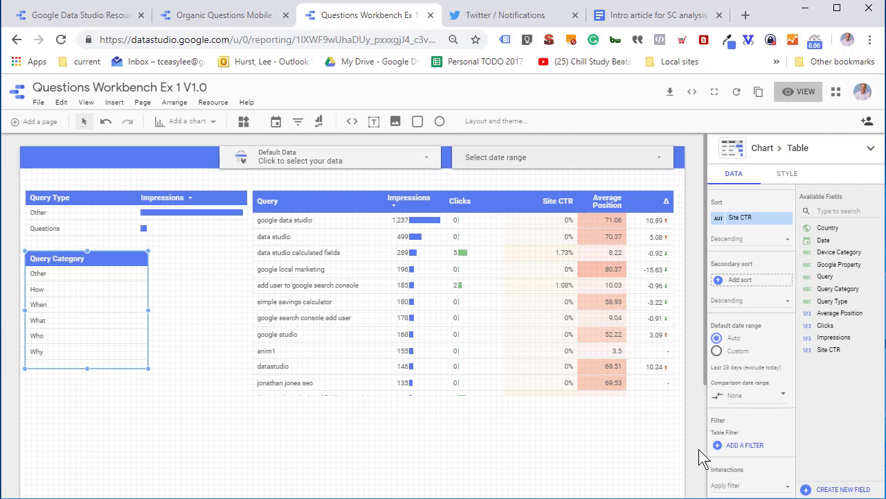
{"action": "mouse_move", "coordinate": [296, 436]}
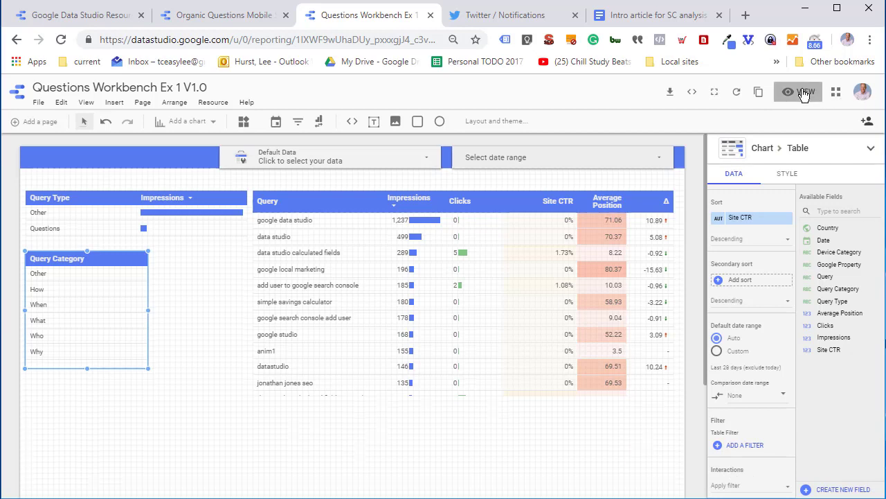
{"action": "left_click", "coordinate": [797, 92]}
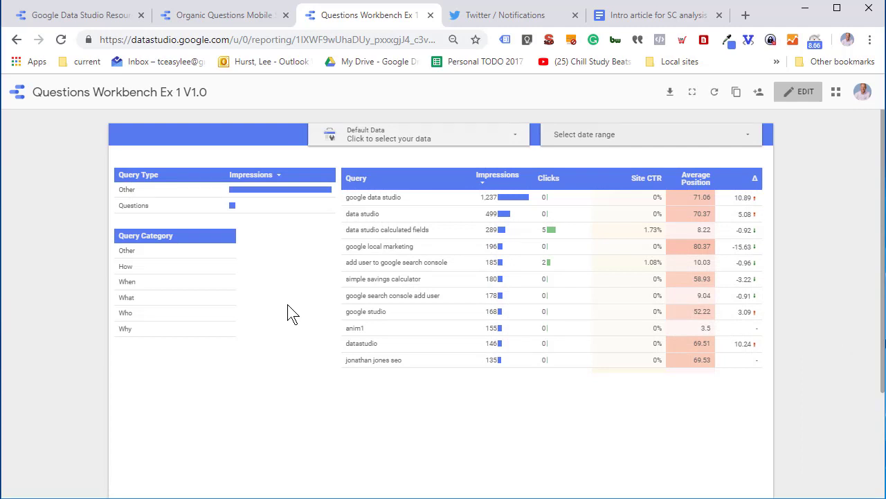
{"action": "mouse_move", "coordinate": [236, 207]}
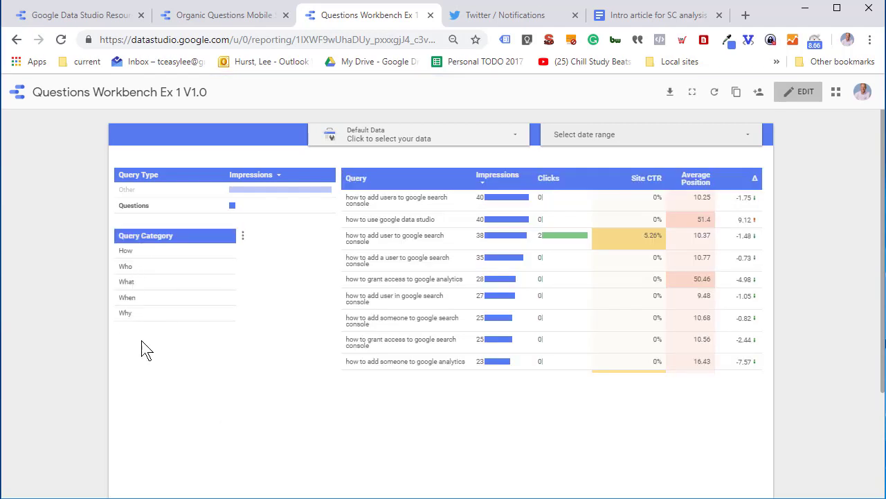
{"action": "mouse_move", "coordinate": [238, 356]}
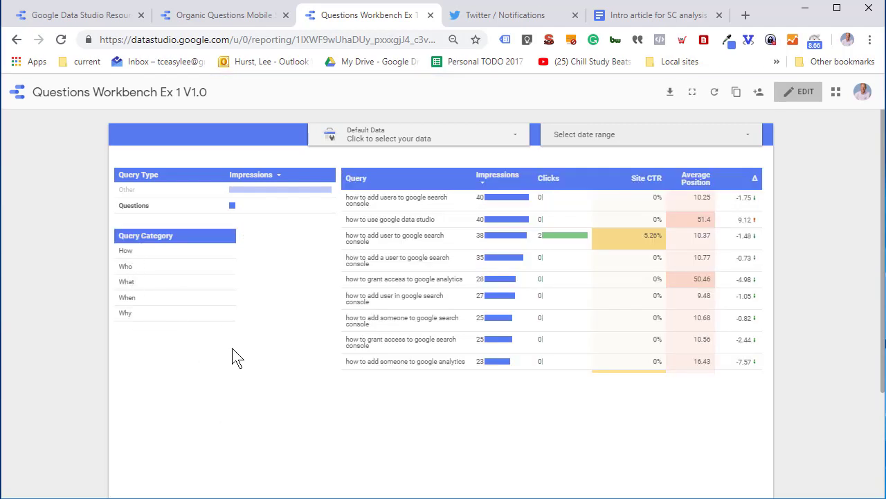
{"action": "mouse_move", "coordinate": [424, 301]}
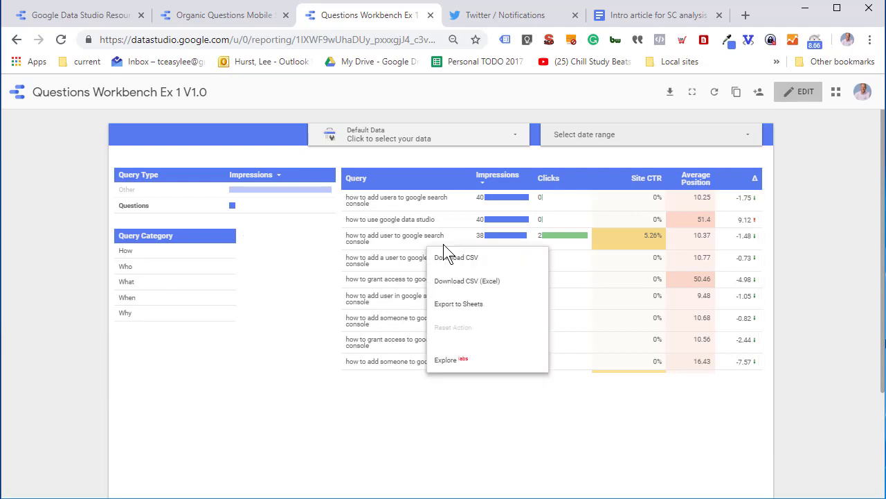
{"action": "mouse_move", "coordinate": [463, 304]}
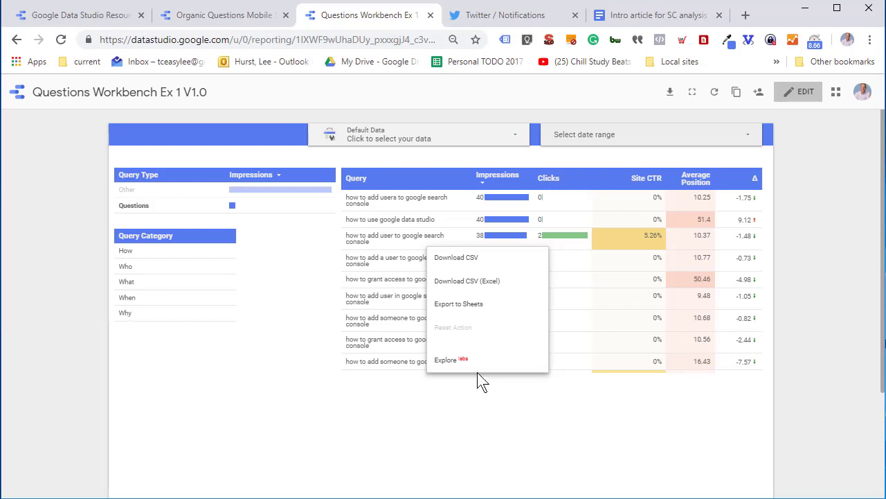
{"action": "mouse_move", "coordinate": [135, 260]}
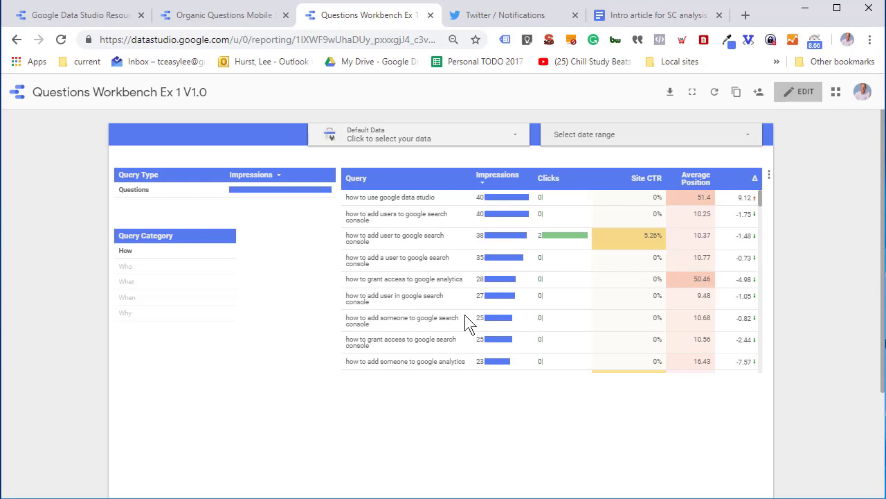
{"action": "mouse_move", "coordinate": [131, 274]}
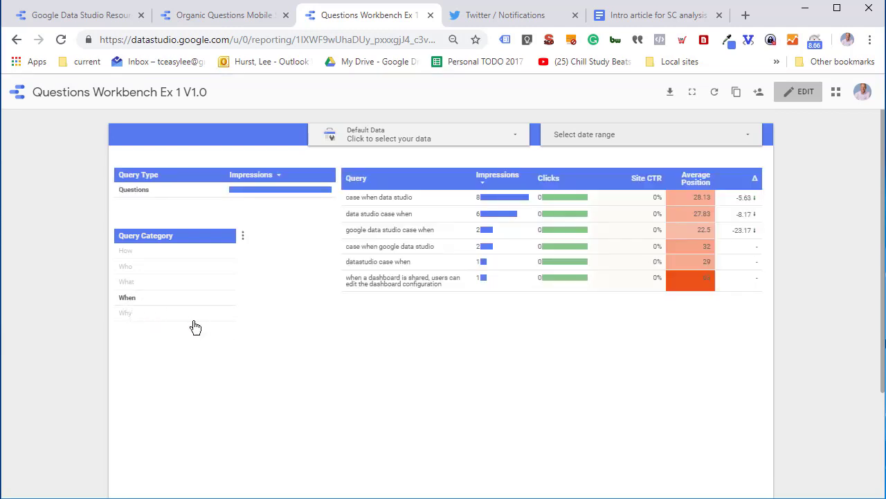
Clear the Query Category selection so the query table lists all queries again.
{"action": "left_click", "coordinate": [125, 312]}
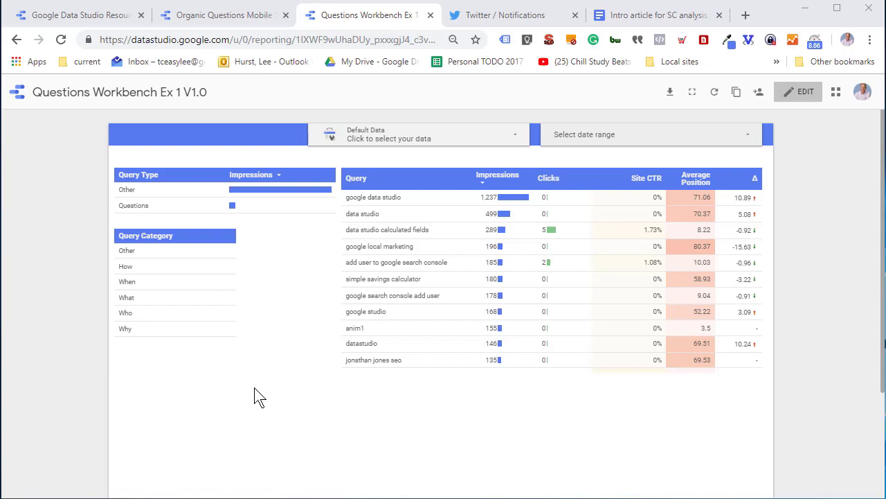
Add and save an Exclude filter on Query Category (Equal to) for the Query Category table.
{"action": "left_click", "coordinate": [798, 92]}
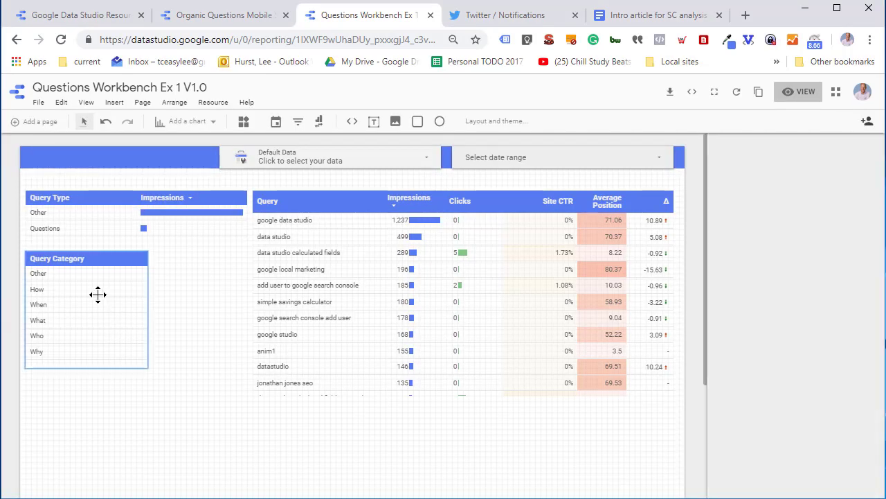
{"action": "left_click", "coordinate": [87, 308]}
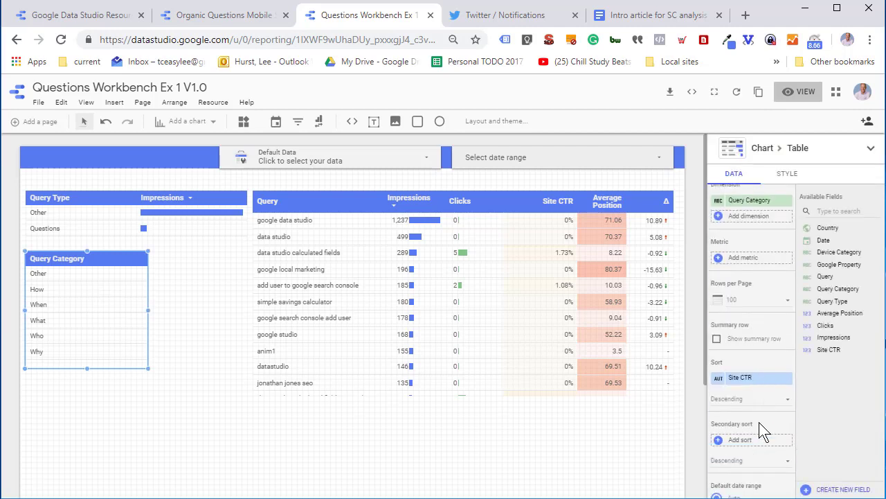
{"action": "scroll", "scroll_direction": "down", "scroll_amount": 3}
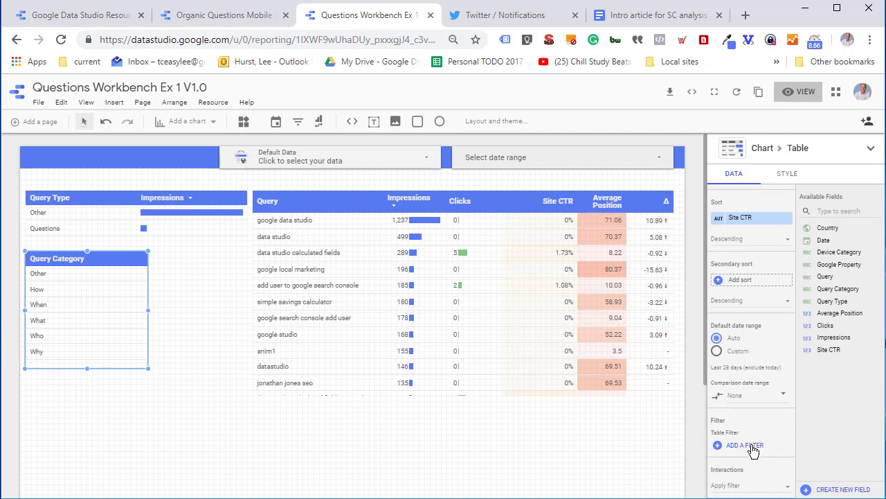
{"action": "left_click", "coordinate": [744, 444]}
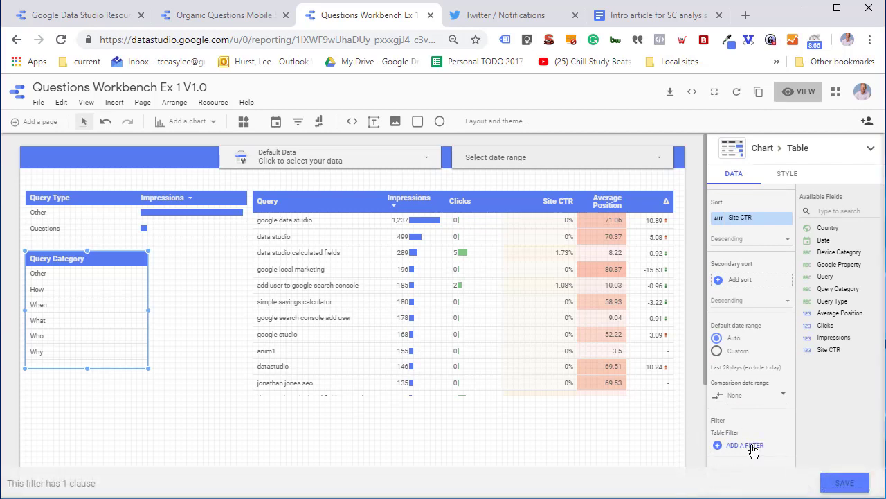
{"action": "left_click", "coordinate": [744, 445]}
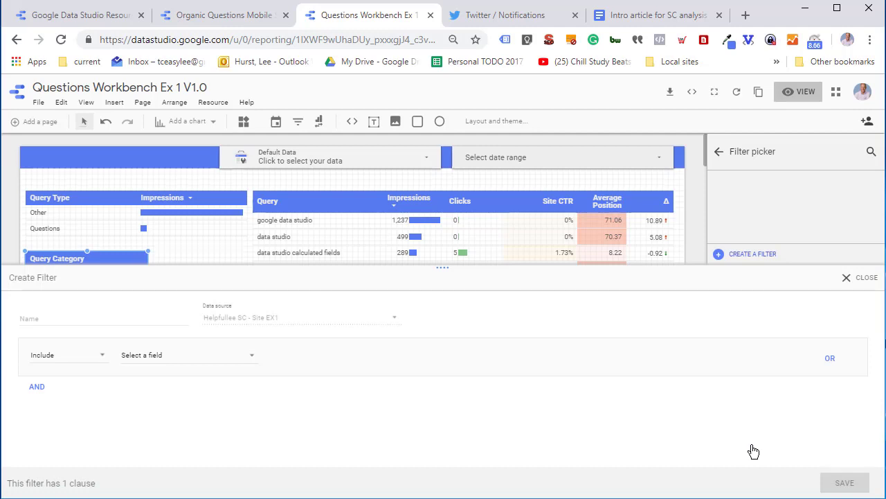
{"action": "mouse_move", "coordinate": [192, 362]}
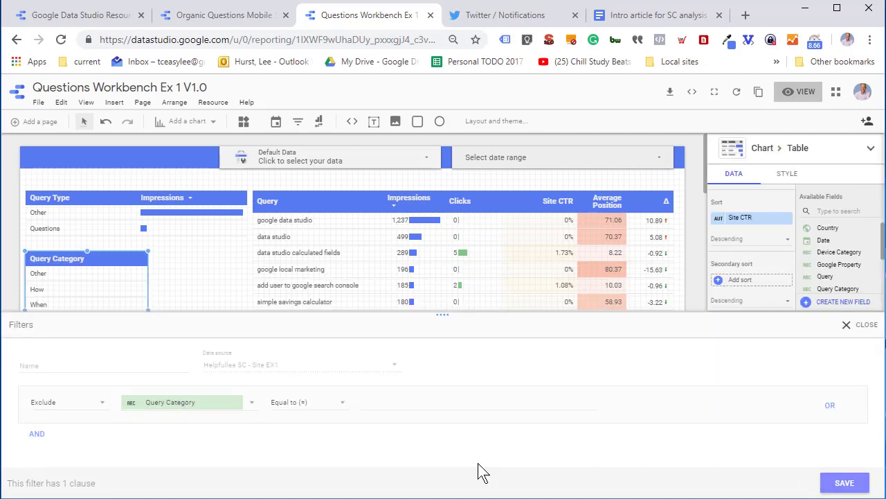
{"action": "left_click", "coordinate": [866, 324]}
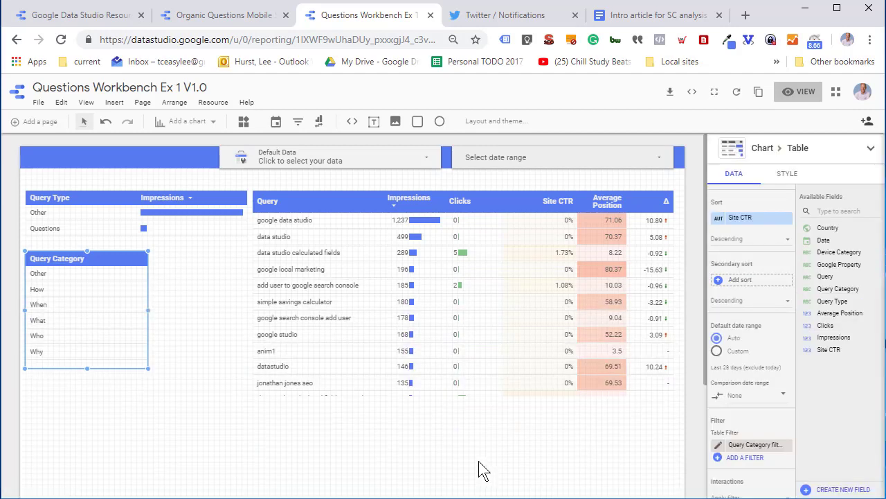
Delete the Query Type chart, preview the report, and filter the table to How queries.
{"action": "left_click", "coordinate": [86, 305]}
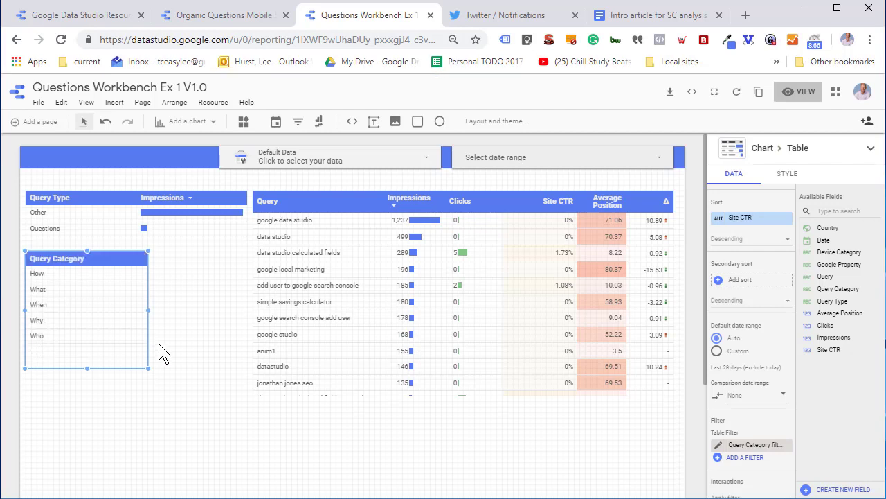
{"action": "mouse_move", "coordinate": [173, 354]}
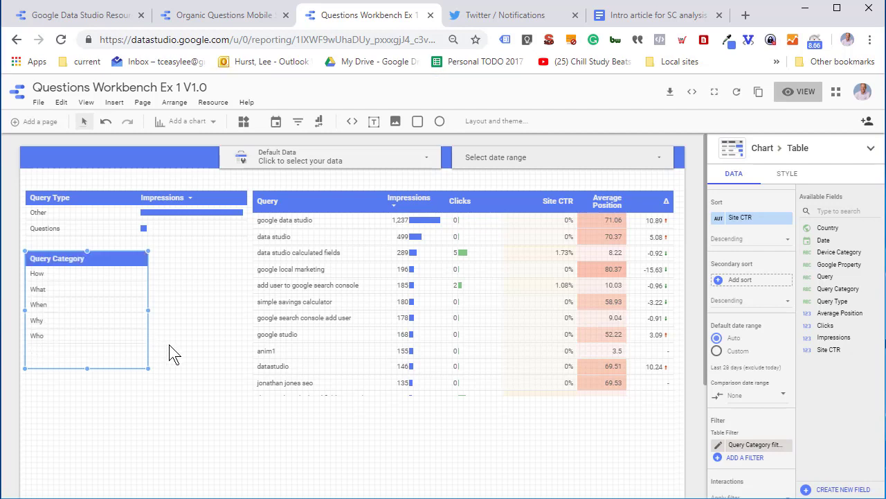
{"action": "mouse_move", "coordinate": [644, 156]}
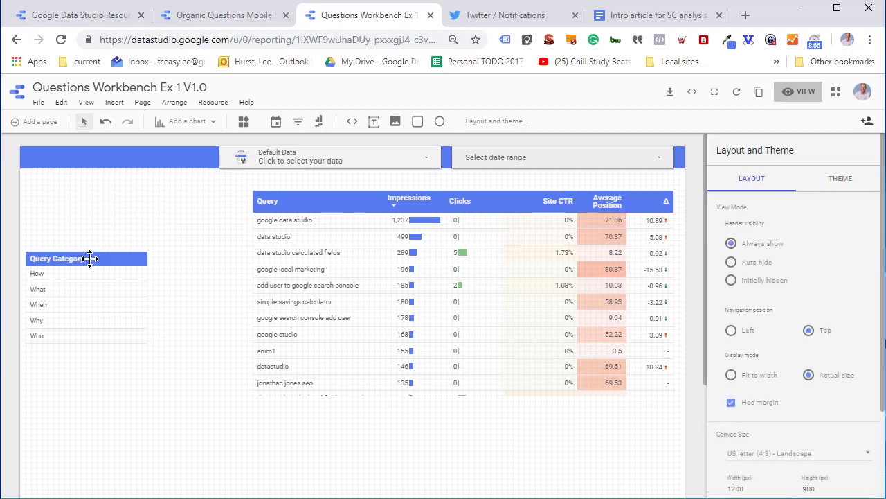
{"action": "left_click", "coordinate": [798, 92]}
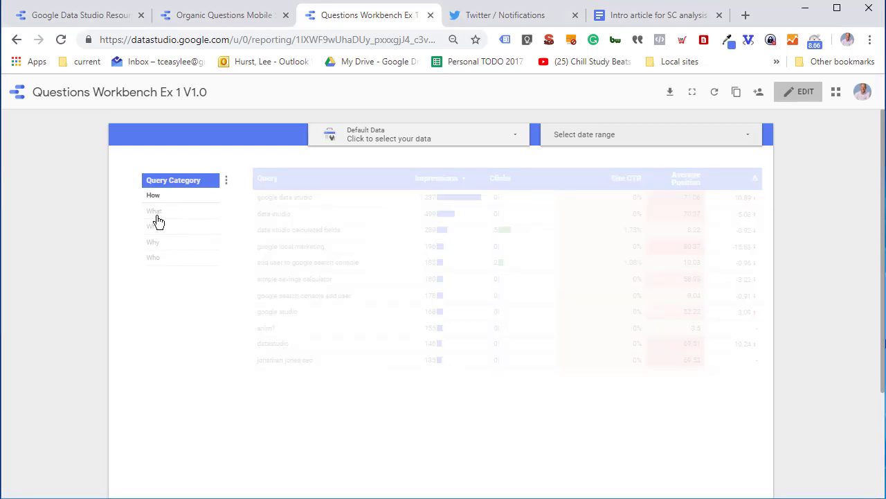
{"action": "left_click", "coordinate": [154, 216]}
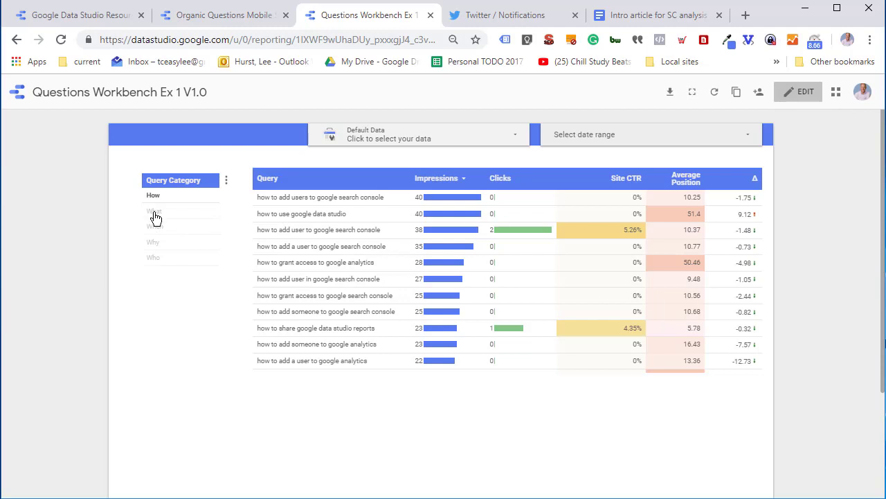
Test the Query Category selector with When, What and Why, ending back on How.
{"action": "left_click", "coordinate": [155, 225]}
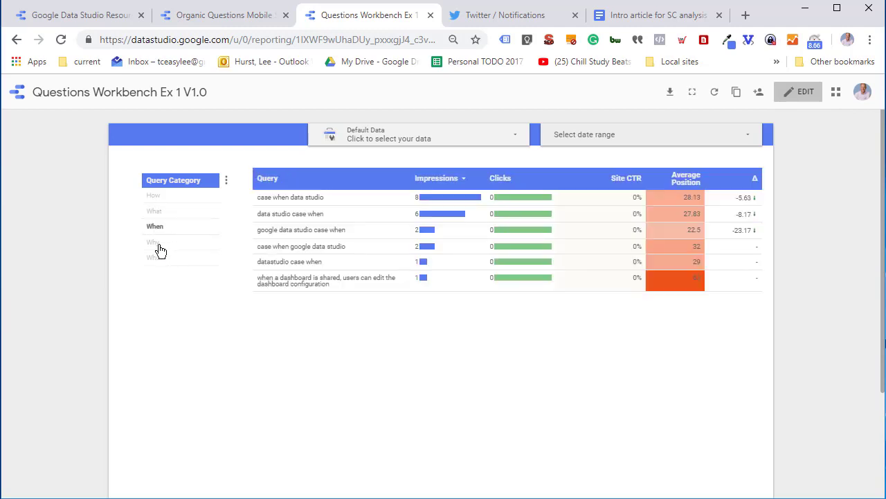
{"action": "left_click", "coordinate": [153, 257]}
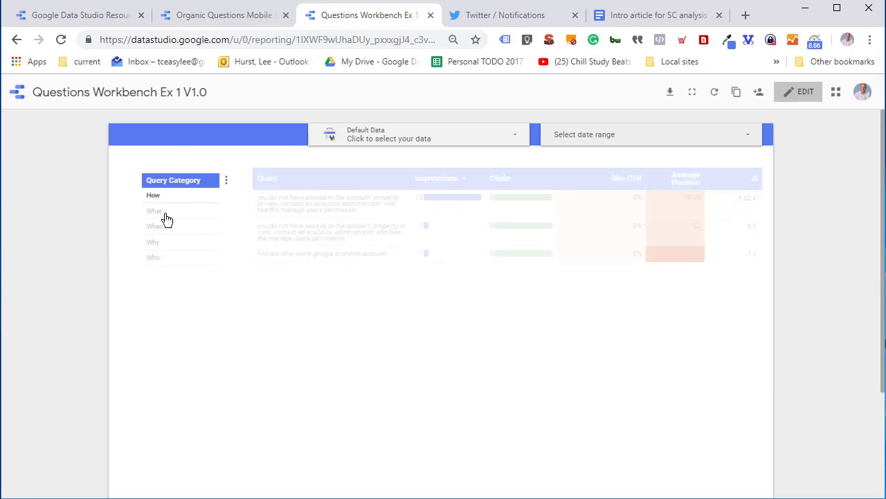
{"action": "left_click", "coordinate": [155, 226]}
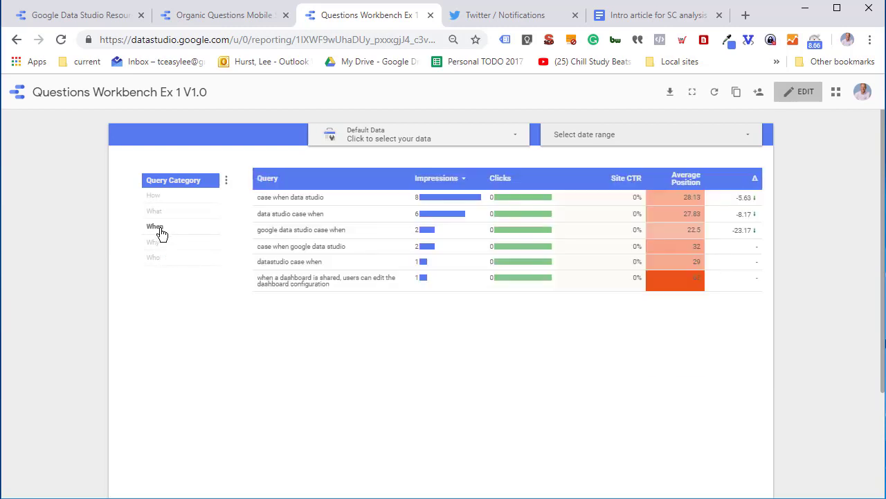
{"action": "left_click", "coordinate": [153, 241]}
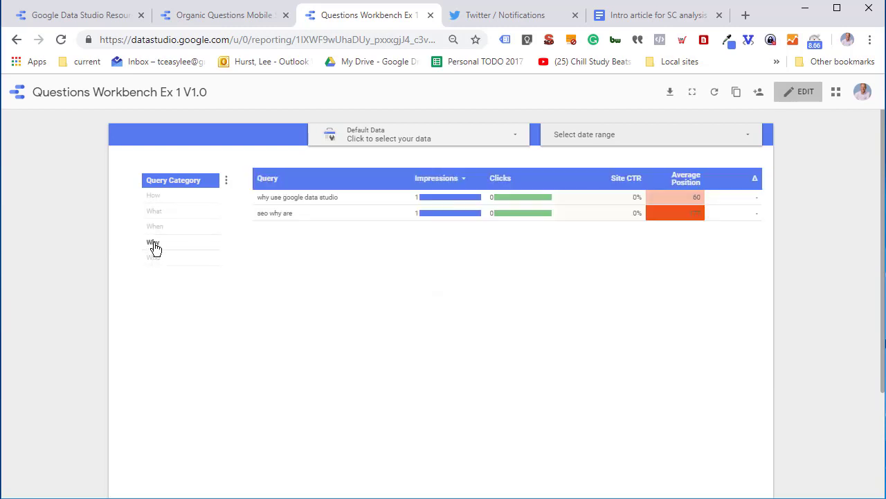
{"action": "left_click", "coordinate": [153, 195]}
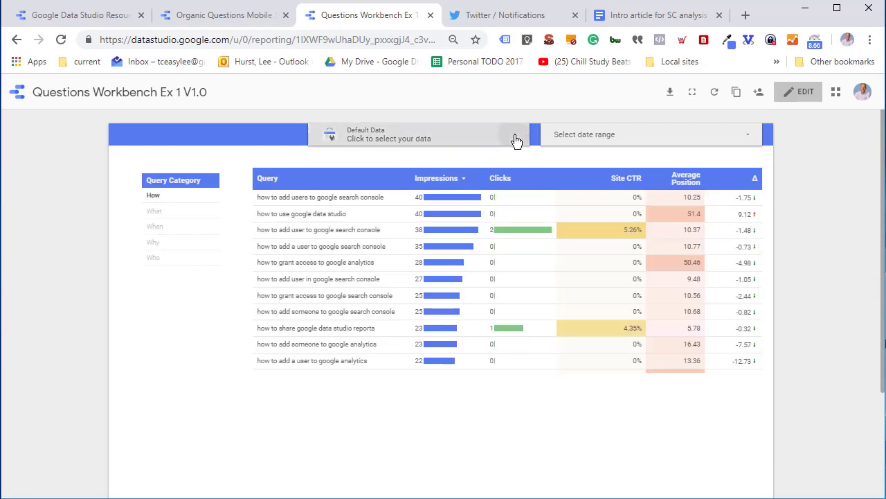
{"action": "left_click", "coordinate": [419, 134]}
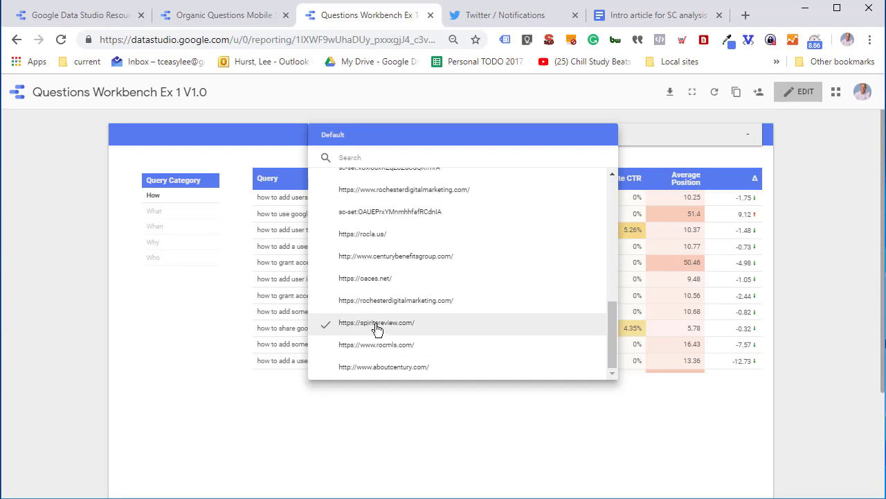
{"action": "left_click", "coordinate": [376, 322]}
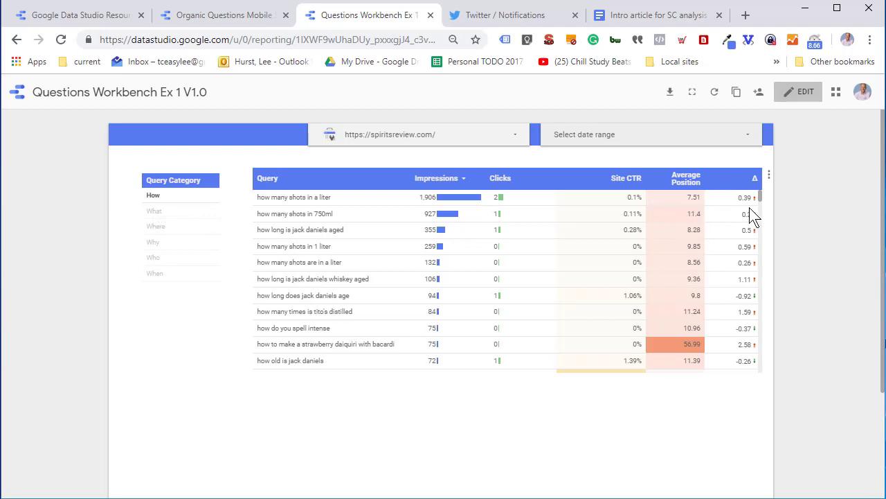
{"action": "mouse_move", "coordinate": [744, 211]}
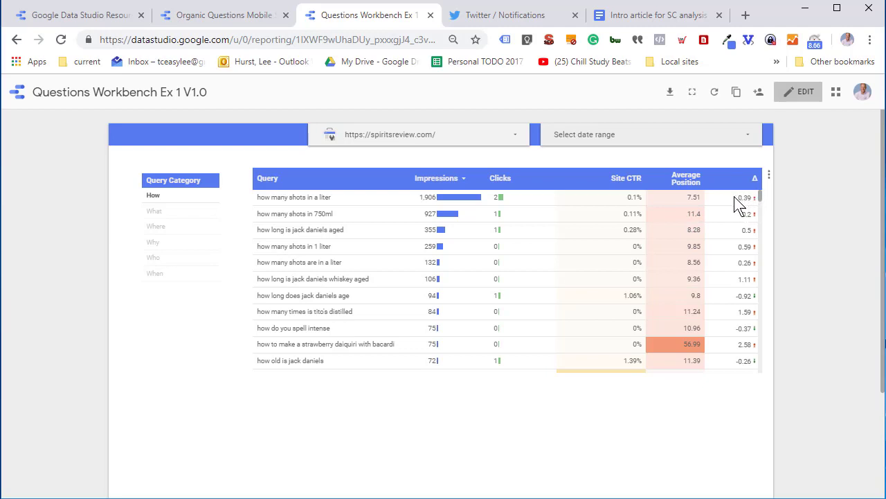
{"action": "mouse_move", "coordinate": [714, 206]}
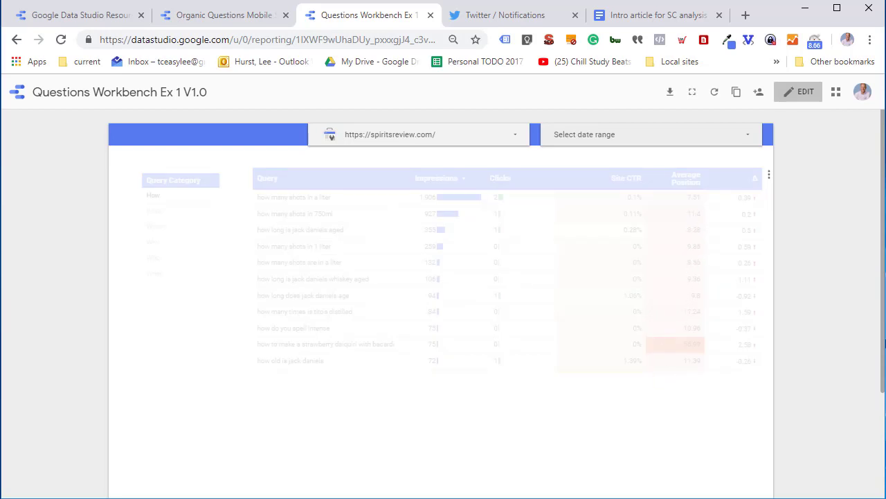
{"action": "left_click", "coordinate": [154, 210]}
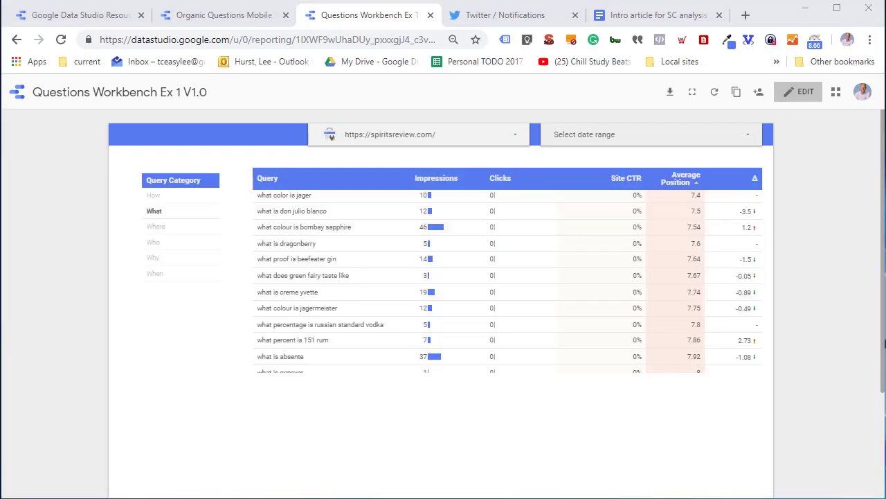
{"action": "mouse_move", "coordinate": [384, 435]}
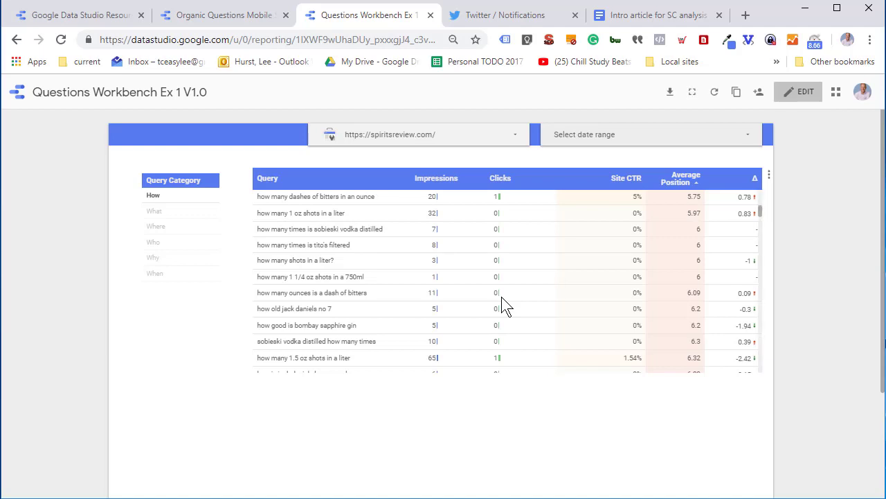
{"action": "mouse_move", "coordinate": [353, 211]}
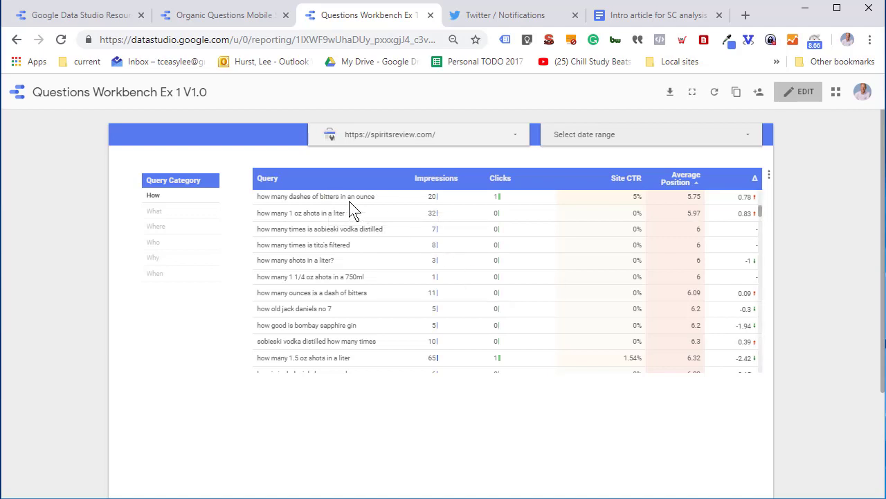
{"action": "mouse_move", "coordinate": [685, 208]}
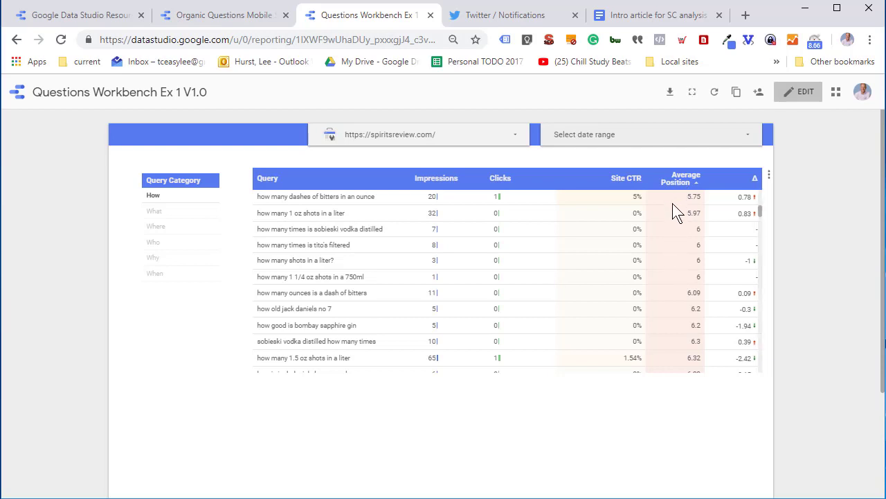
{"action": "mouse_move", "coordinate": [686, 367]}
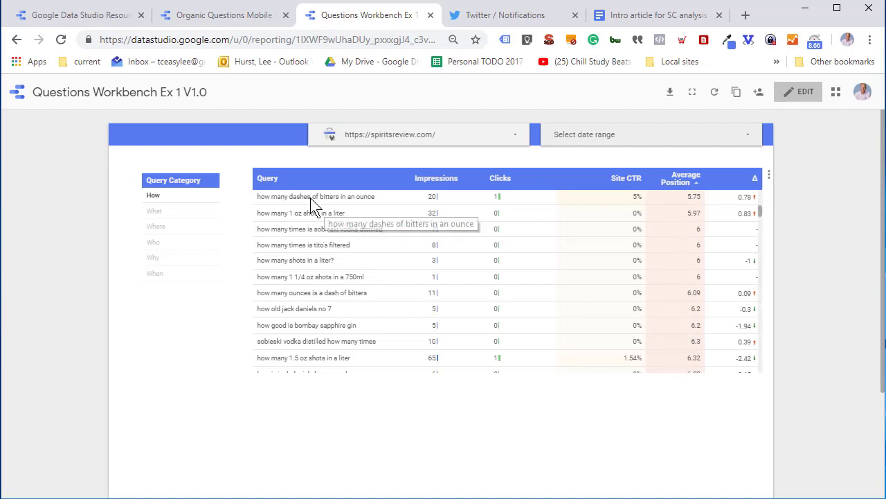
{"action": "mouse_move", "coordinate": [297, 223]}
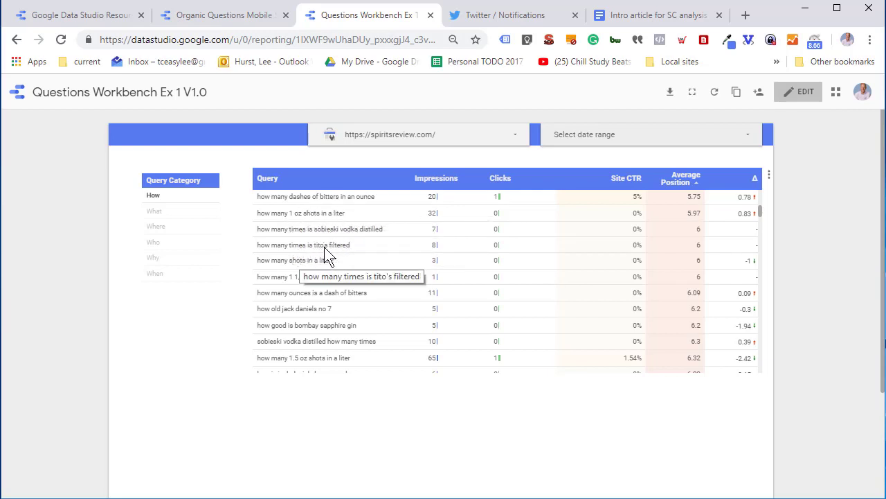
{"action": "mouse_move", "coordinate": [277, 284]}
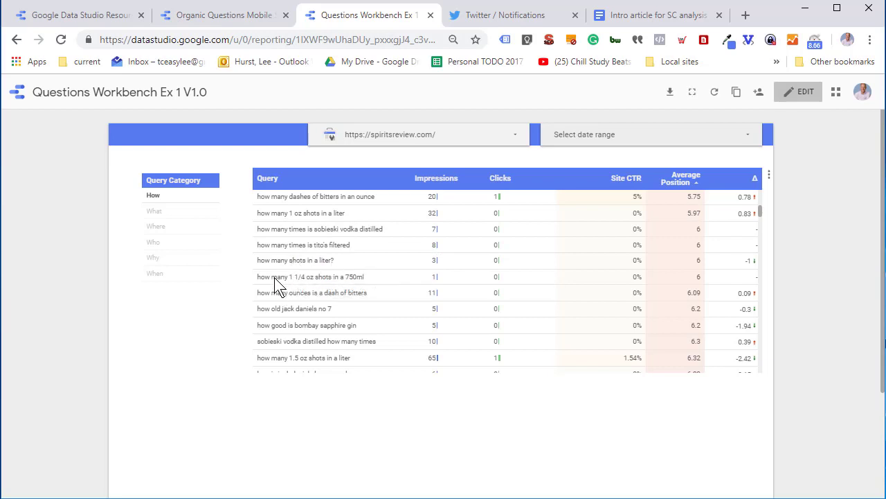
{"action": "mouse_move", "coordinate": [353, 284]}
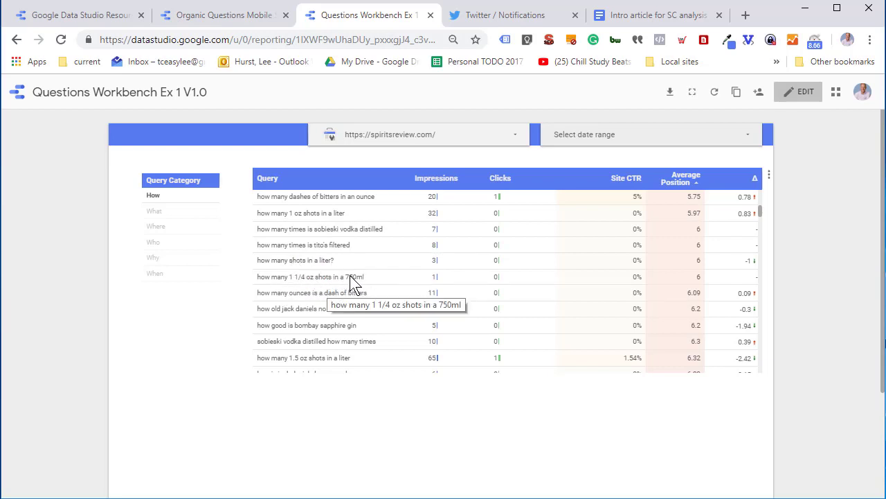
{"action": "mouse_move", "coordinate": [349, 291]}
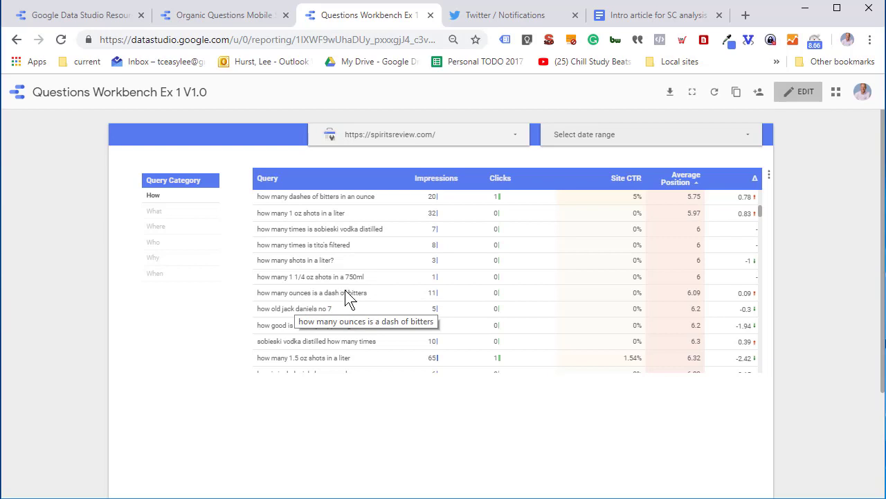
{"action": "mouse_move", "coordinate": [664, 329]}
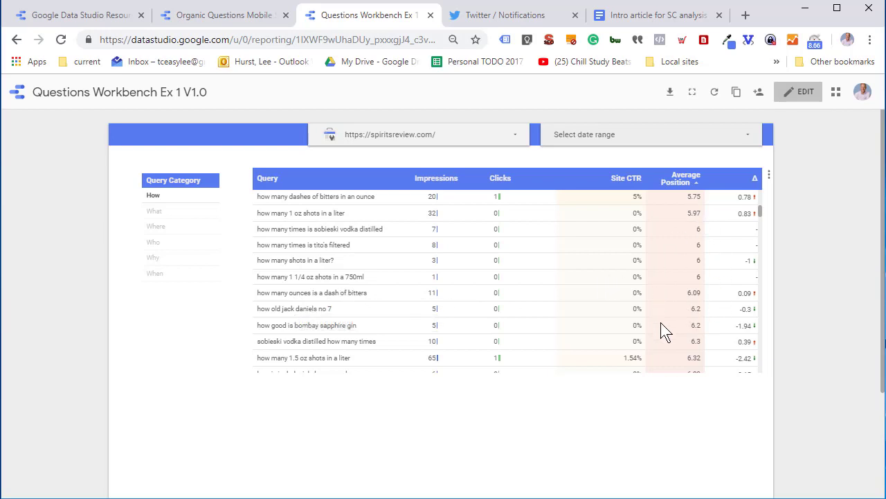
{"action": "mouse_move", "coordinate": [637, 332]}
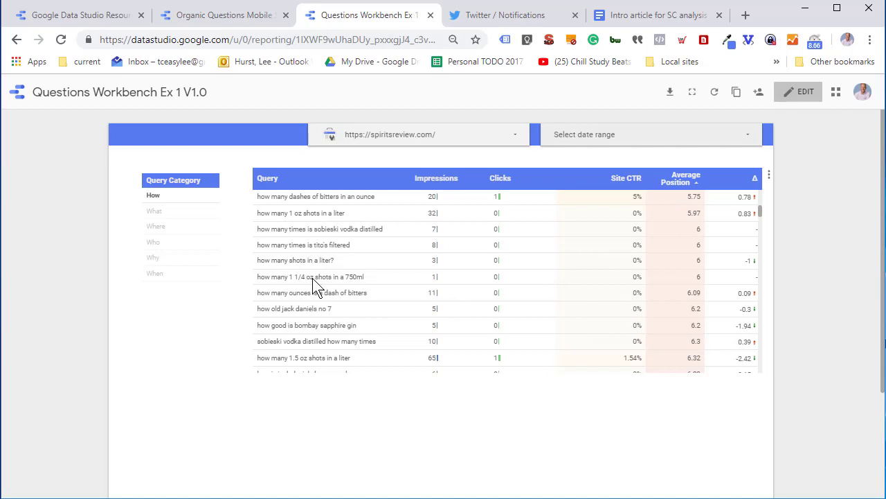
{"action": "mouse_move", "coordinate": [319, 312]}
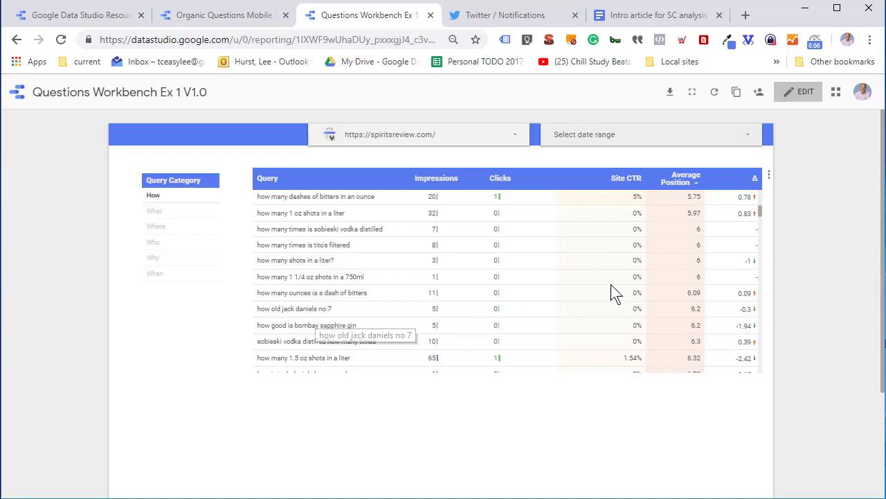
{"action": "mouse_move", "coordinate": [431, 253]}
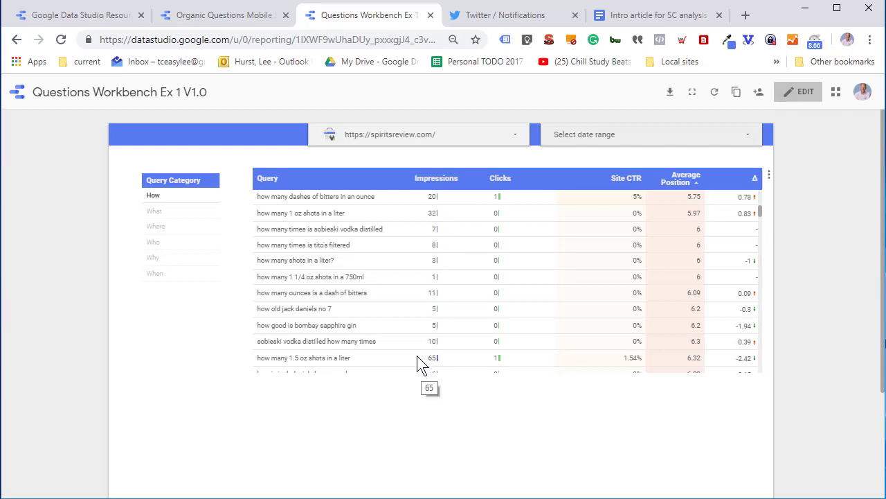
{"action": "mouse_move", "coordinate": [332, 267]}
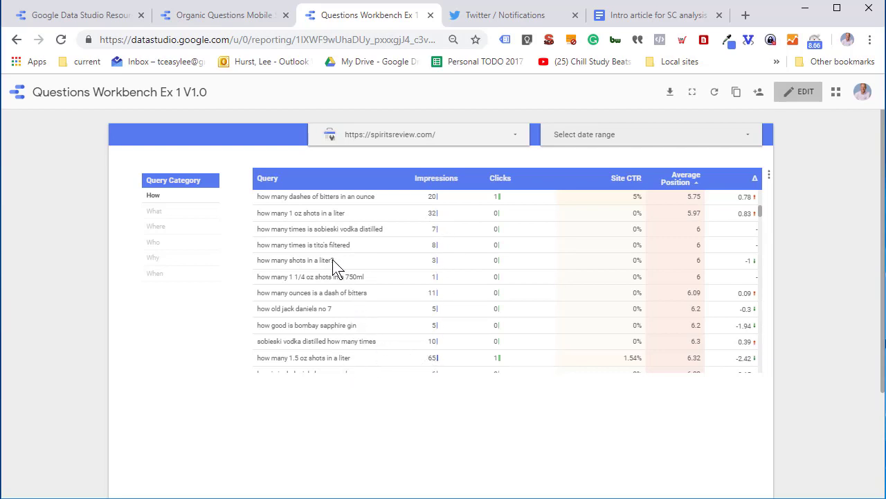
{"action": "mouse_move", "coordinate": [343, 363]}
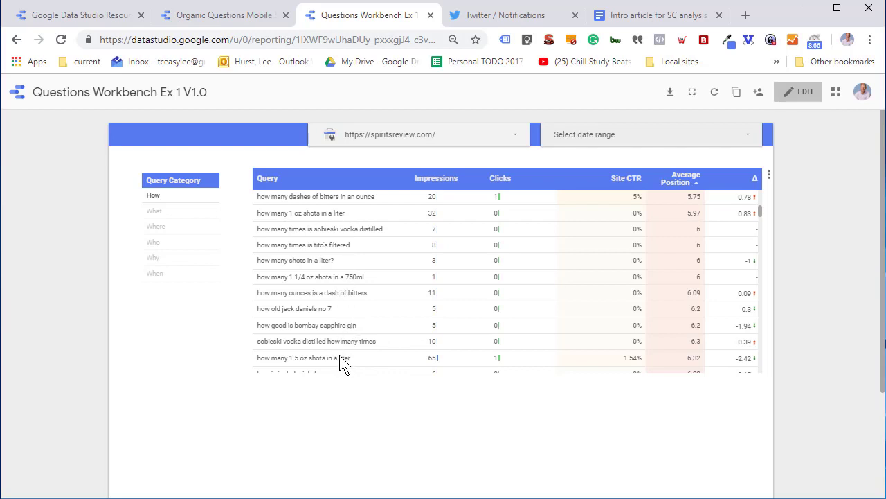
{"action": "mouse_move", "coordinate": [468, 332]}
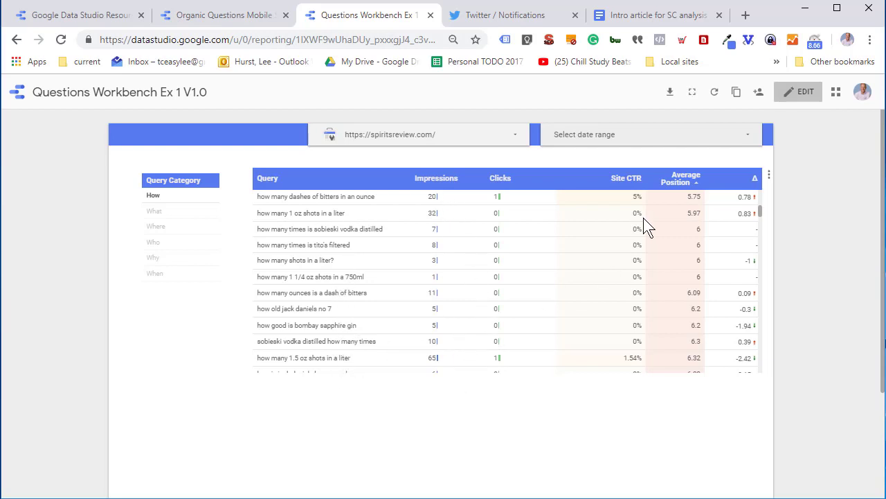
{"action": "mouse_move", "coordinate": [694, 343]}
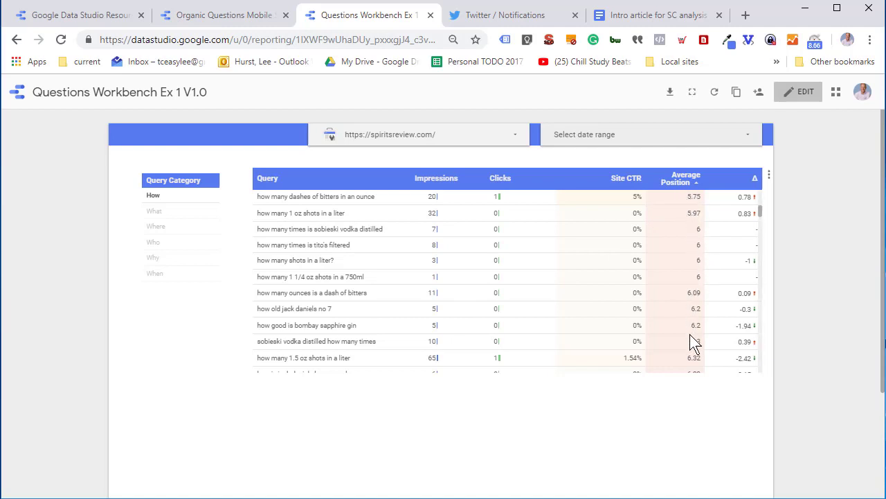
{"action": "mouse_move", "coordinate": [713, 369]}
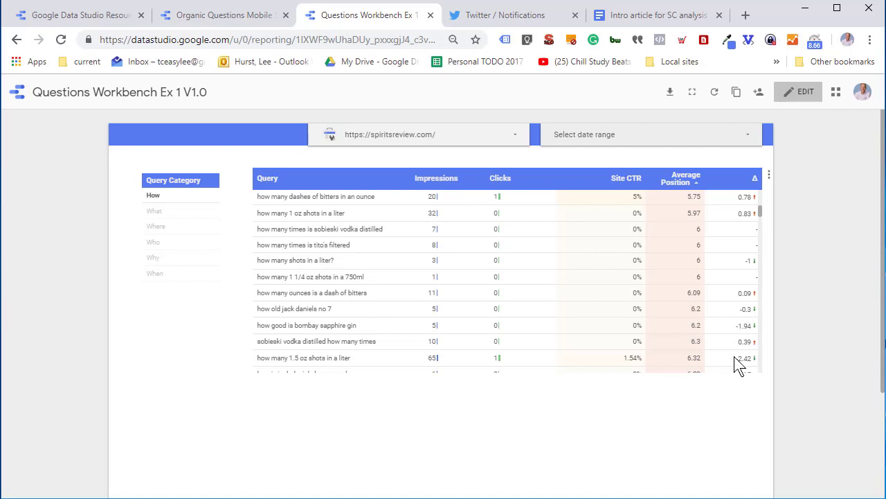
{"action": "mouse_move", "coordinate": [743, 367]}
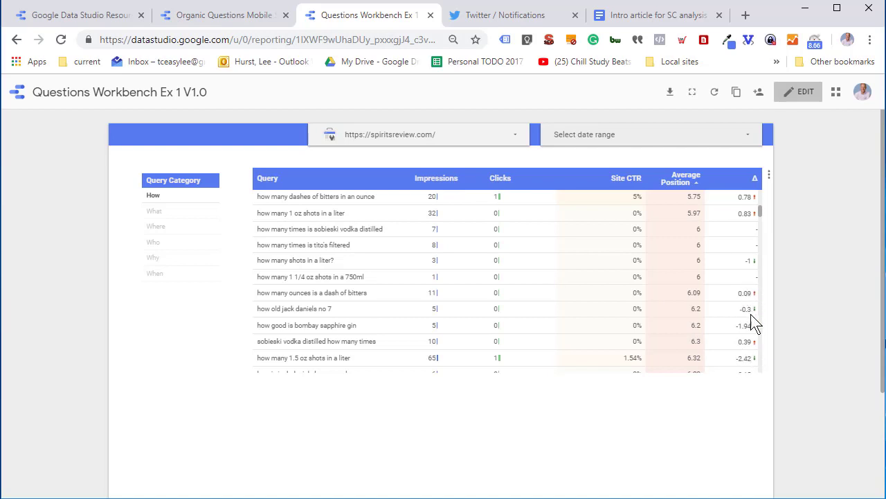
{"action": "mouse_move", "coordinate": [748, 365]}
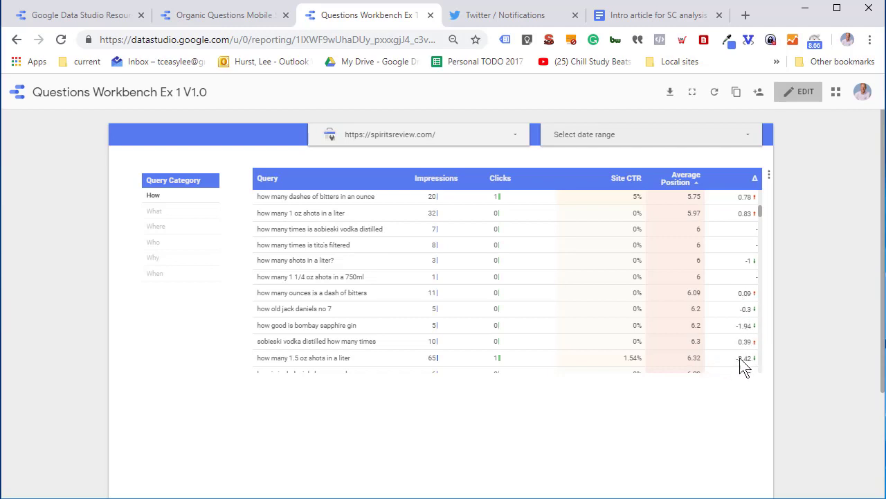
{"action": "mouse_move", "coordinate": [751, 367]}
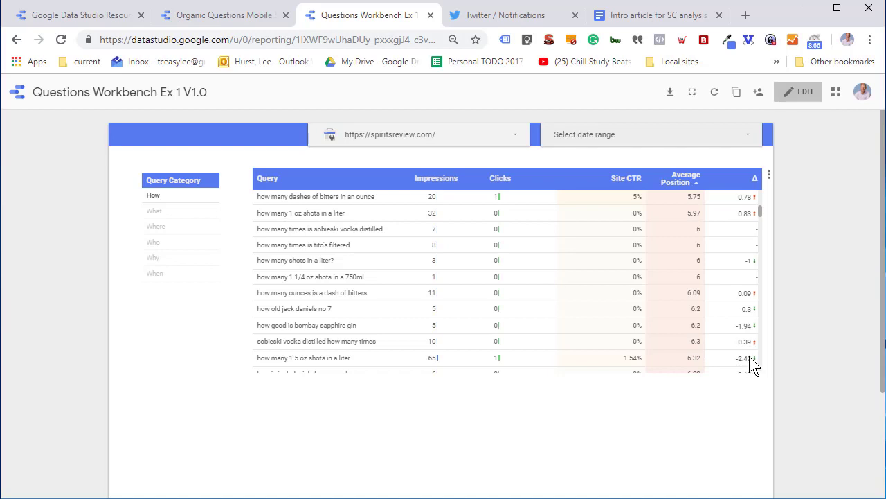
Select 'What' in the Query Category selector list.
{"action": "left_click", "coordinate": [154, 210]}
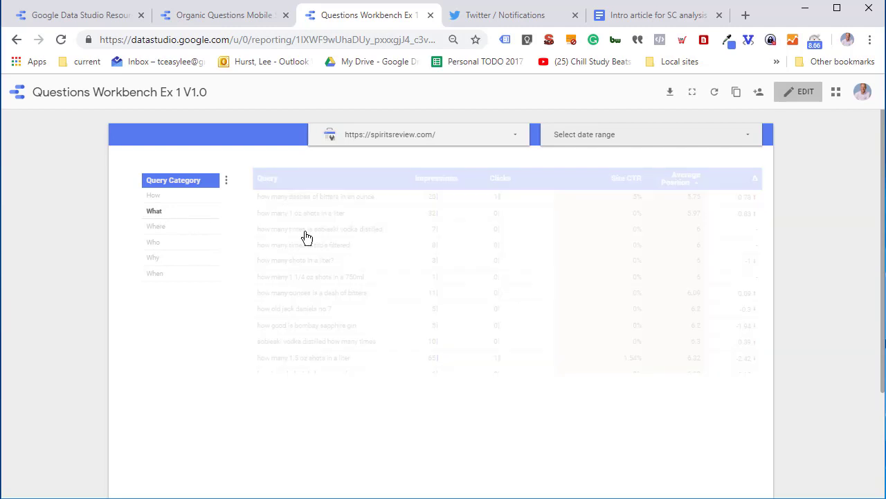
{"action": "mouse_move", "coordinate": [530, 293]}
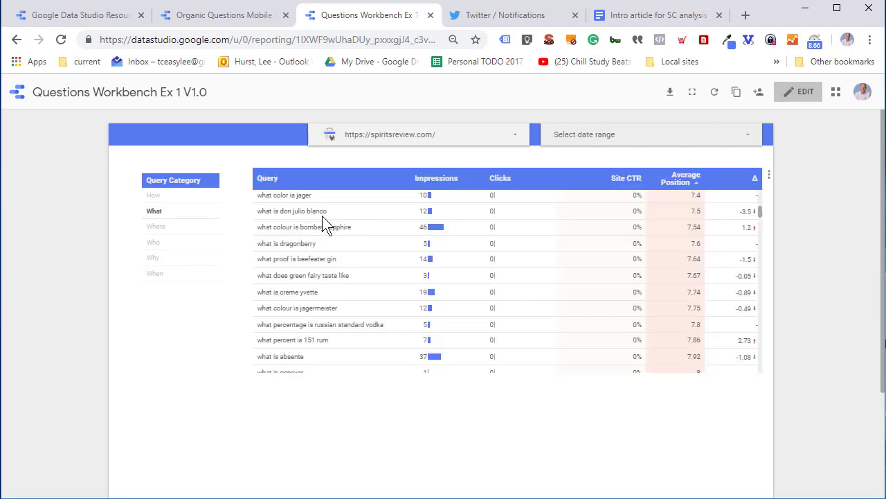
{"action": "mouse_move", "coordinate": [313, 279]}
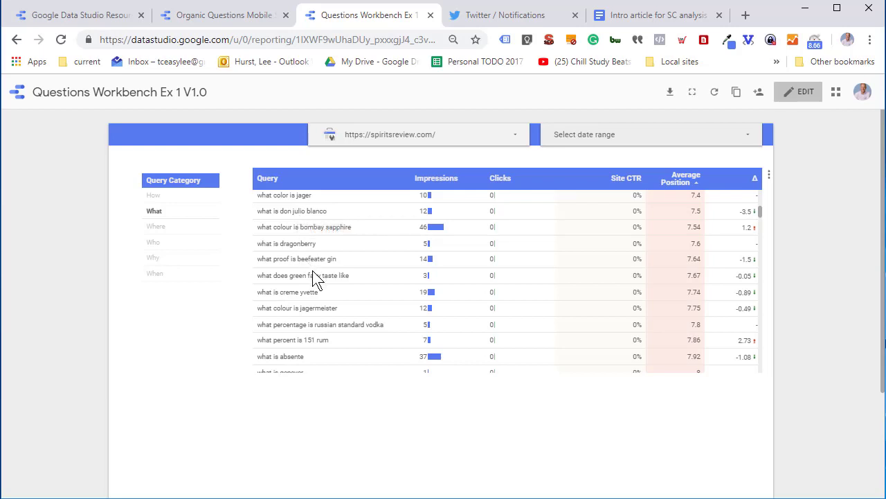
{"action": "mouse_move", "coordinate": [296, 201]}
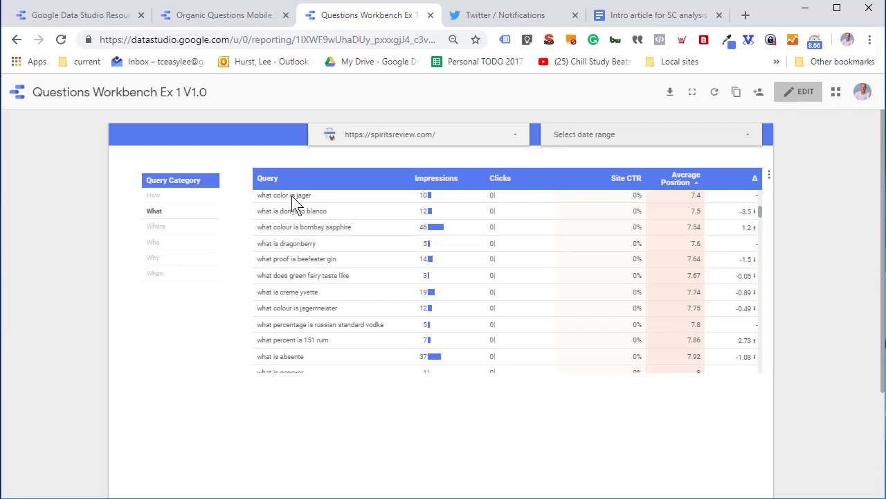
{"action": "mouse_move", "coordinate": [383, 280]}
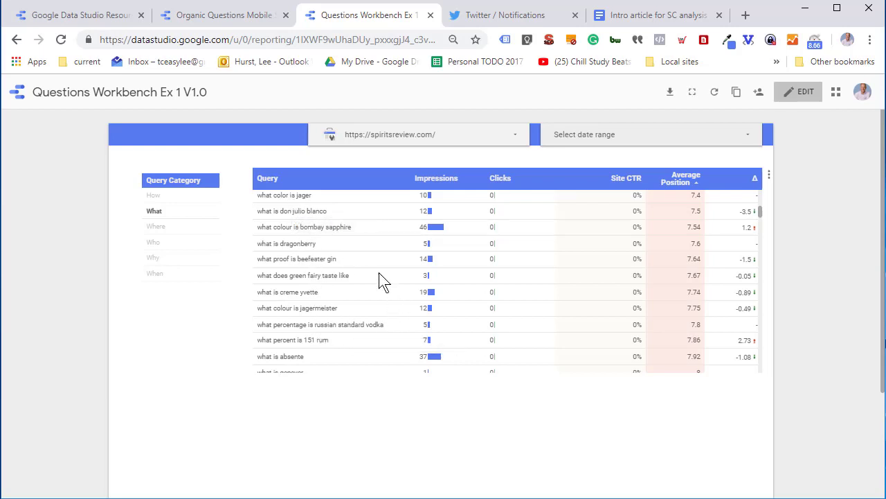
{"action": "mouse_move", "coordinate": [291, 232]}
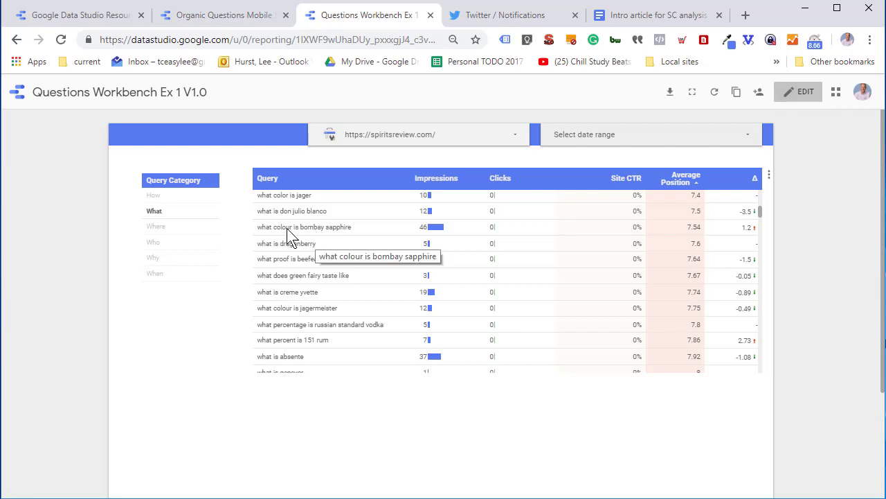
{"action": "mouse_move", "coordinate": [329, 236]}
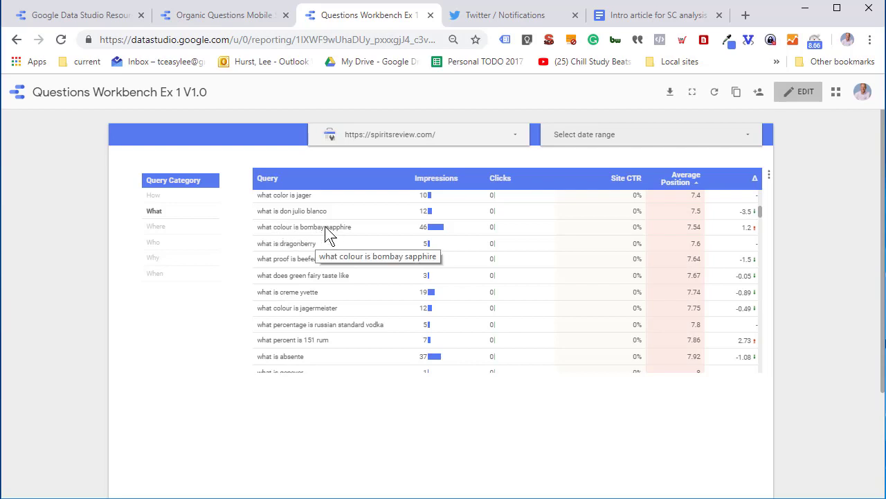
{"action": "mouse_move", "coordinate": [670, 229]}
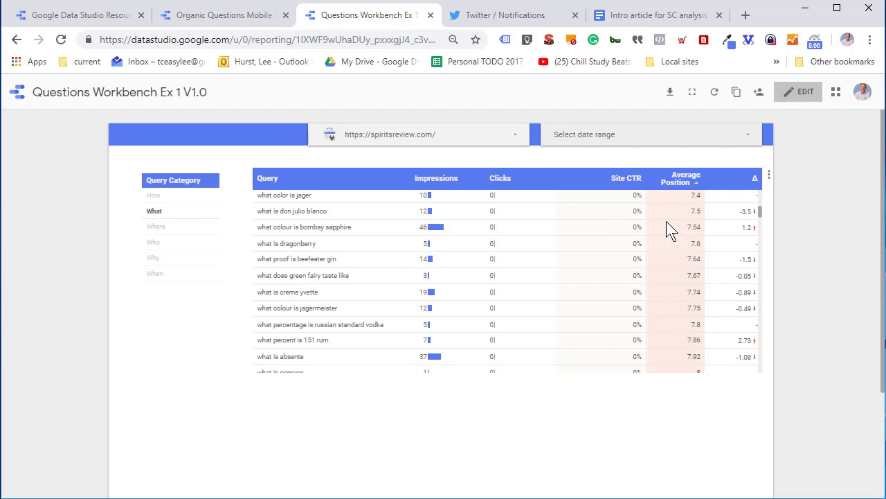
{"action": "mouse_move", "coordinate": [540, 242]}
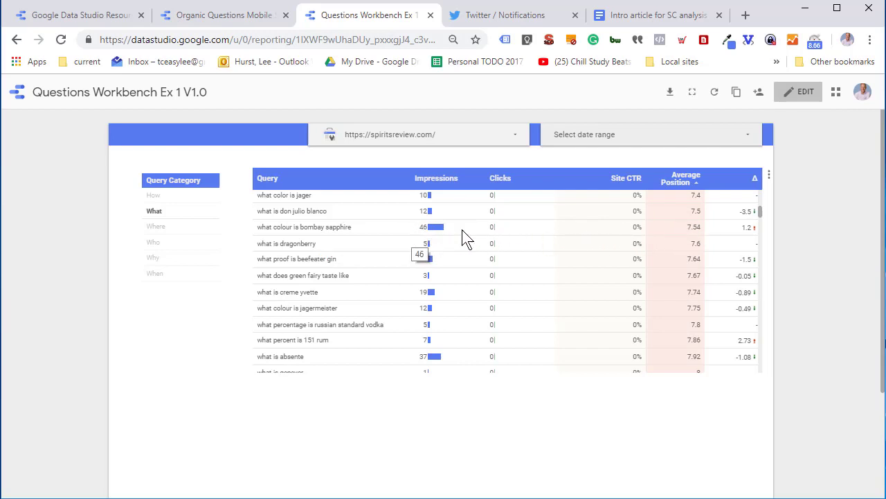
{"action": "mouse_move", "coordinate": [491, 232]}
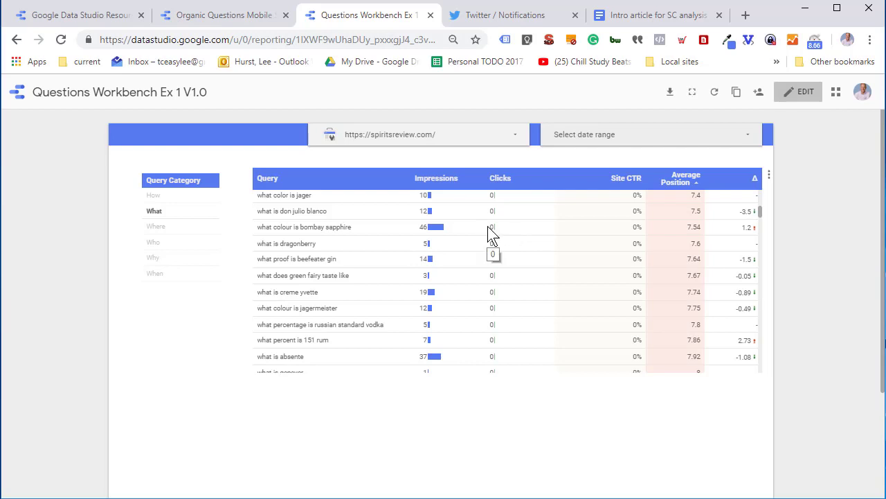
{"action": "mouse_move", "coordinate": [294, 246]}
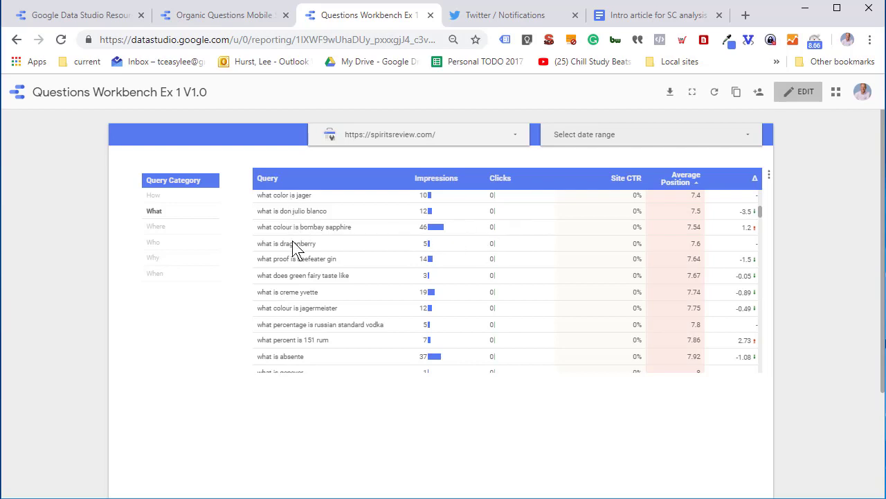
{"action": "mouse_move", "coordinate": [298, 263]}
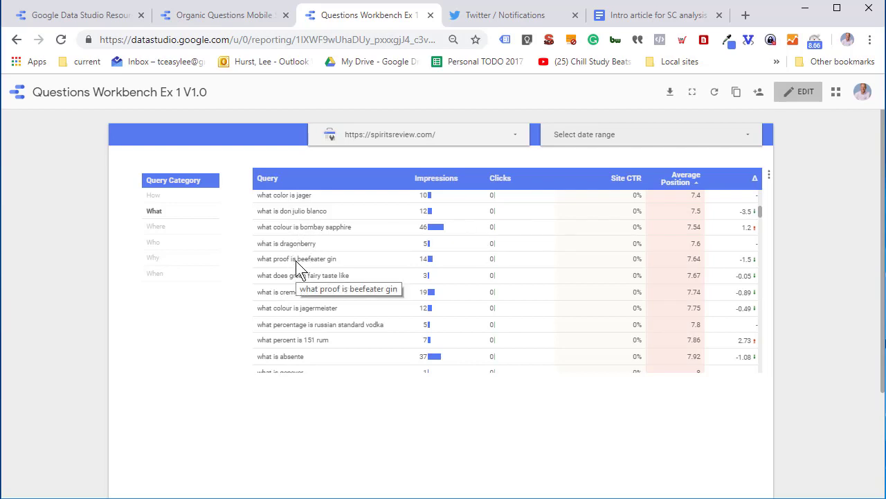
{"action": "mouse_move", "coordinate": [336, 301]}
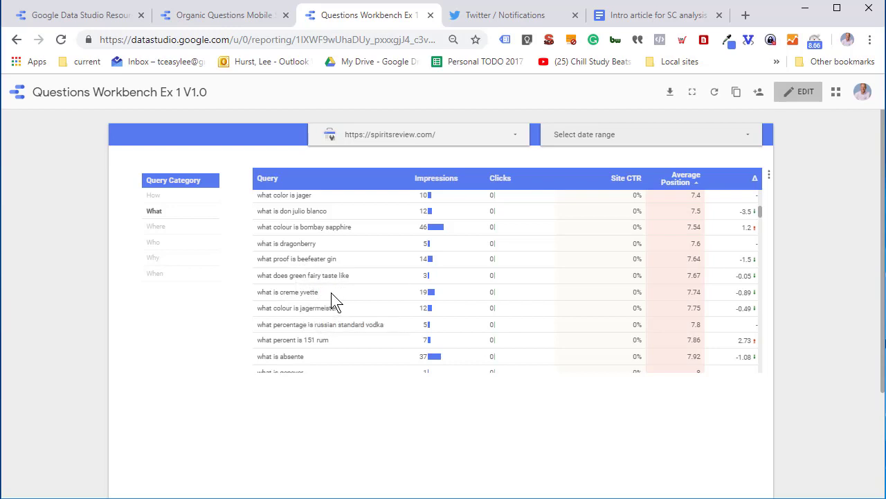
{"action": "mouse_move", "coordinate": [336, 299]}
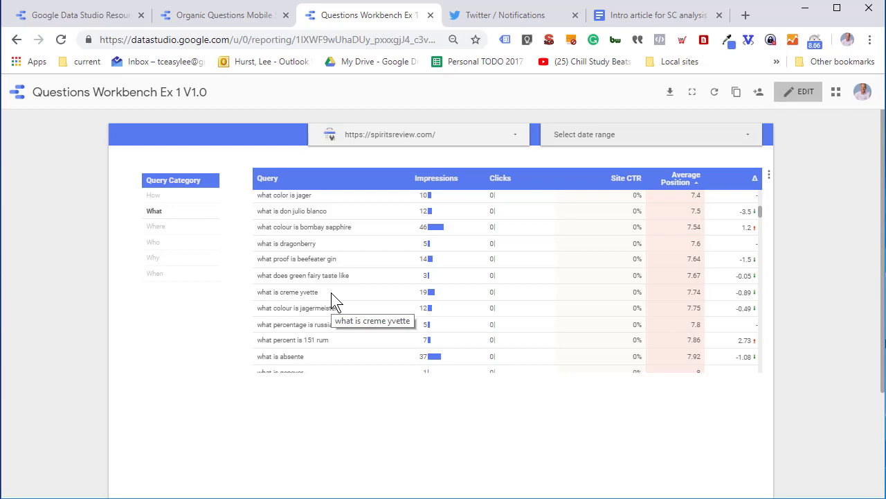
{"action": "mouse_move", "coordinate": [373, 310]}
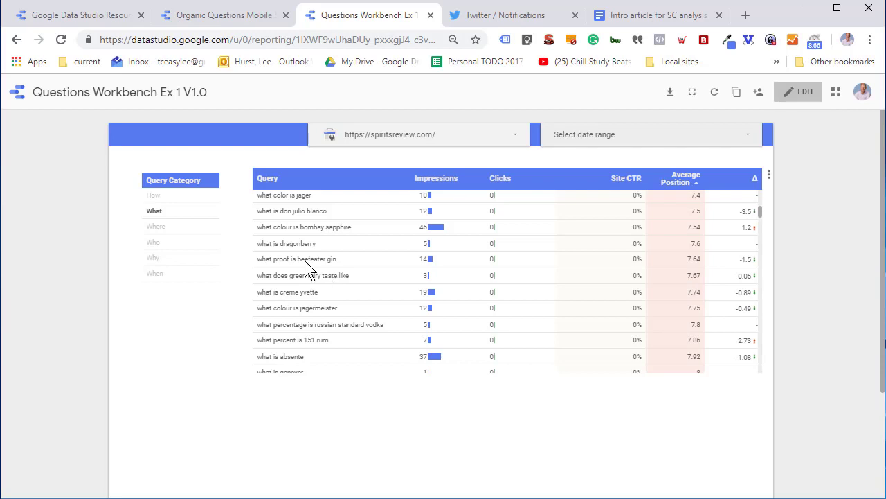
{"action": "mouse_move", "coordinate": [528, 354]}
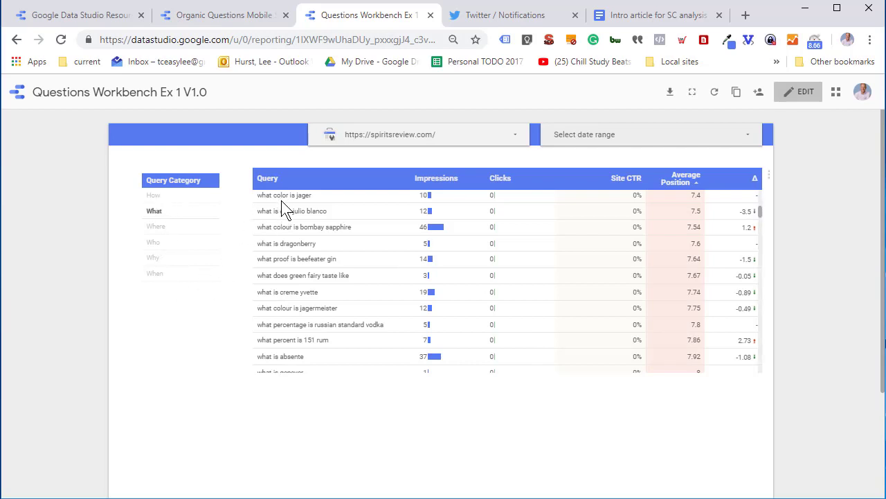
{"action": "mouse_move", "coordinate": [353, 316]}
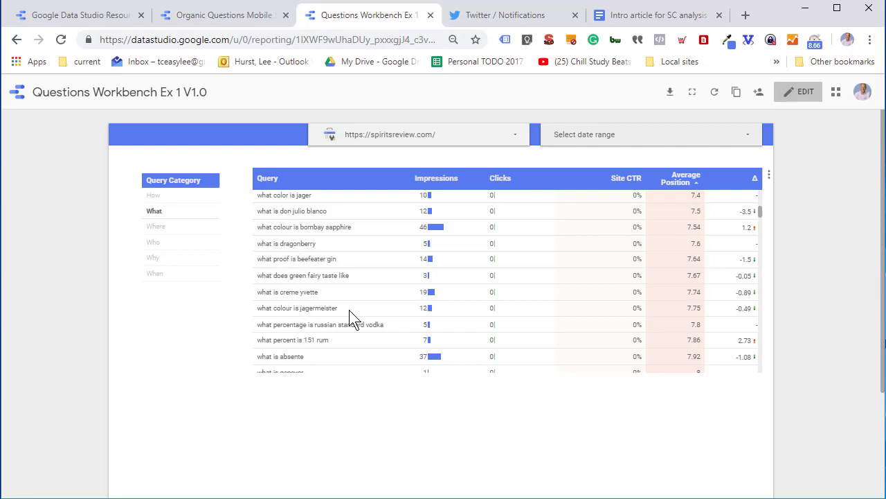
{"action": "mouse_move", "coordinate": [405, 212]}
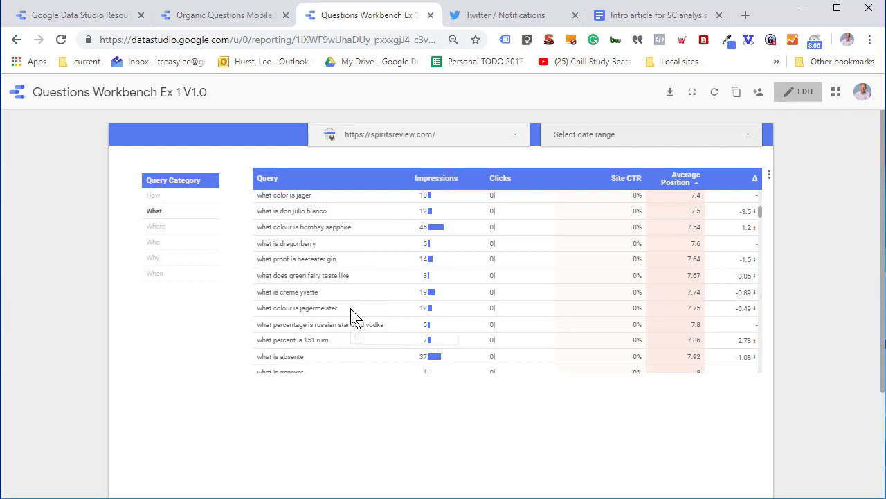
{"action": "mouse_move", "coordinate": [349, 311]}
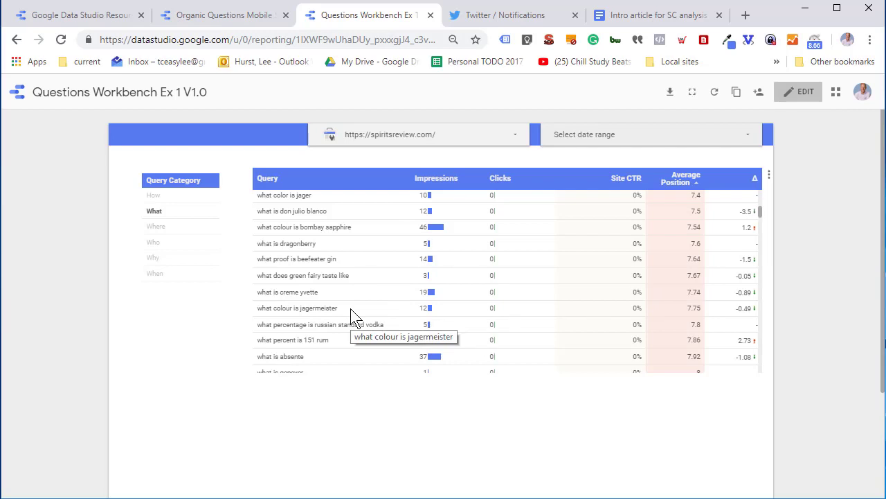
{"action": "mouse_move", "coordinate": [588, 315]}
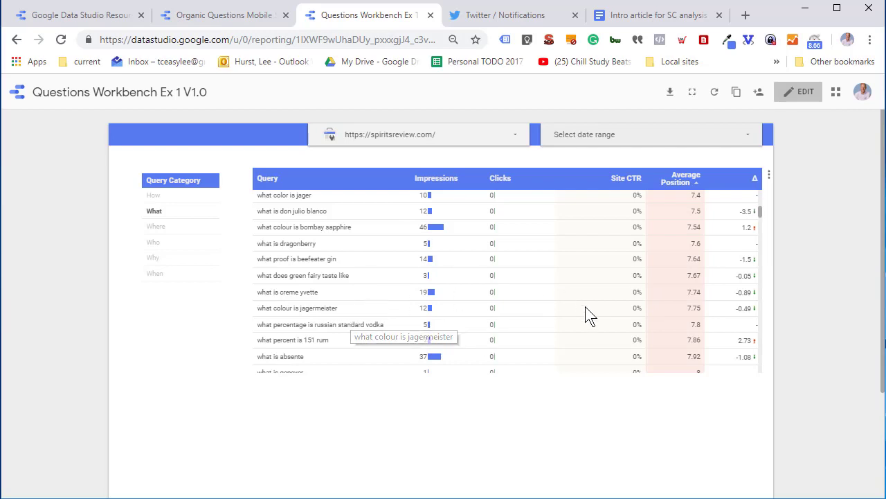